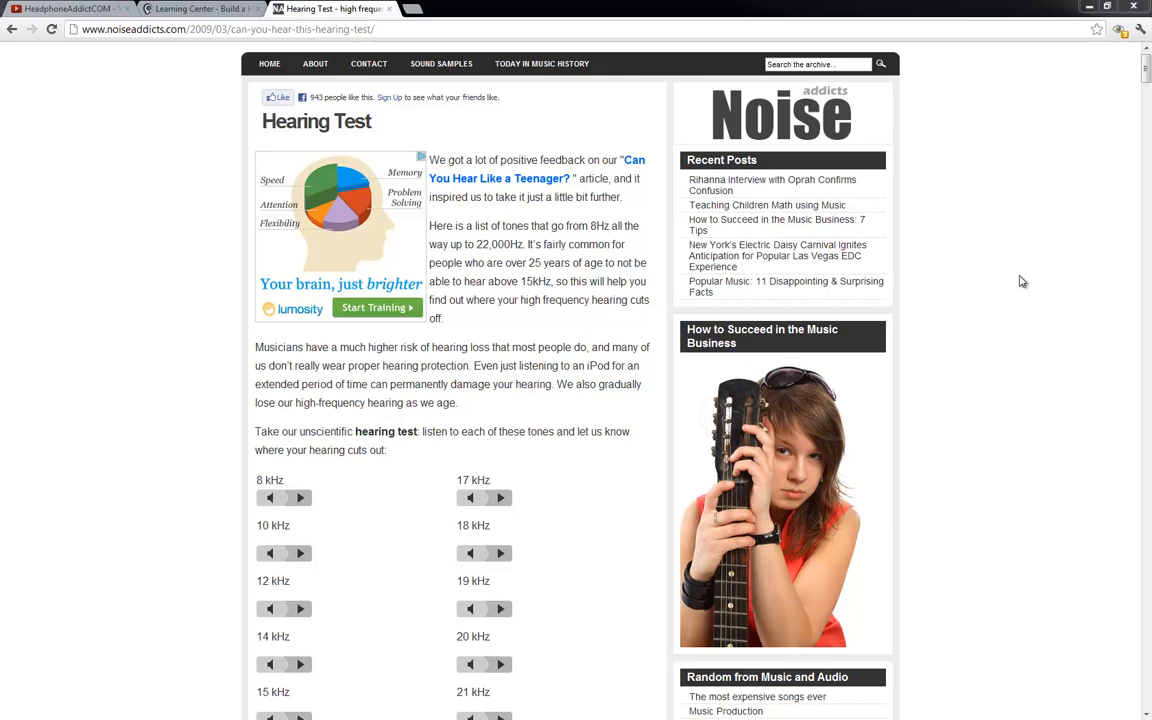
mouse_move(1024, 280)
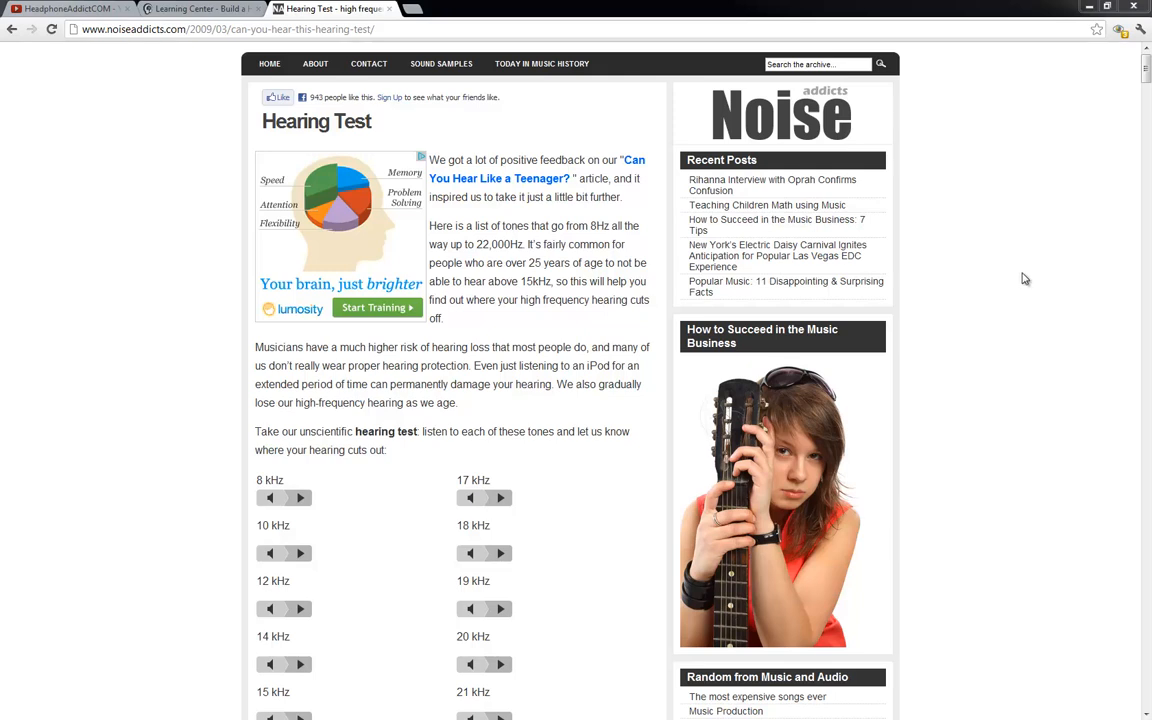
mouse_move(1020, 276)
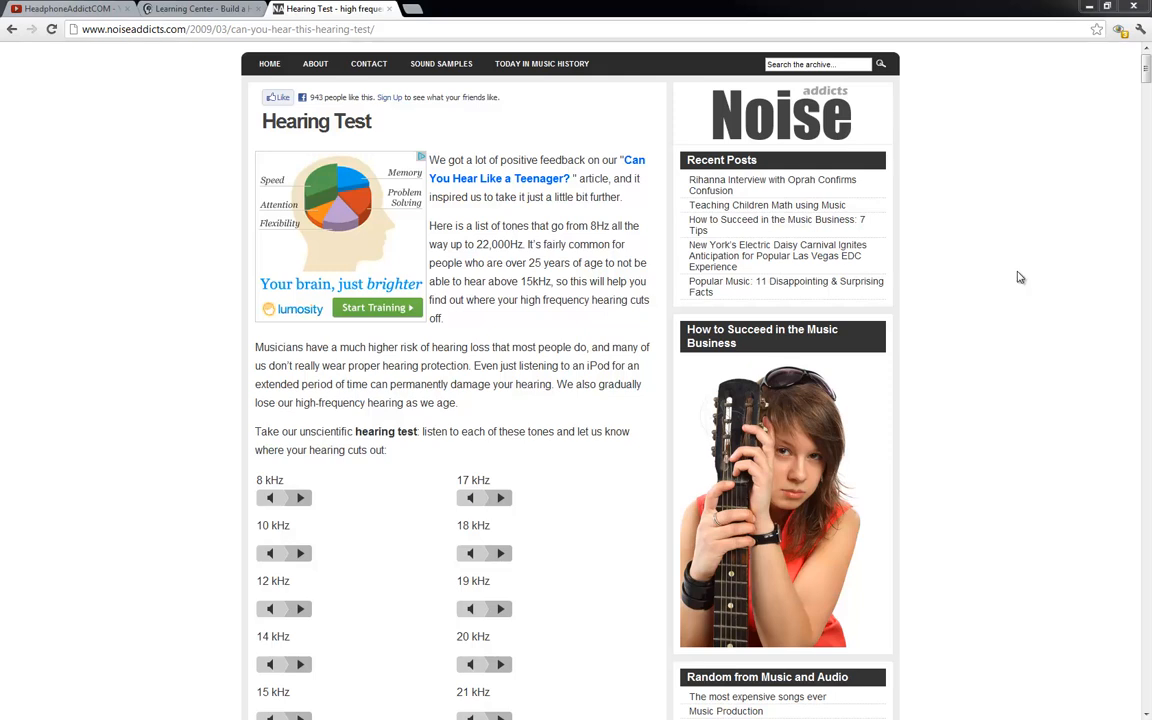
mouse_move(1016, 272)
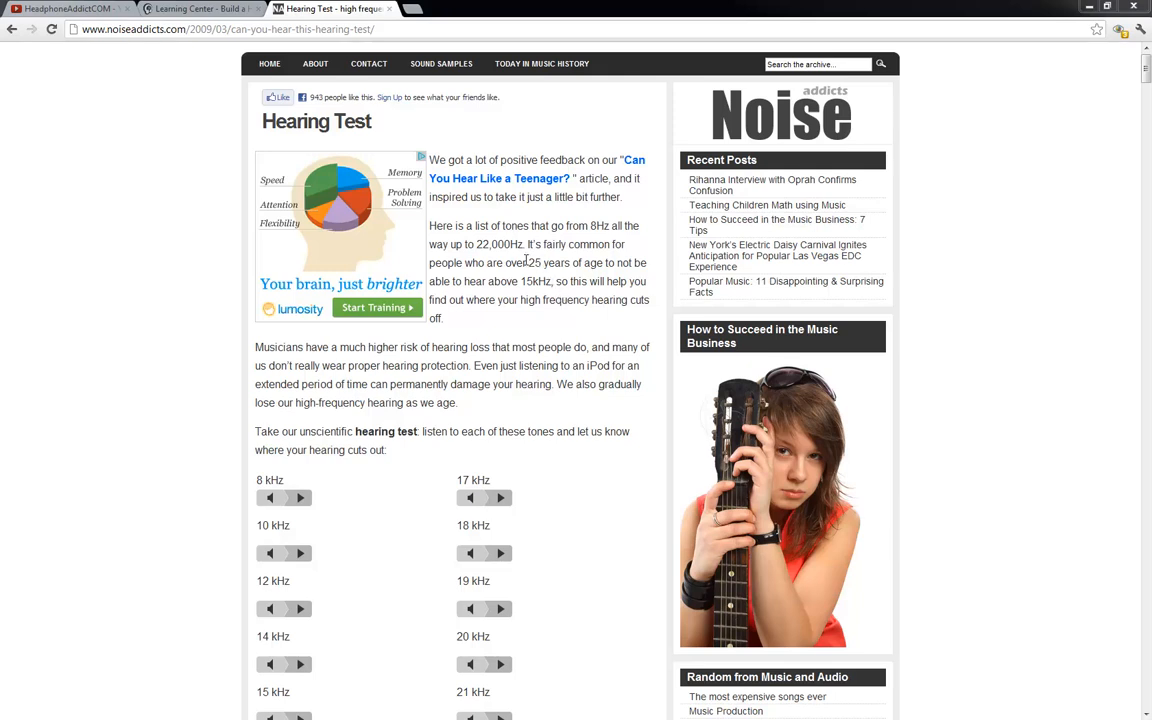
mouse_move(512, 256)
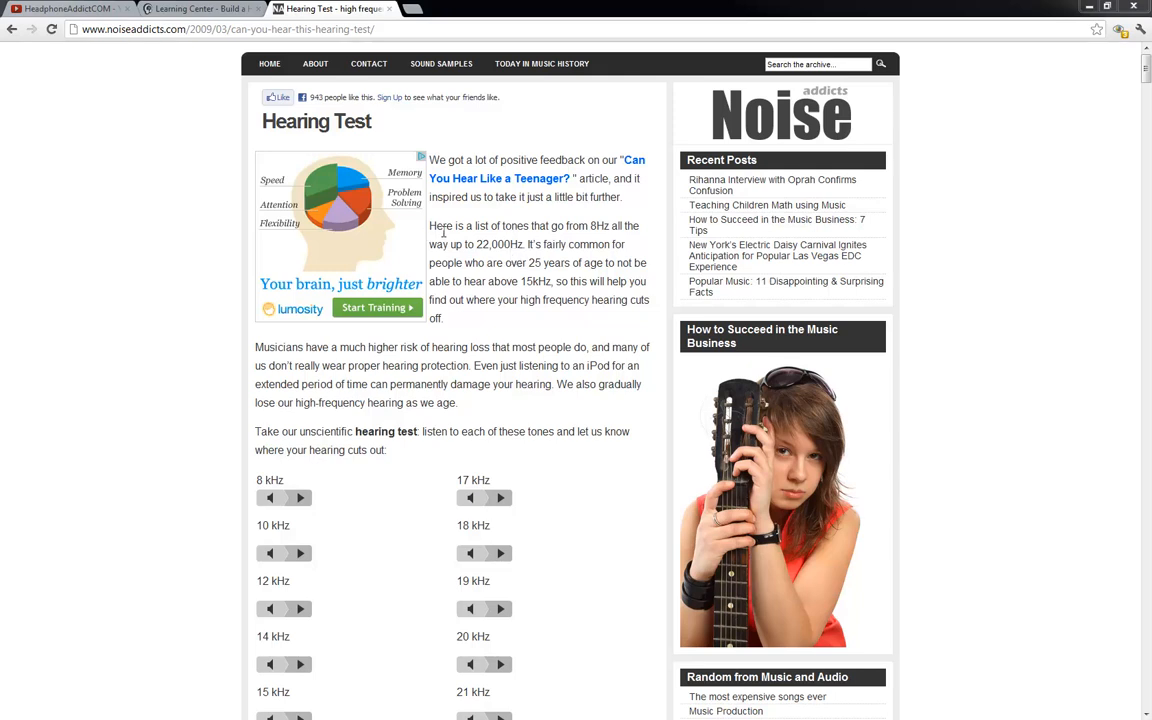
mouse_move(584, 228)
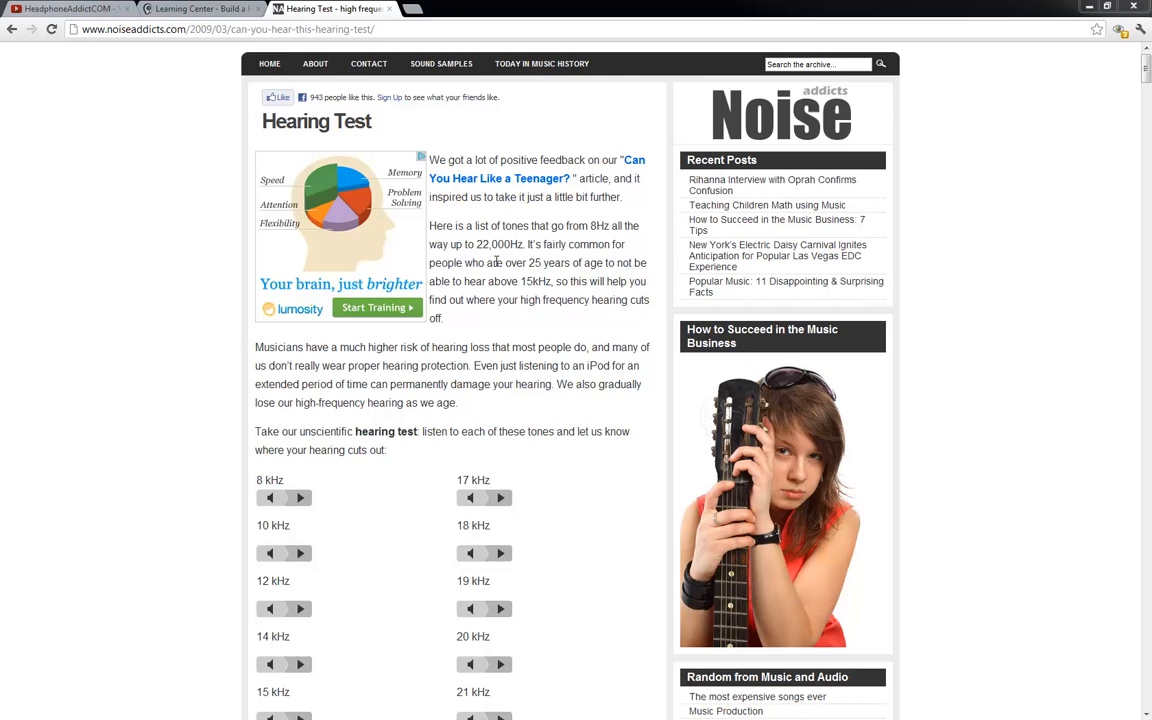
mouse_move(588, 272)
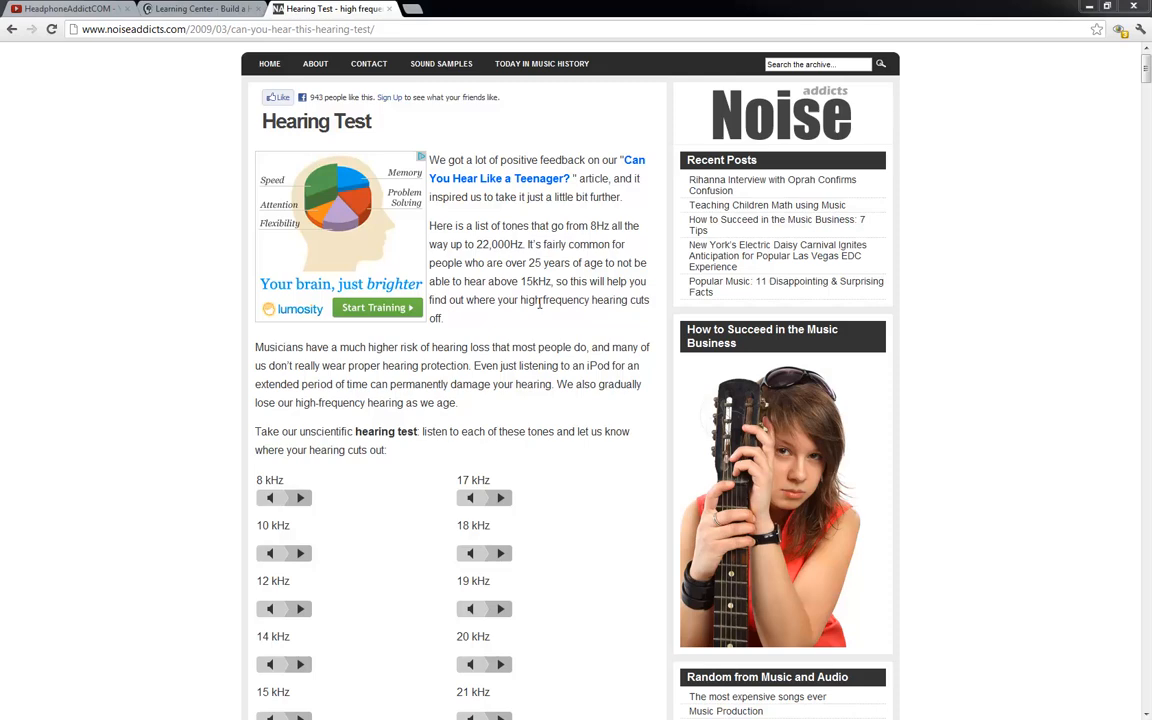
mouse_move(528, 328)
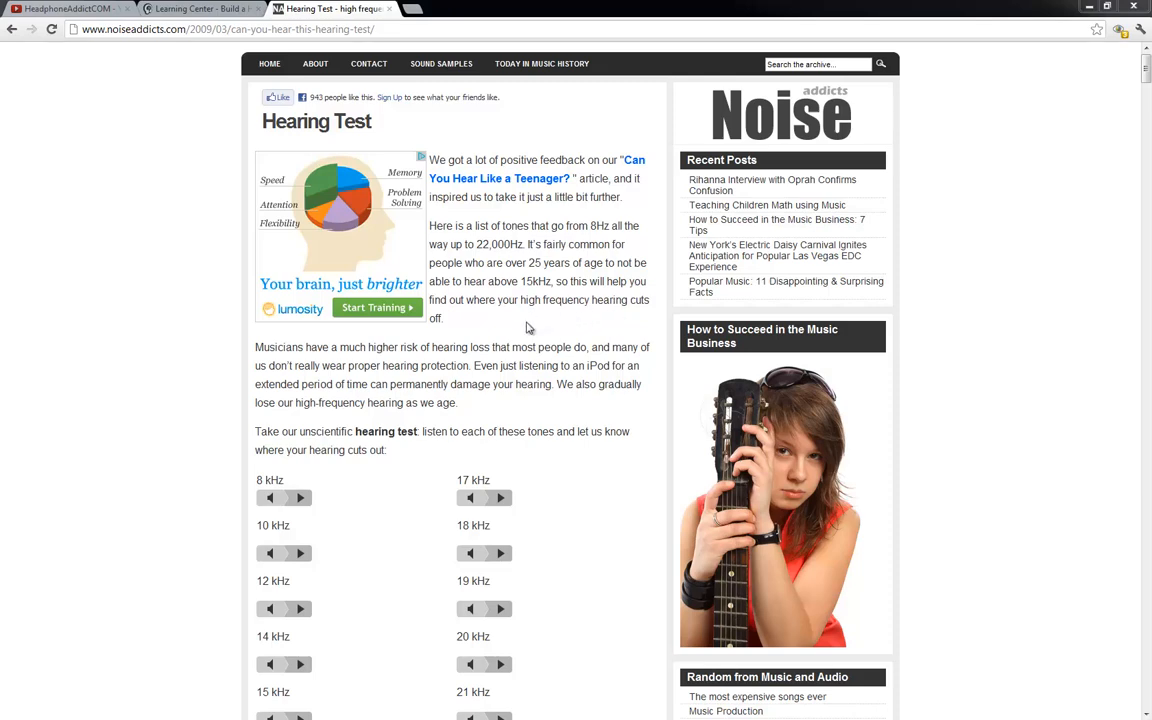
Step: Scroll down the Build A Headphone Graph page to view the Denon AH-D7000 curve
scroll(down, 3)
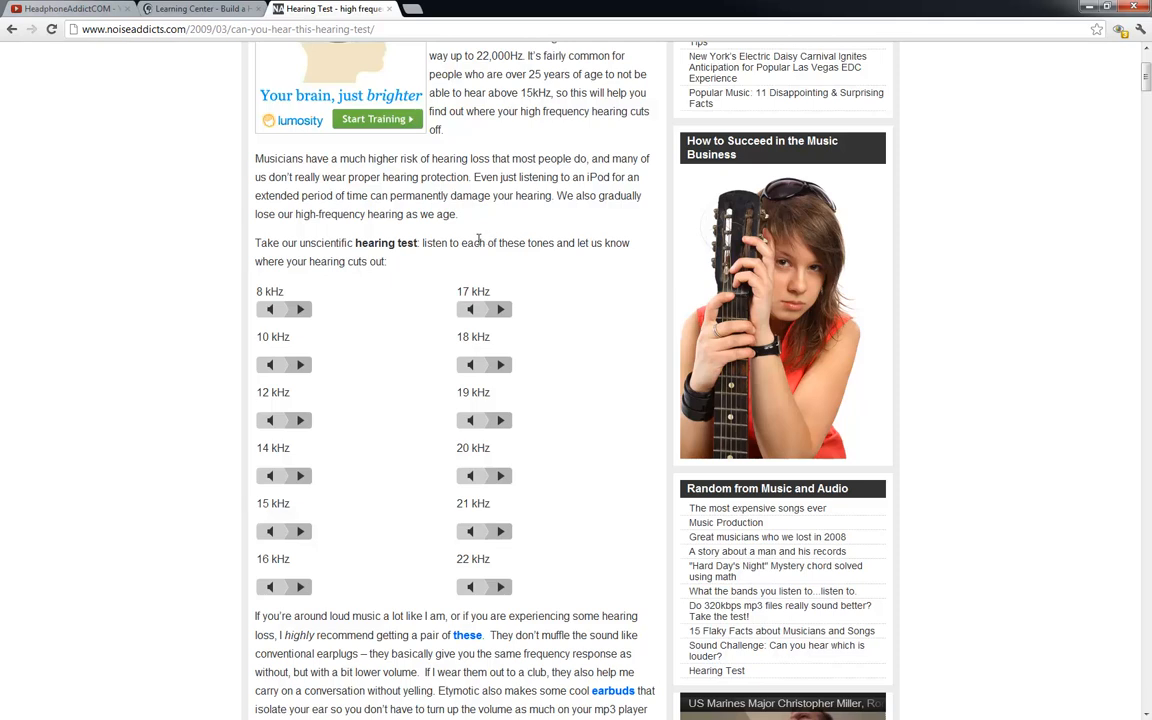
mouse_move(388, 260)
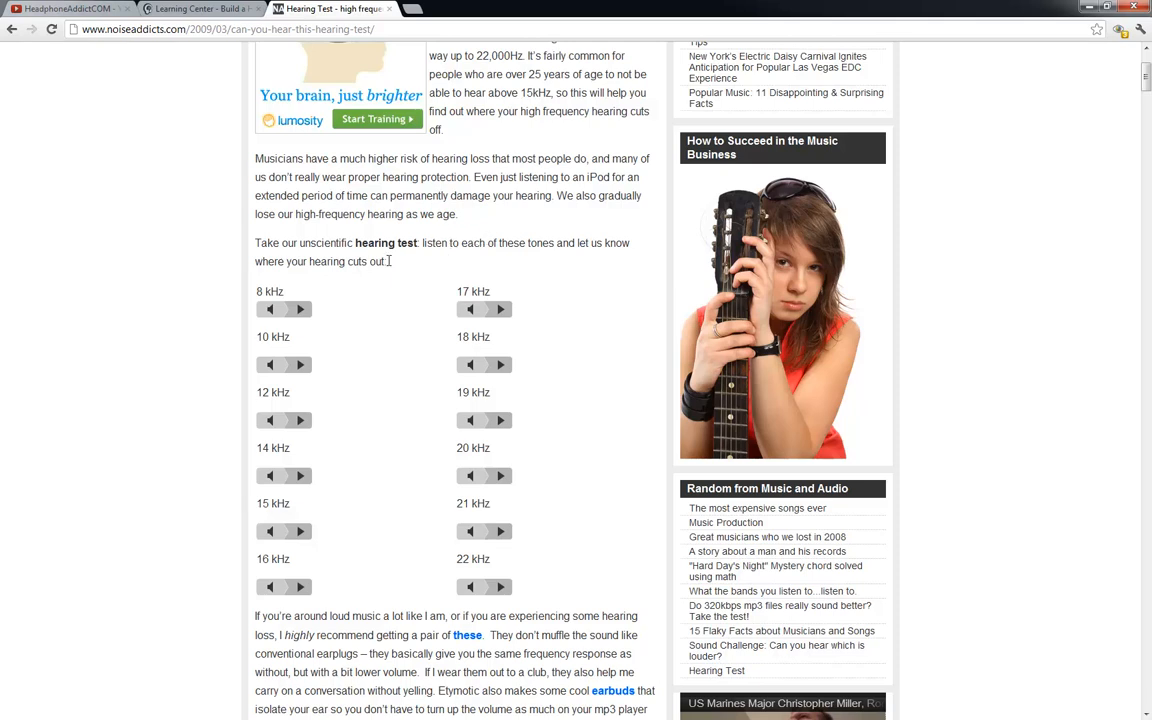
mouse_move(338, 612)
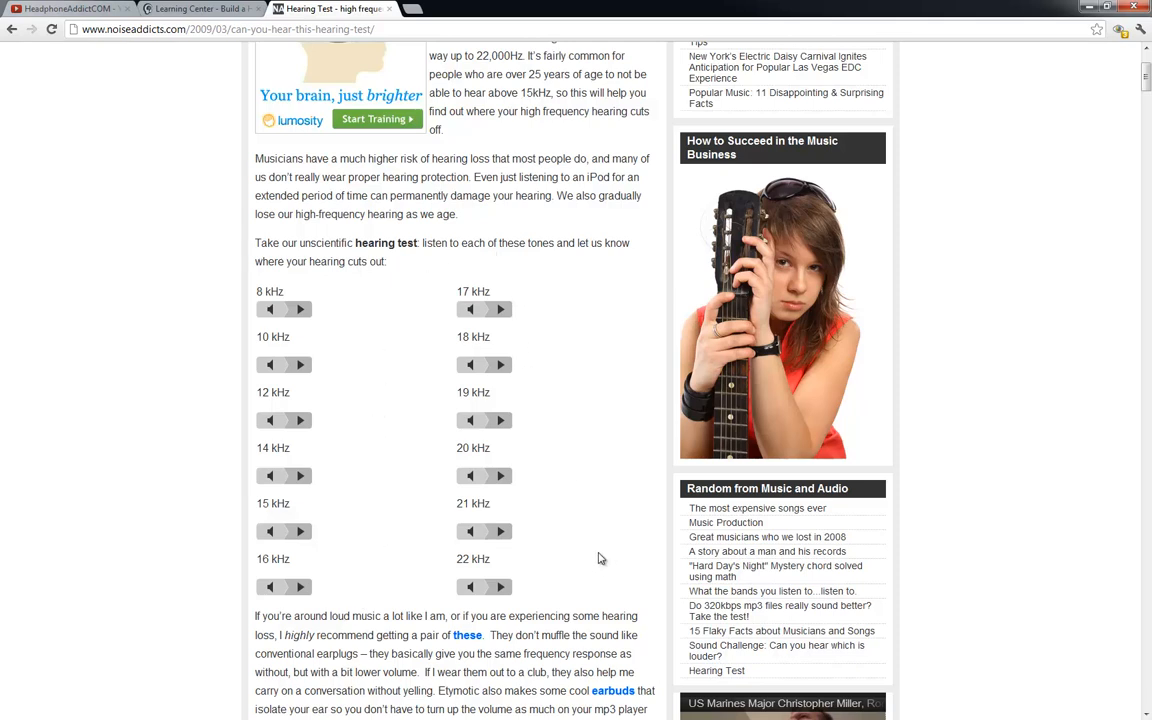
mouse_move(528, 602)
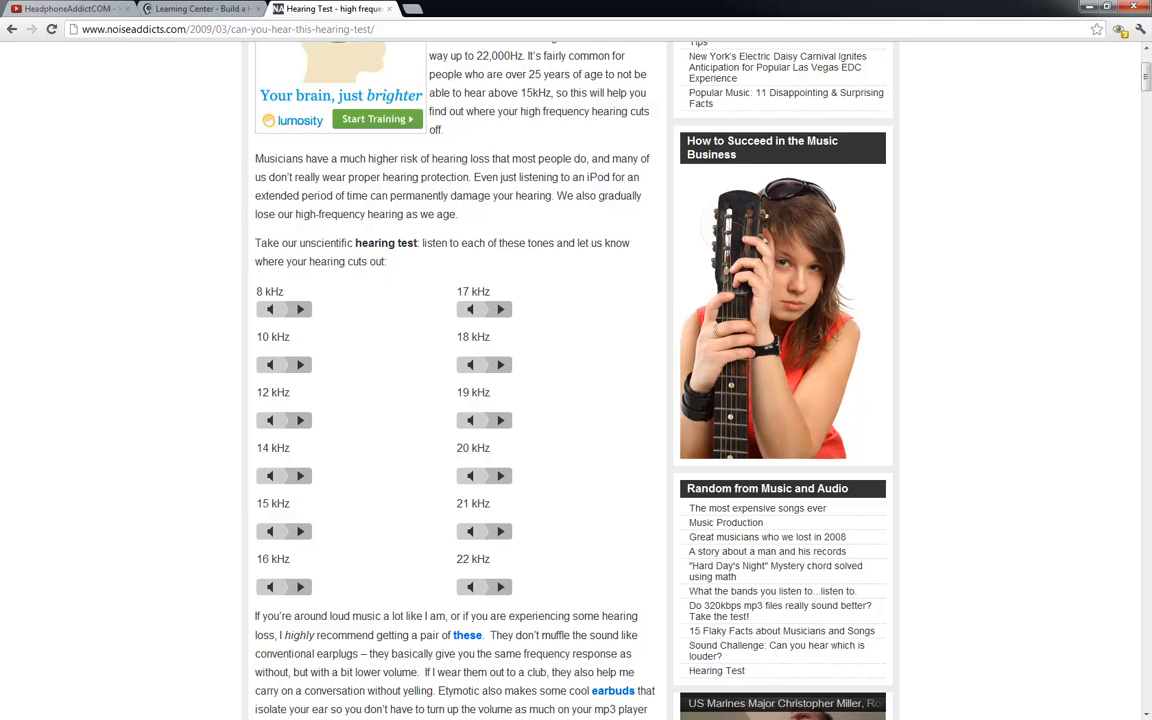
mouse_move(338, 234)
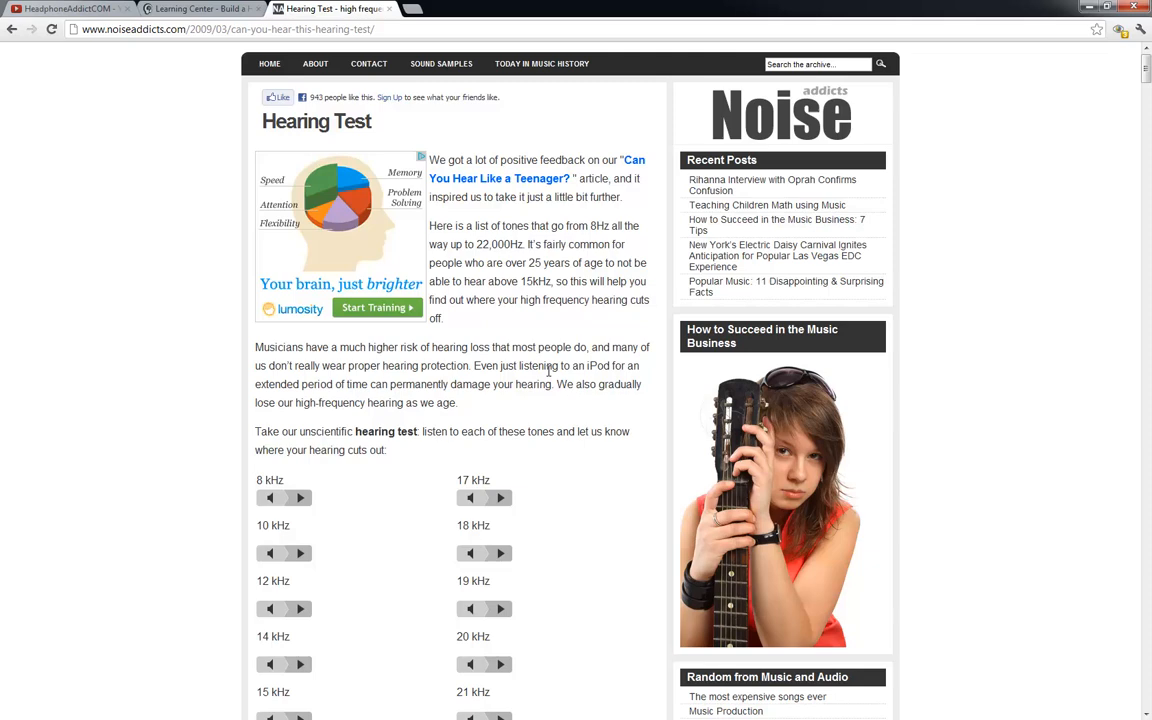
mouse_move(456, 244)
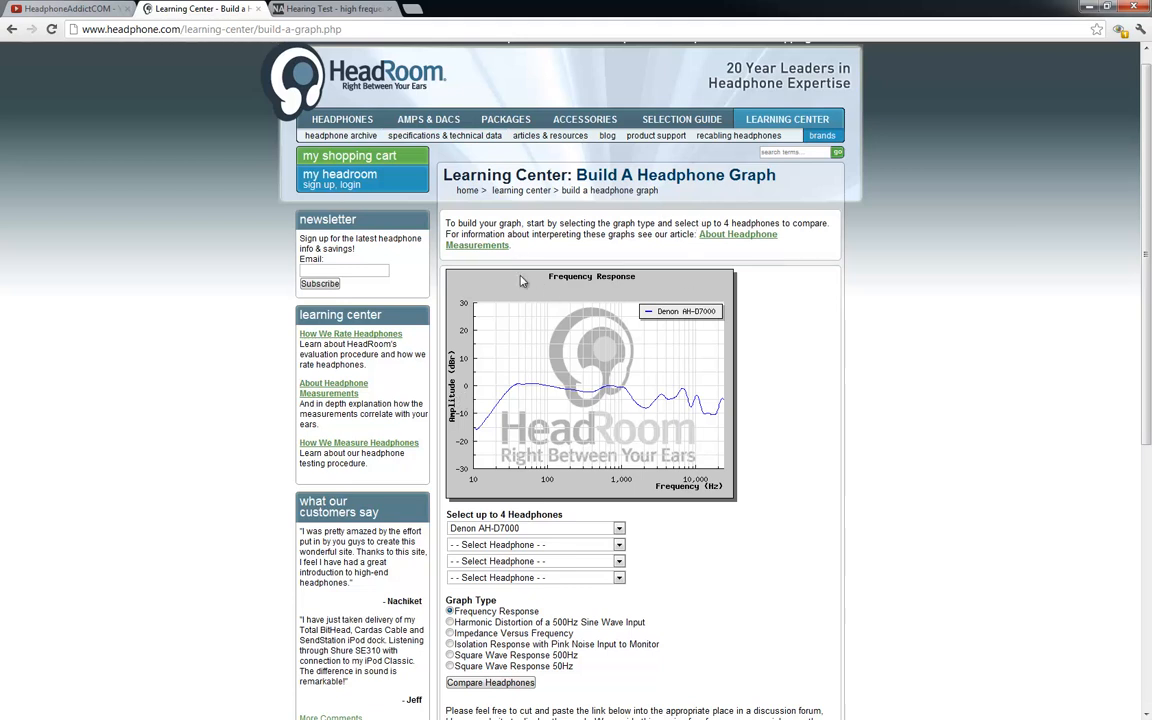
mouse_move(620, 288)
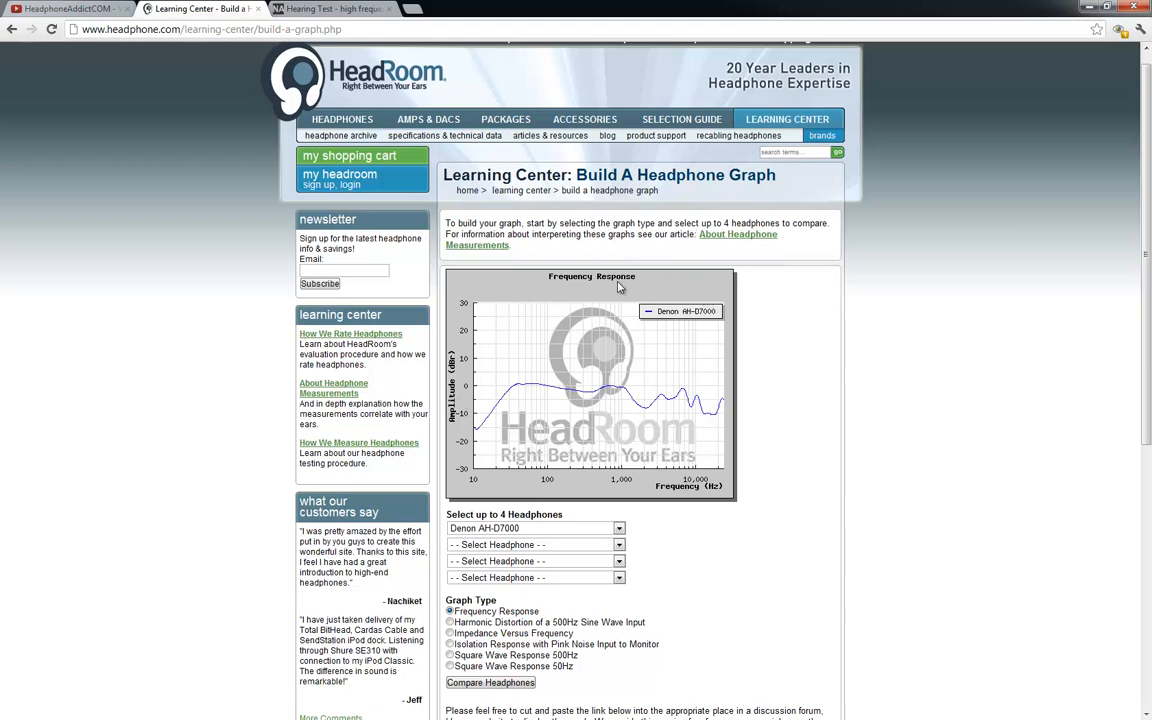
mouse_move(500, 392)
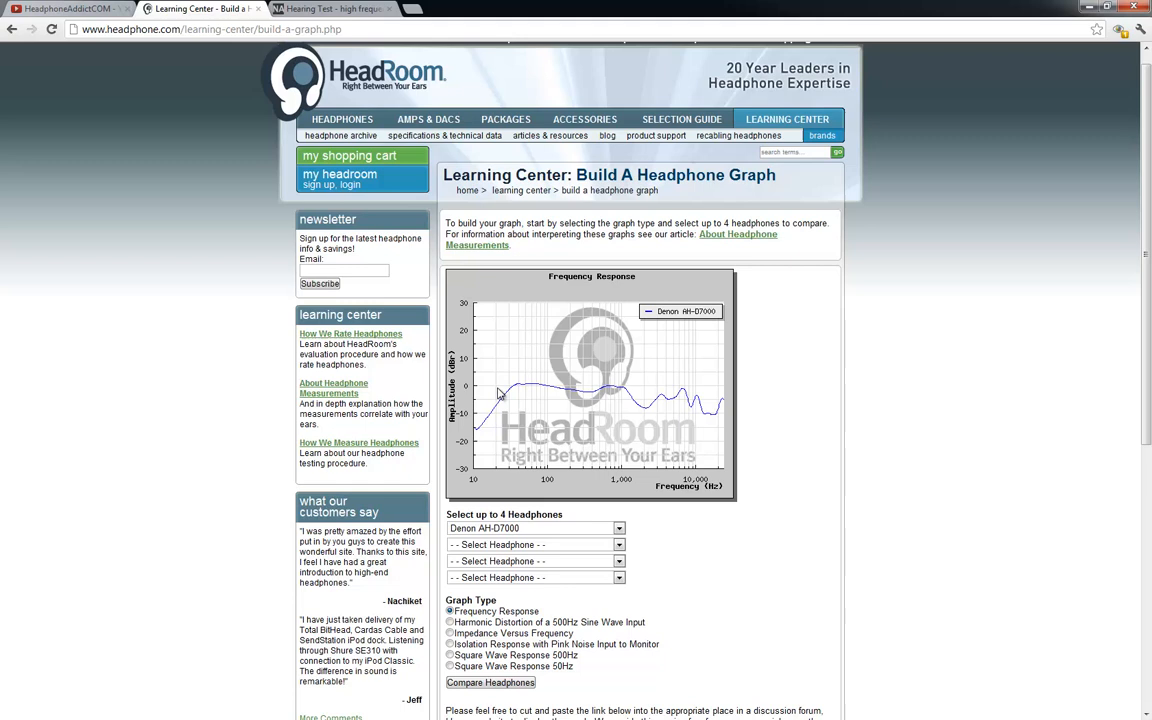
mouse_move(472, 426)
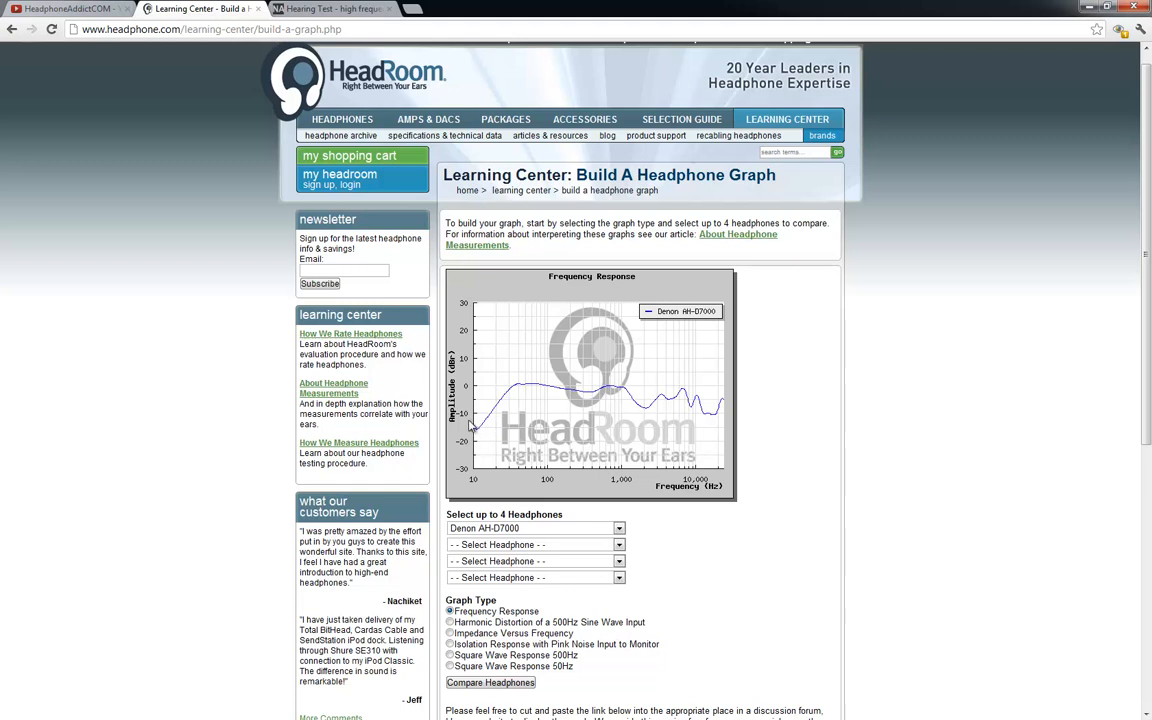
mouse_move(464, 430)
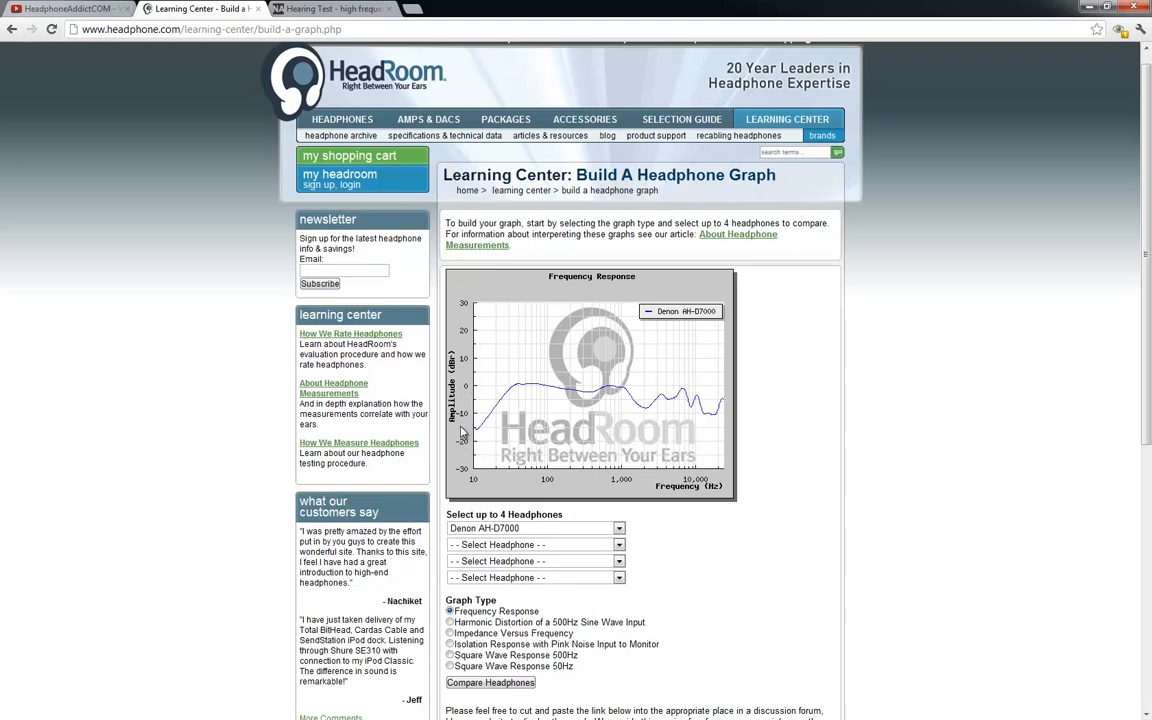
mouse_move(504, 396)
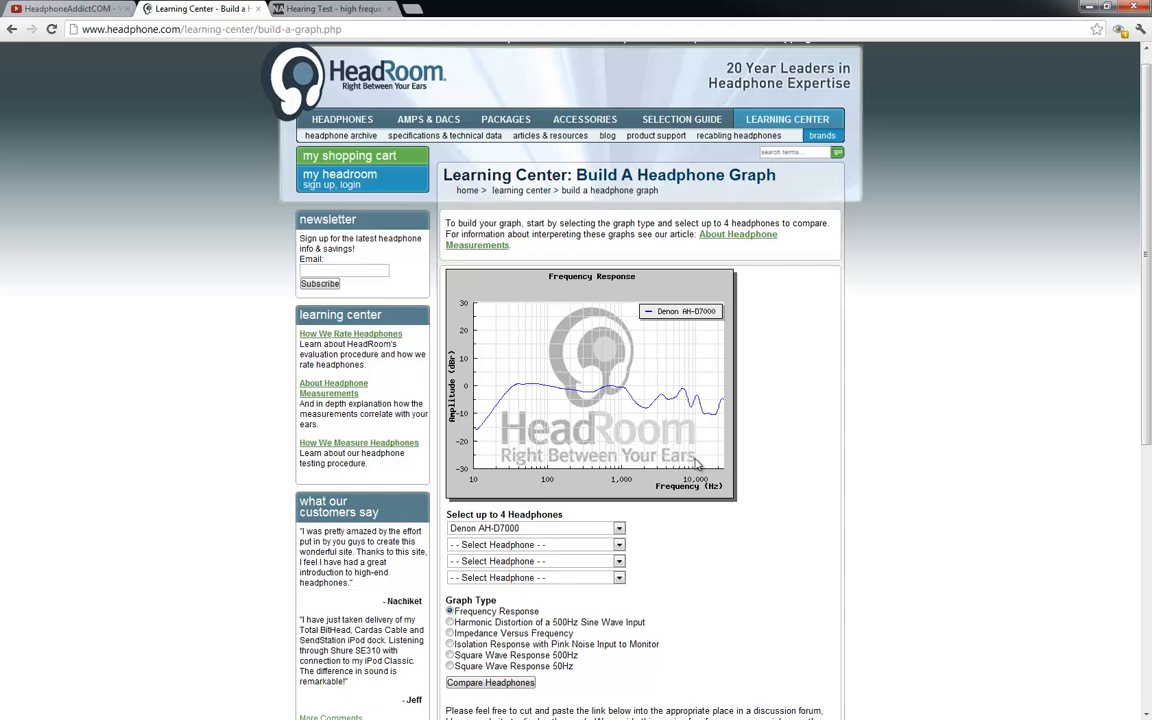
mouse_move(516, 432)
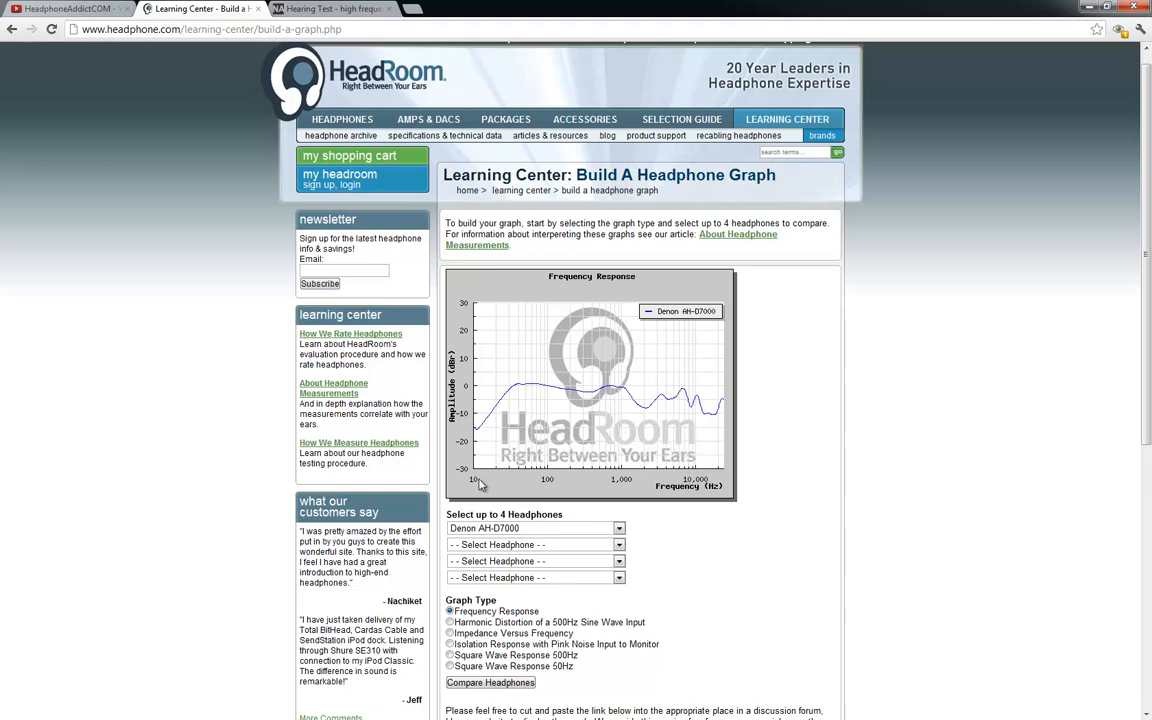
mouse_move(564, 482)
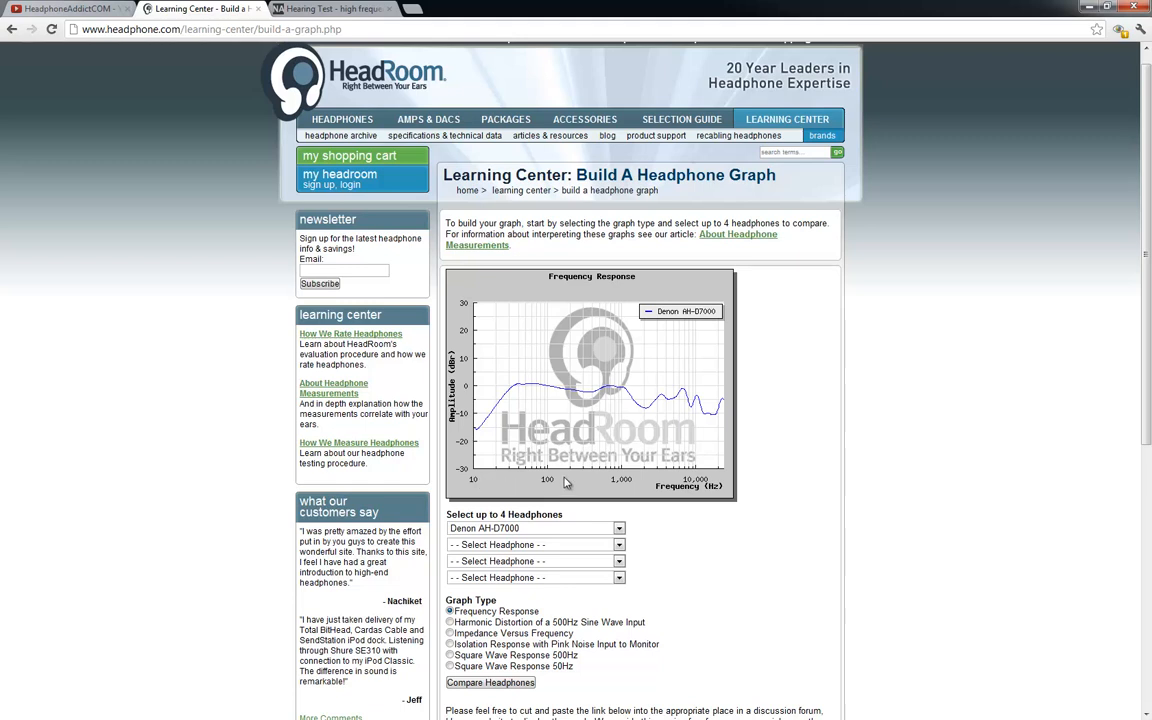
mouse_move(696, 480)
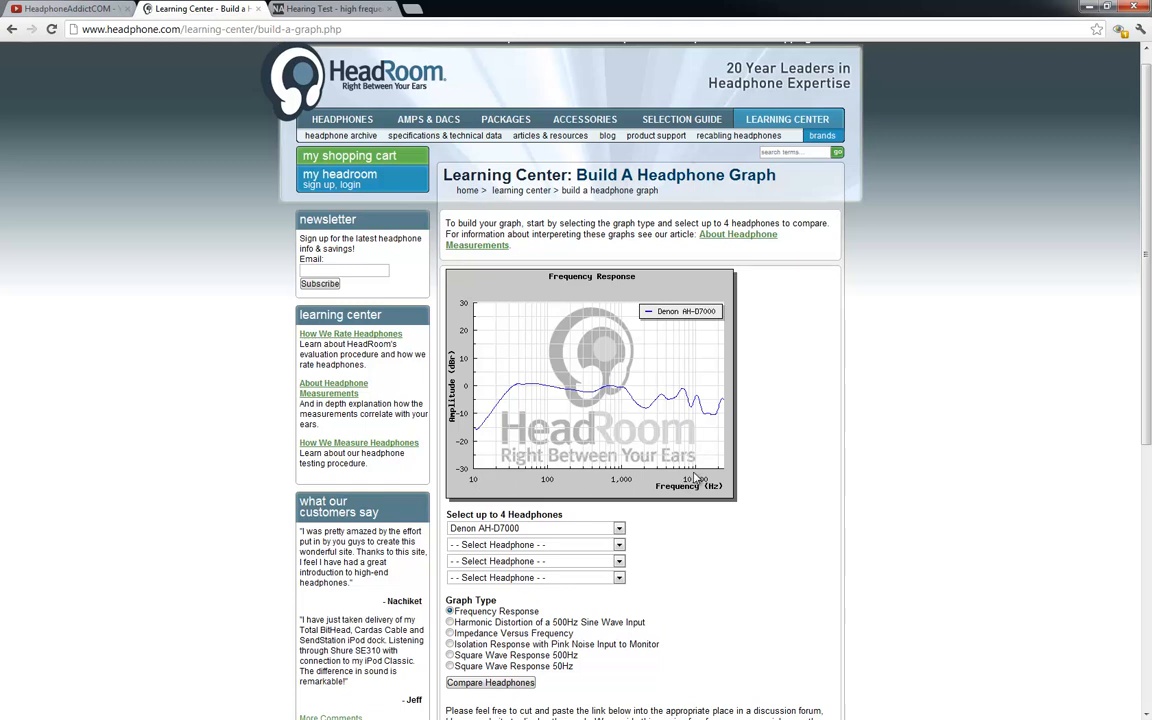
mouse_move(700, 478)
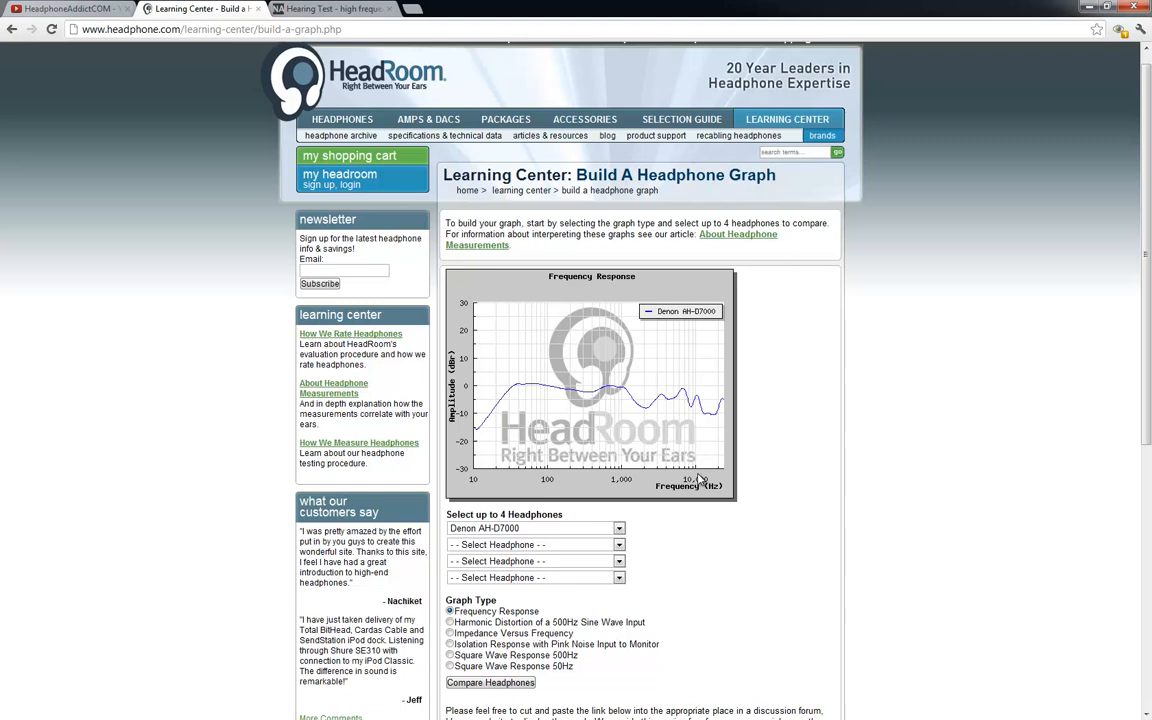
mouse_move(622, 486)
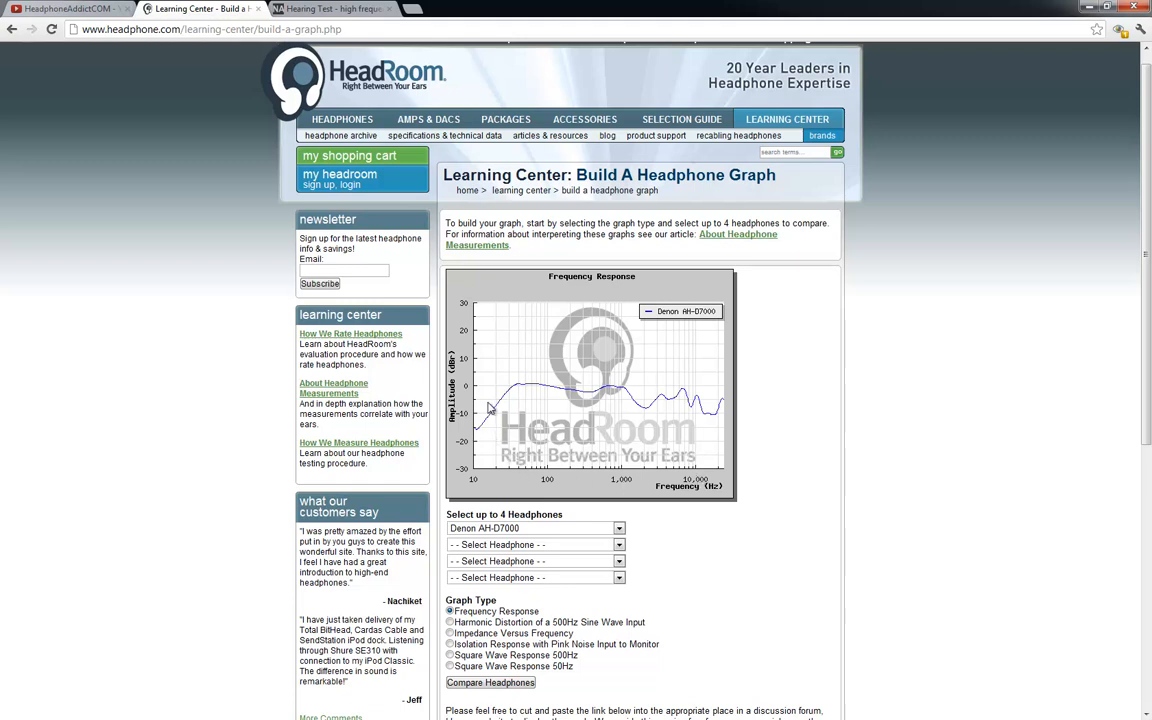
mouse_move(668, 320)
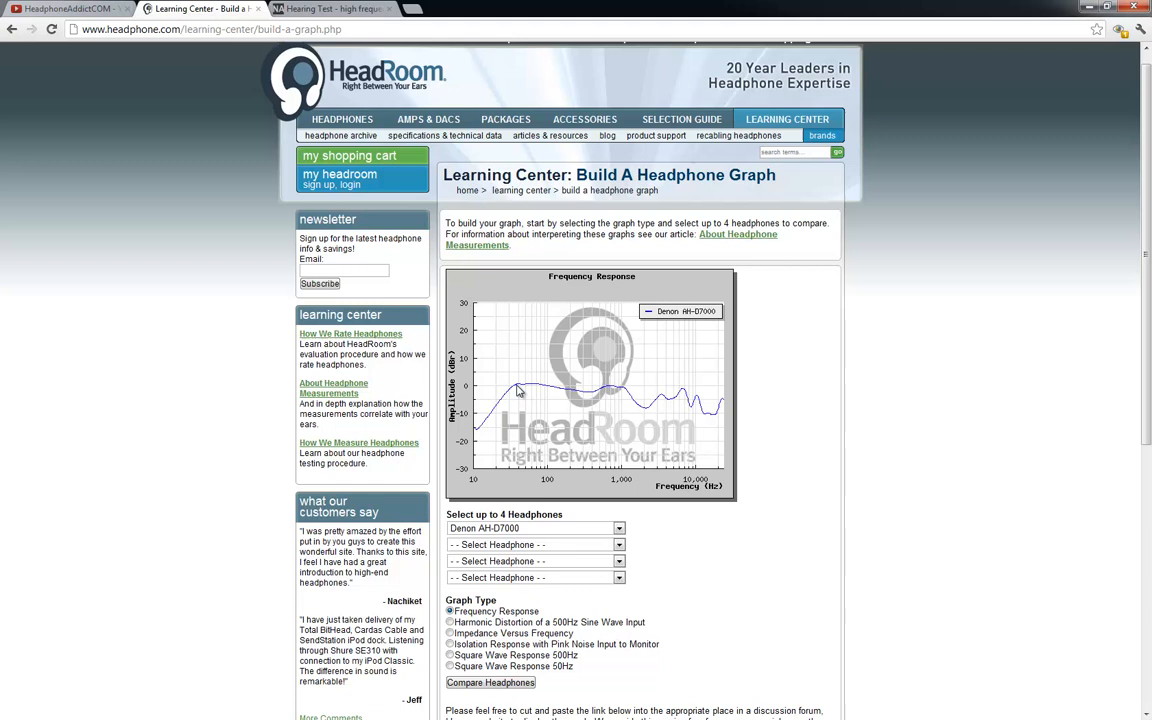
mouse_move(520, 414)
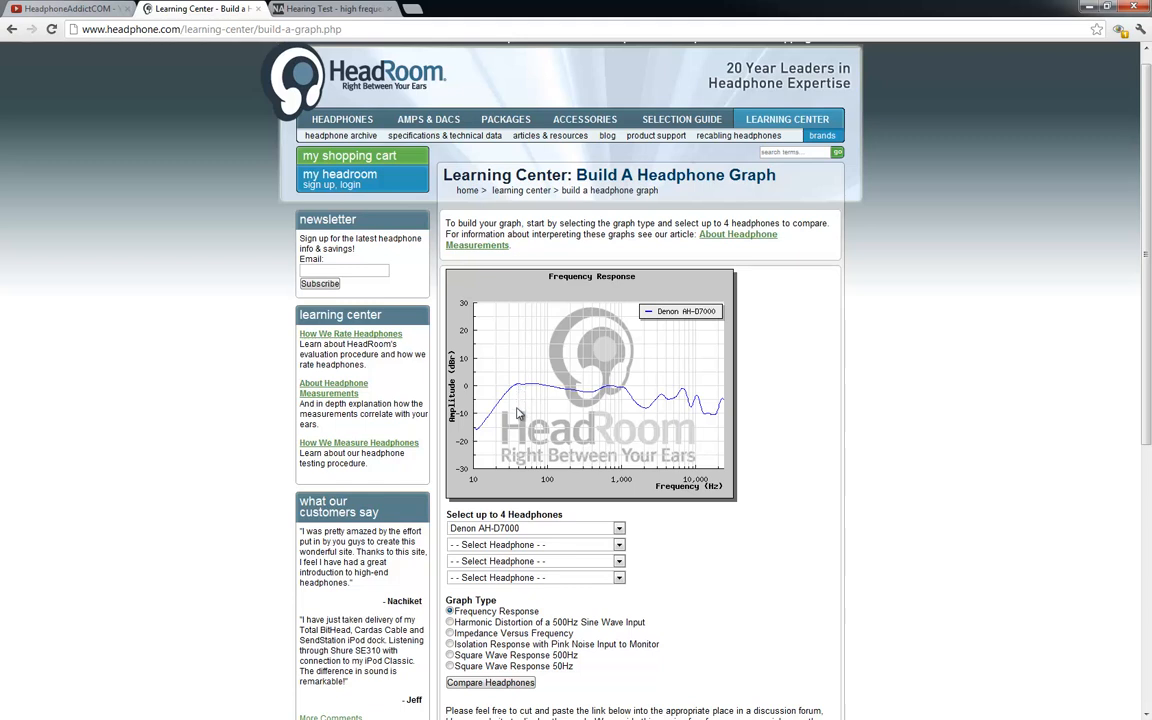
mouse_move(490, 478)
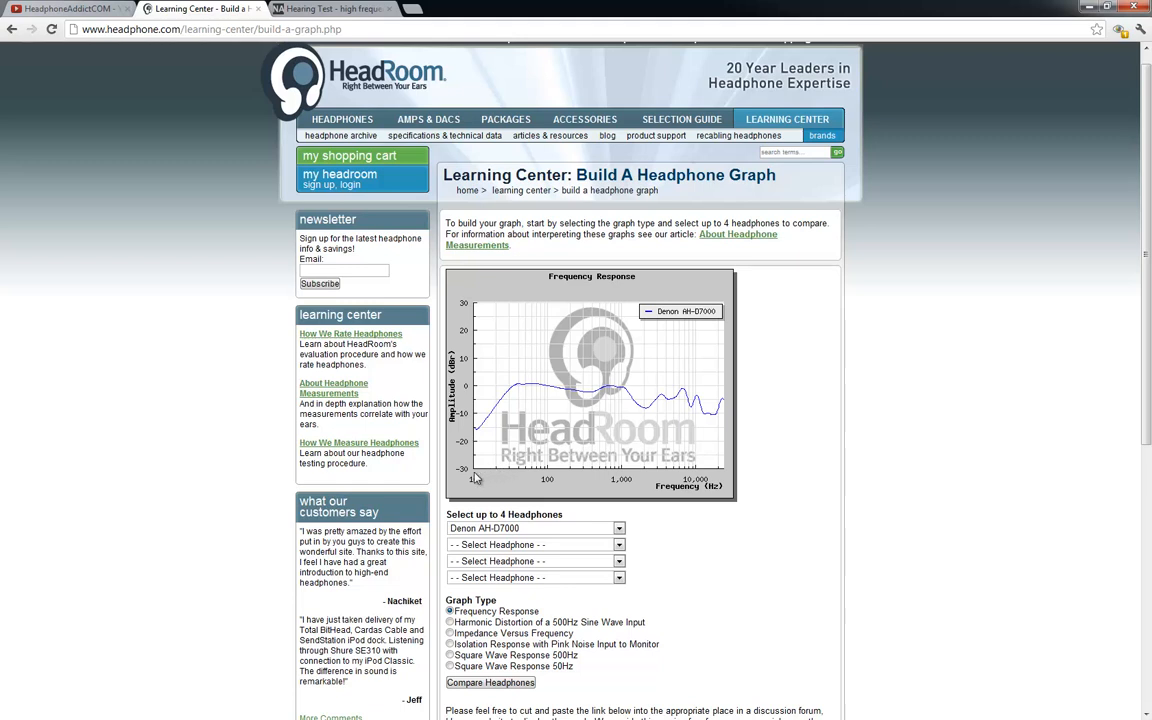
mouse_move(498, 476)
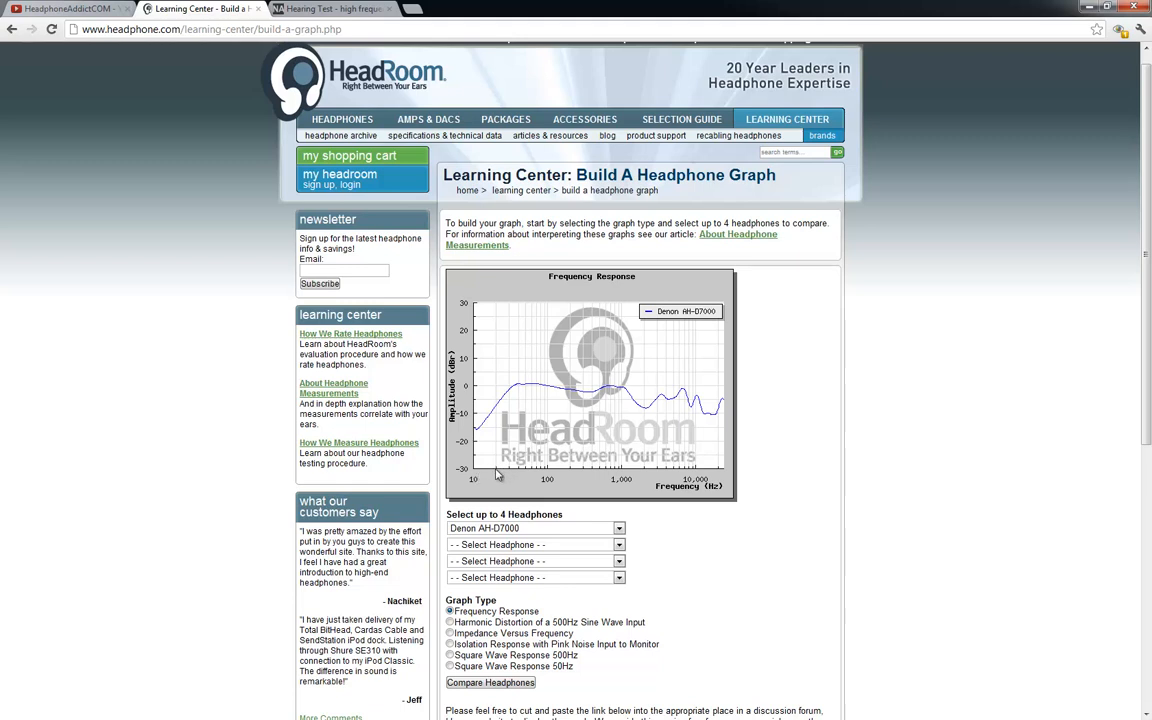
mouse_move(528, 472)
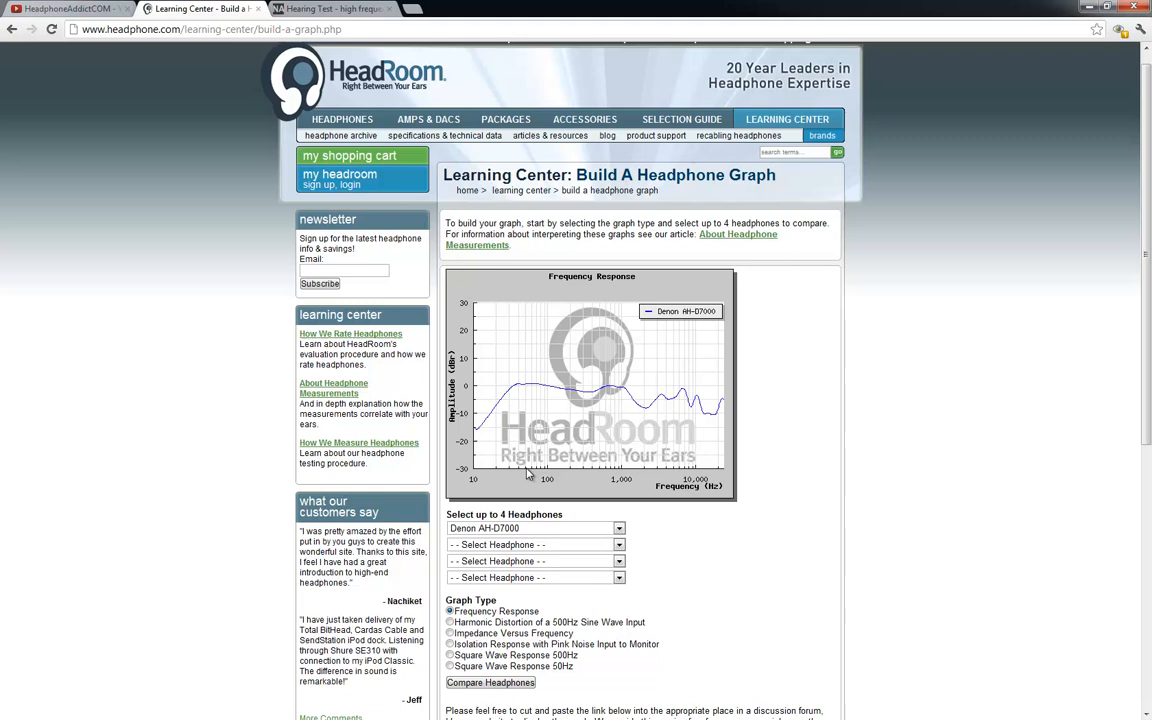
mouse_move(546, 476)
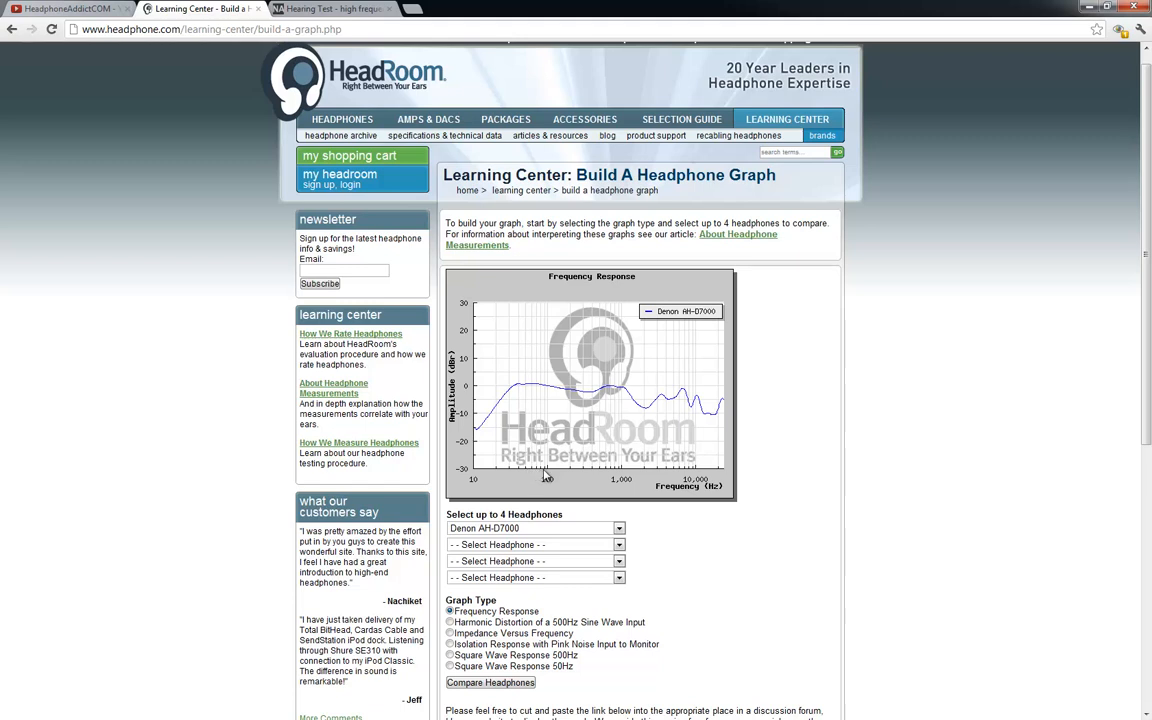
mouse_move(484, 444)
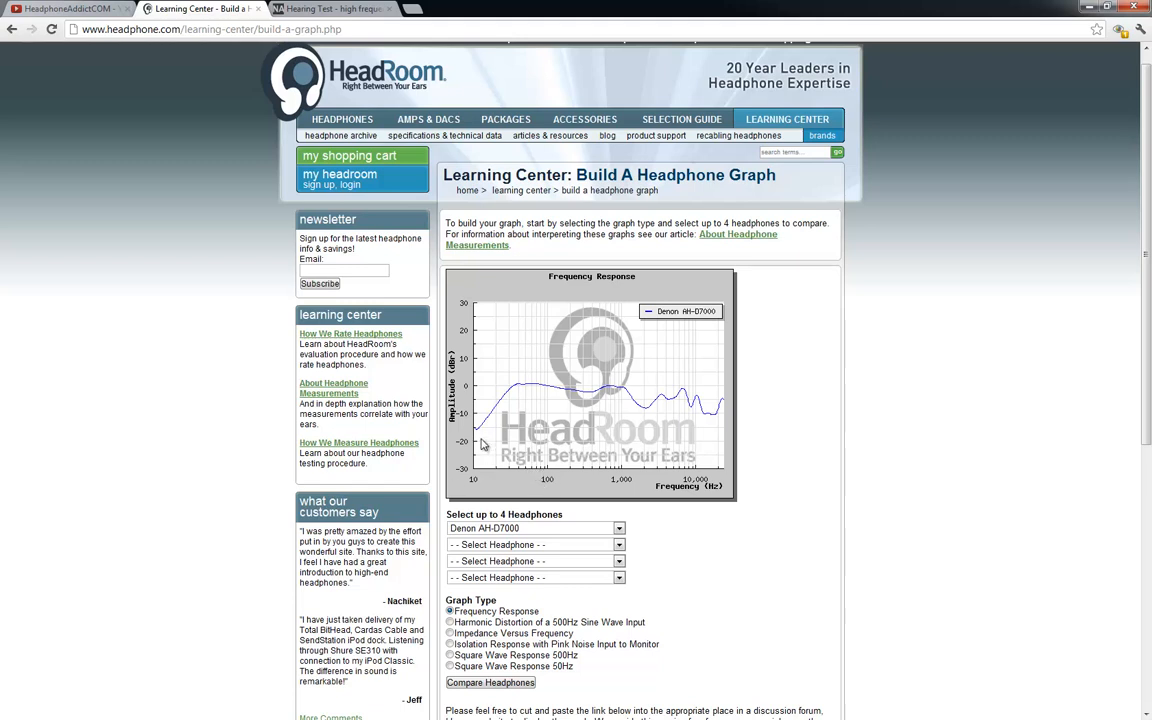
mouse_move(508, 470)
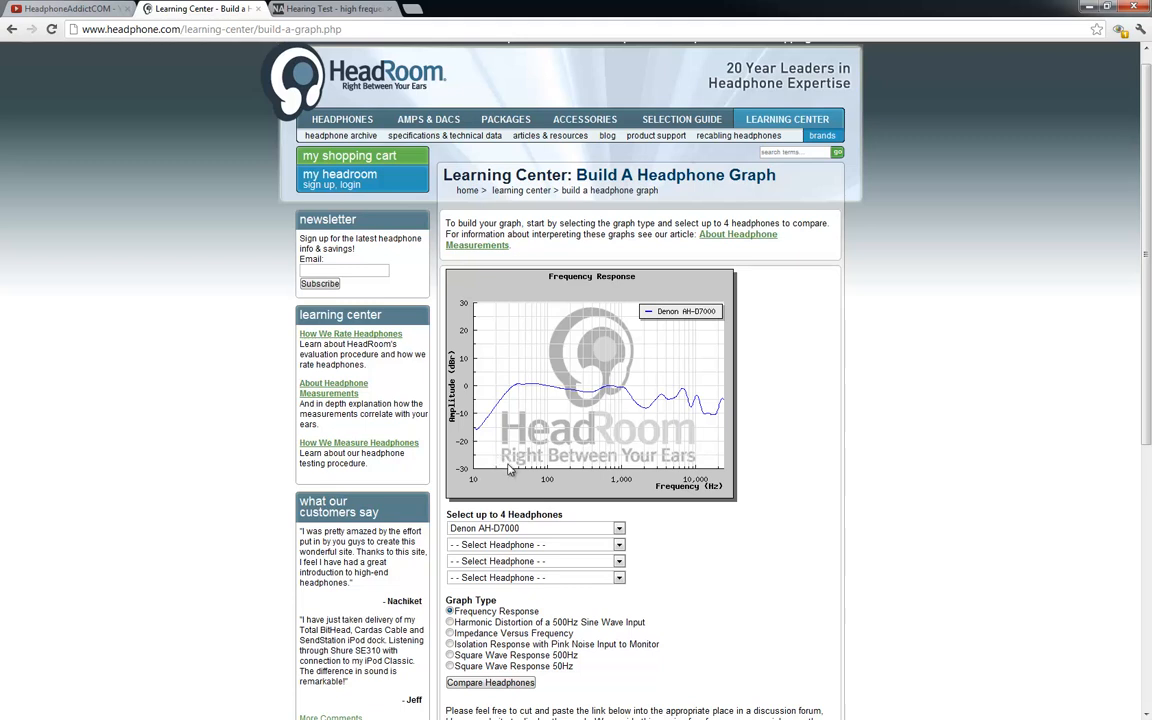
mouse_move(512, 428)
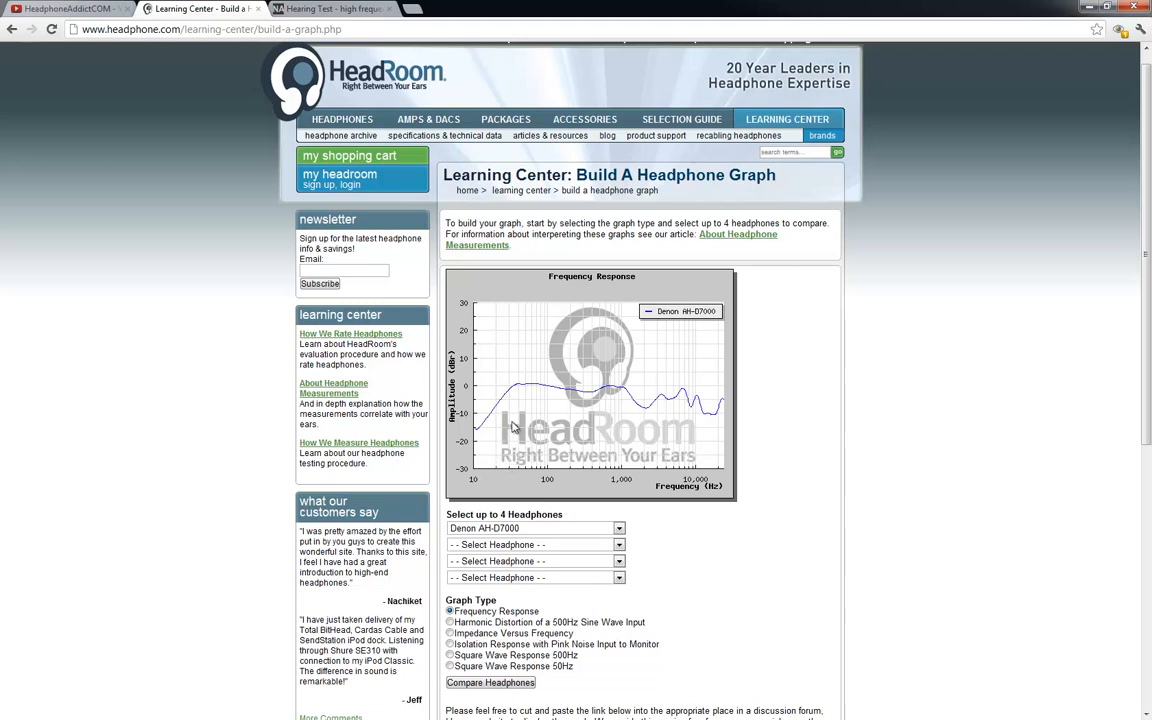
mouse_move(510, 396)
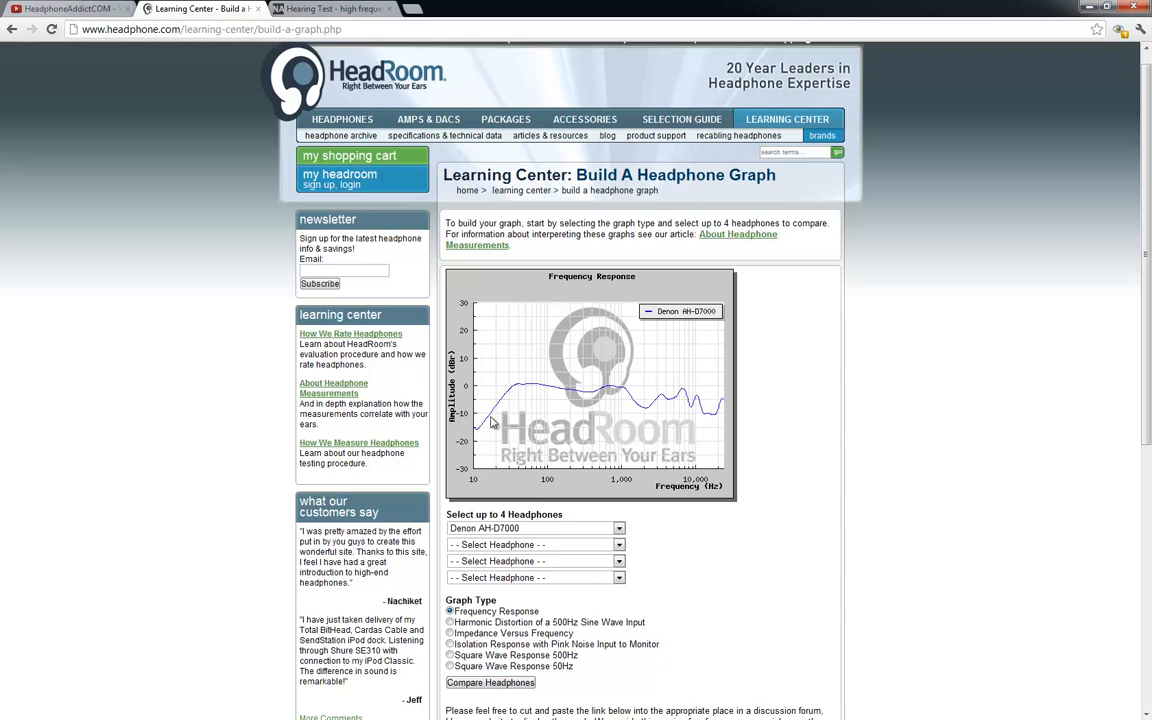
mouse_move(512, 396)
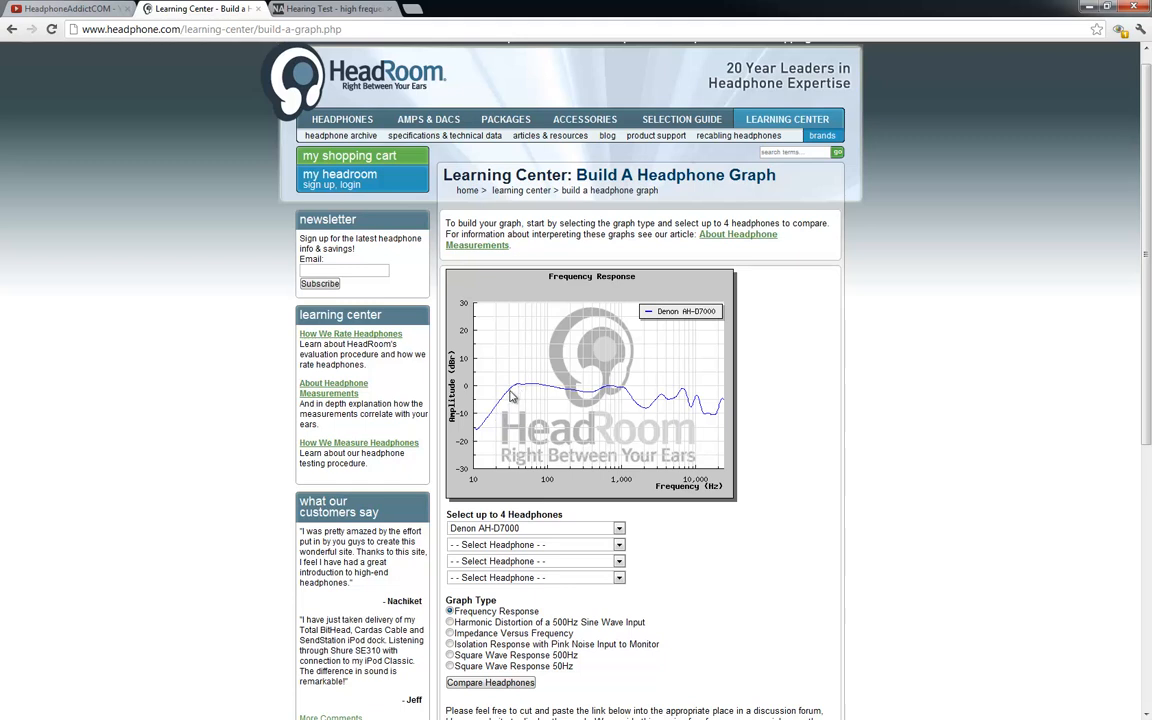
mouse_move(516, 390)
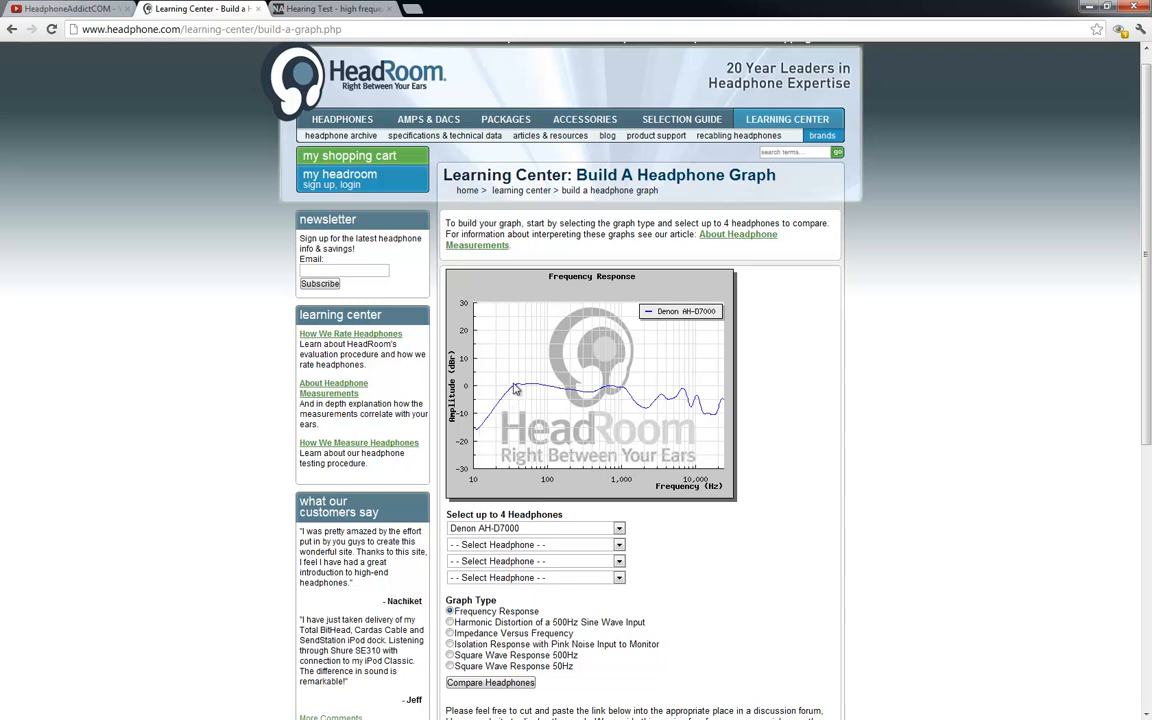
mouse_move(508, 400)
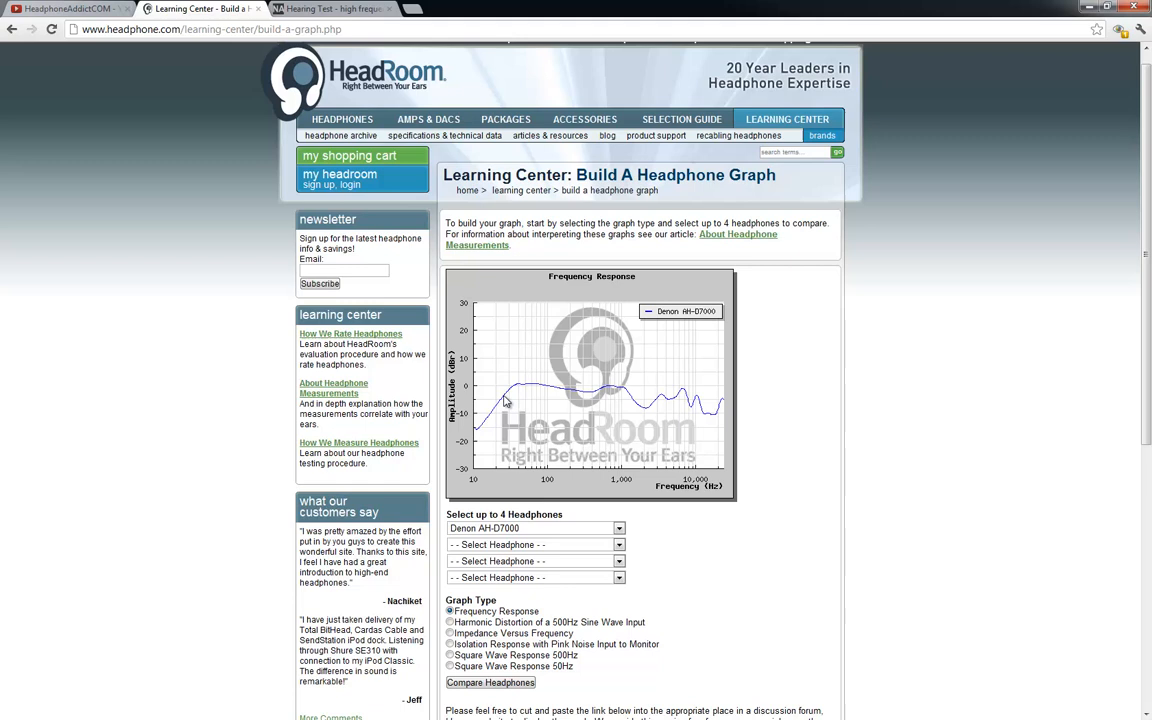
mouse_move(472, 392)
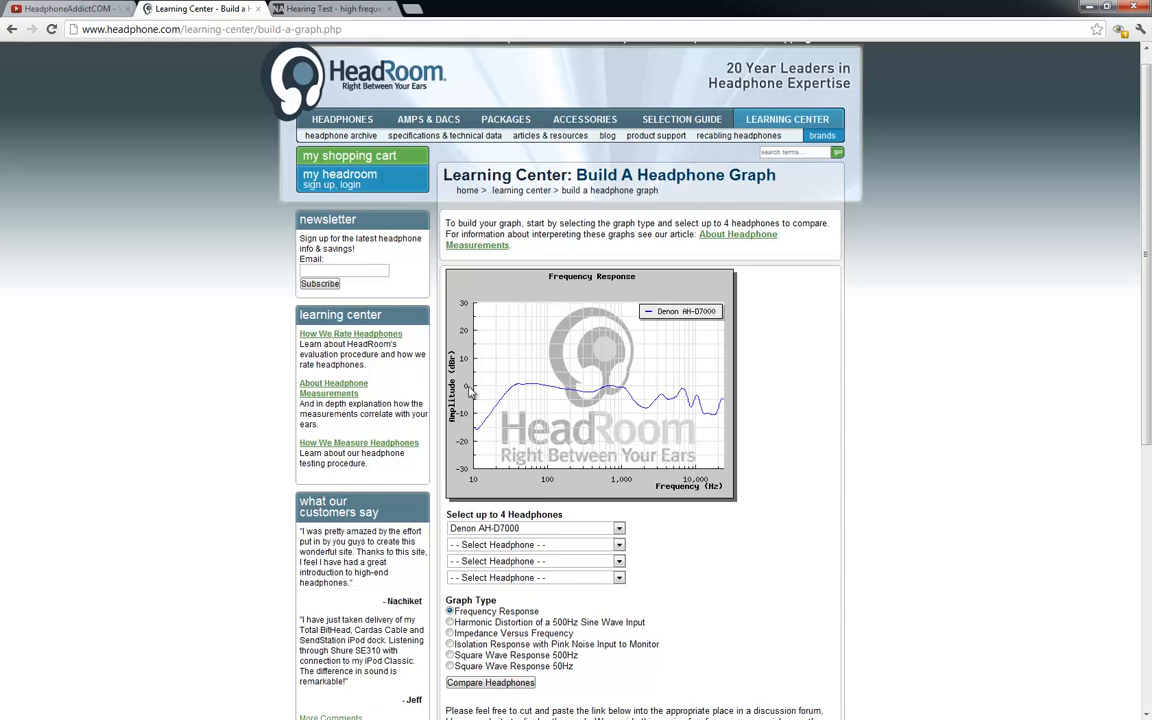
mouse_move(476, 392)
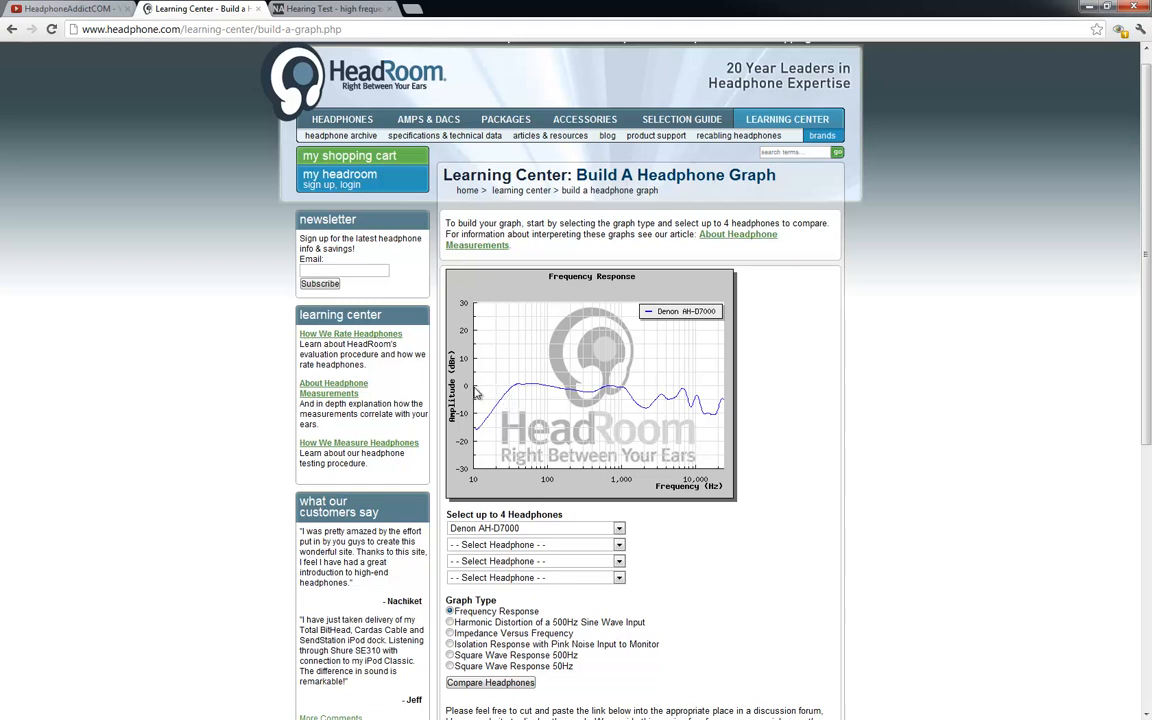
mouse_move(508, 392)
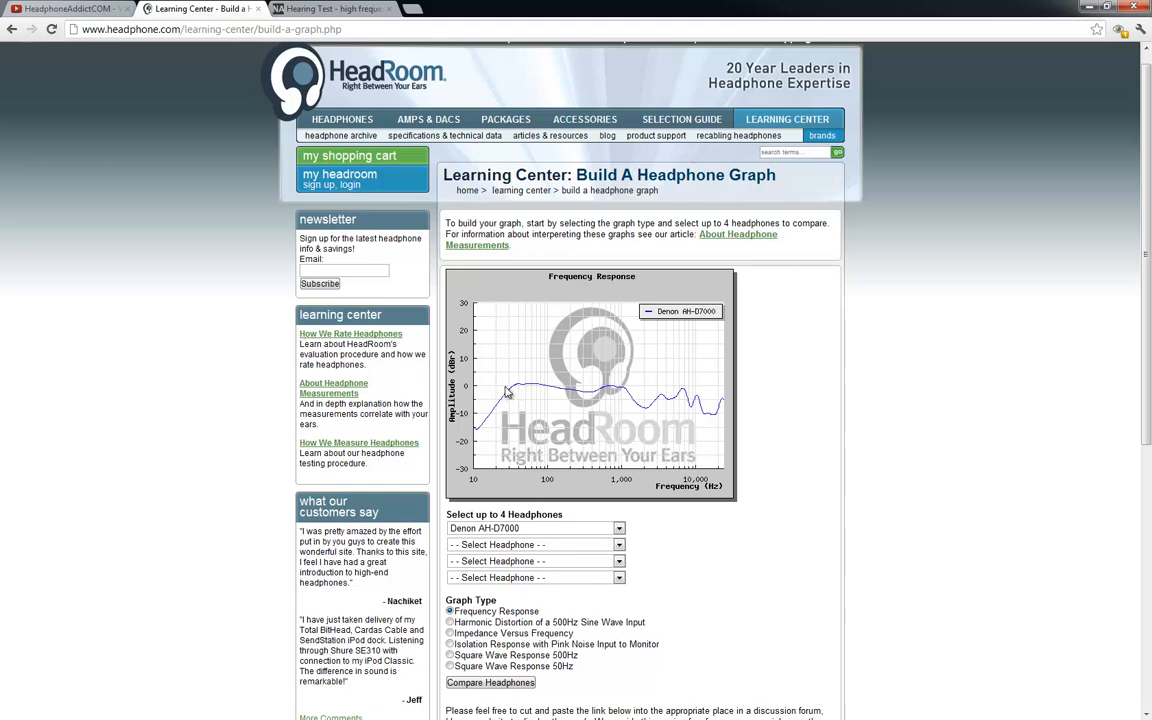
mouse_move(496, 414)
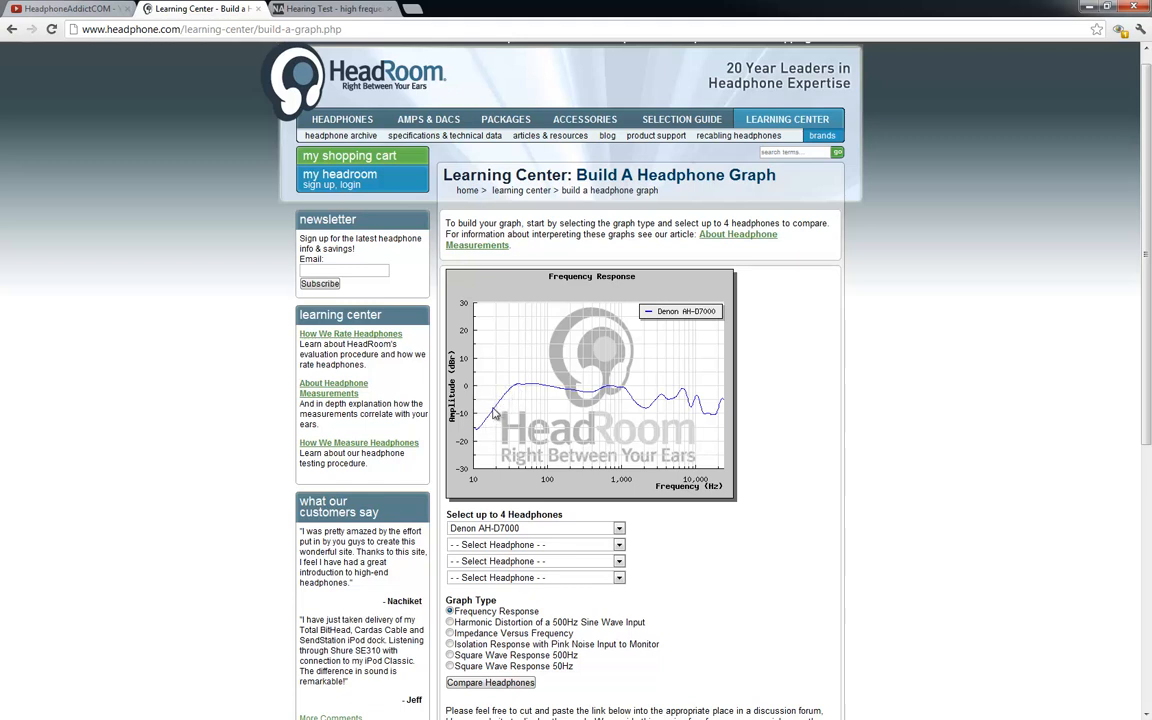
mouse_move(512, 396)
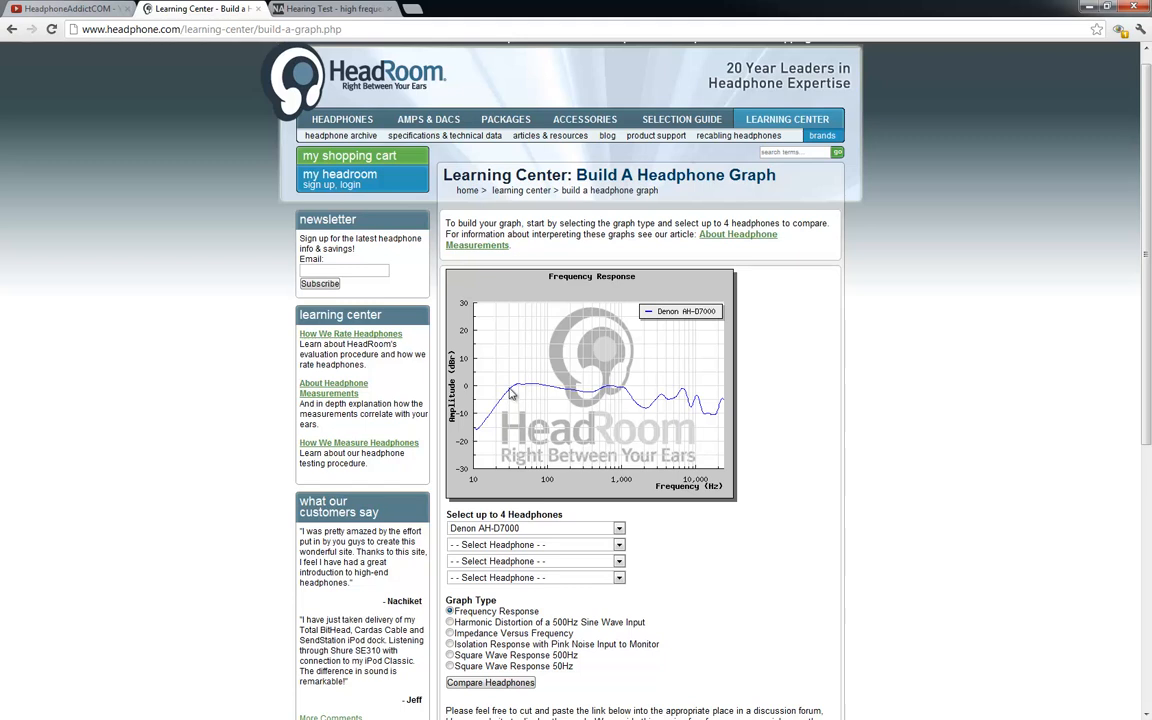
mouse_move(484, 392)
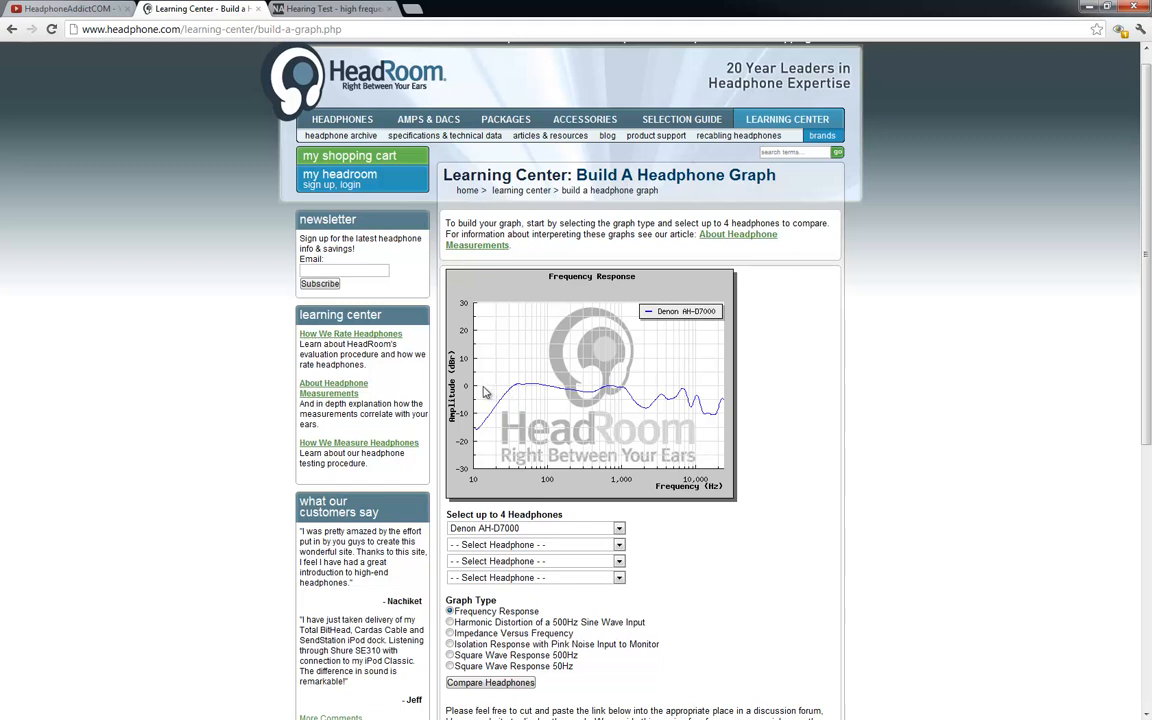
mouse_move(484, 390)
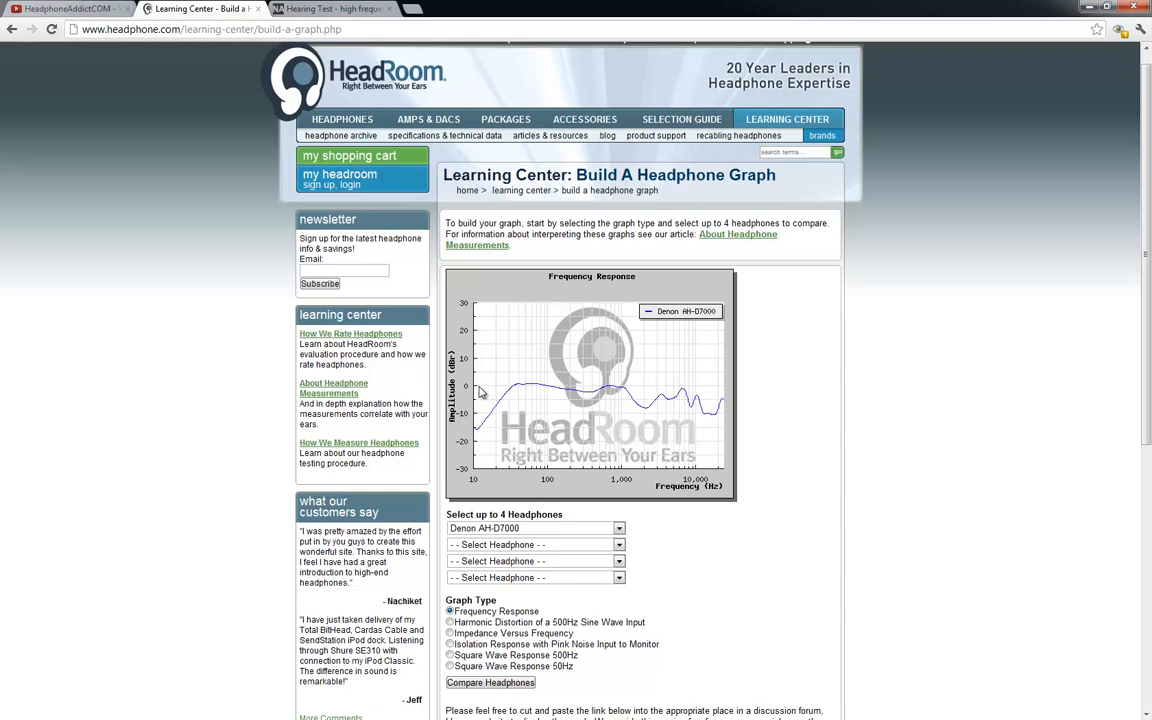
mouse_move(488, 392)
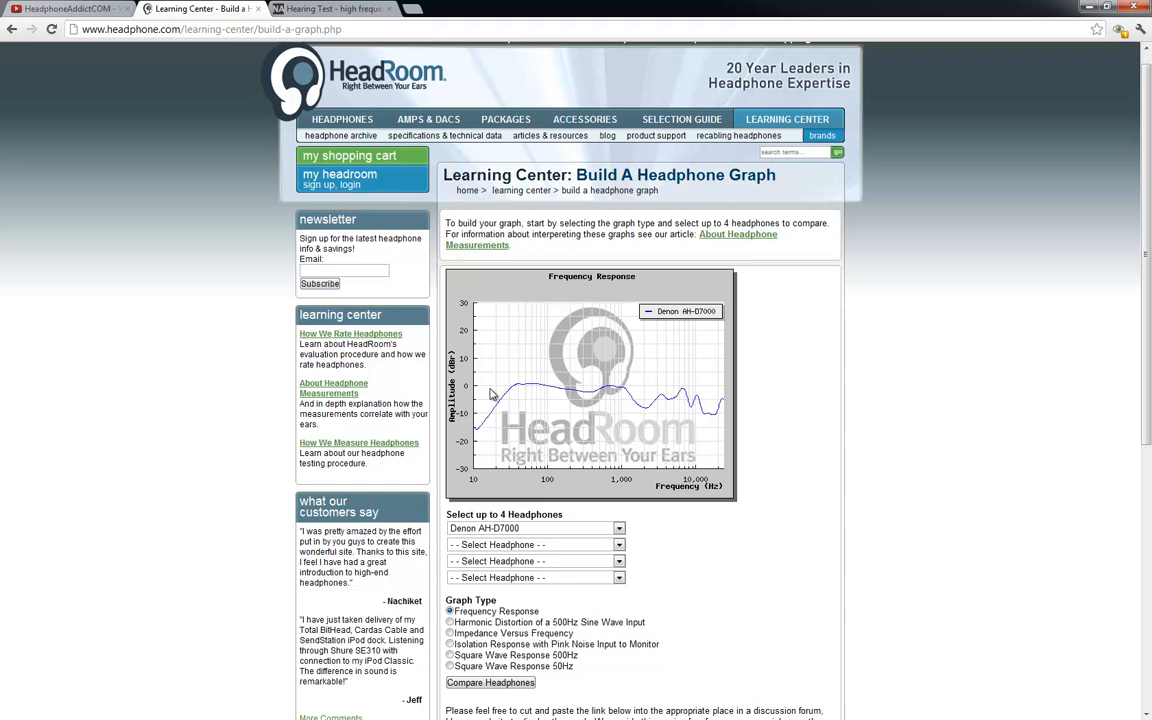
mouse_move(676, 384)
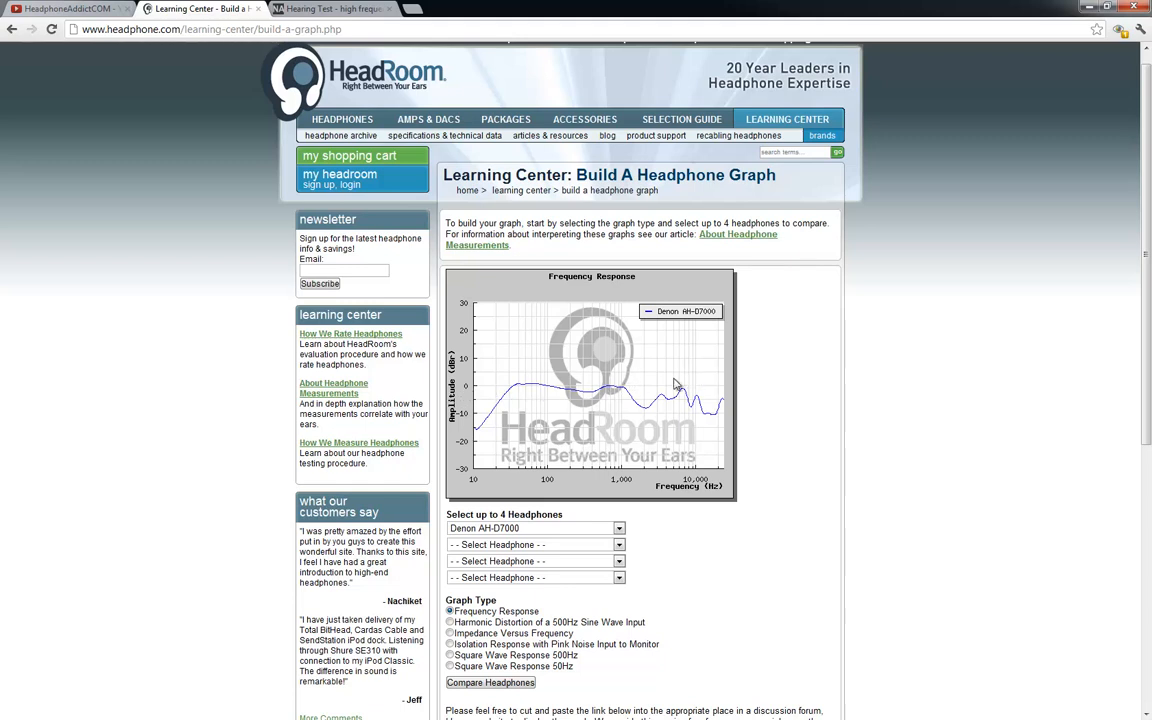
mouse_move(484, 396)
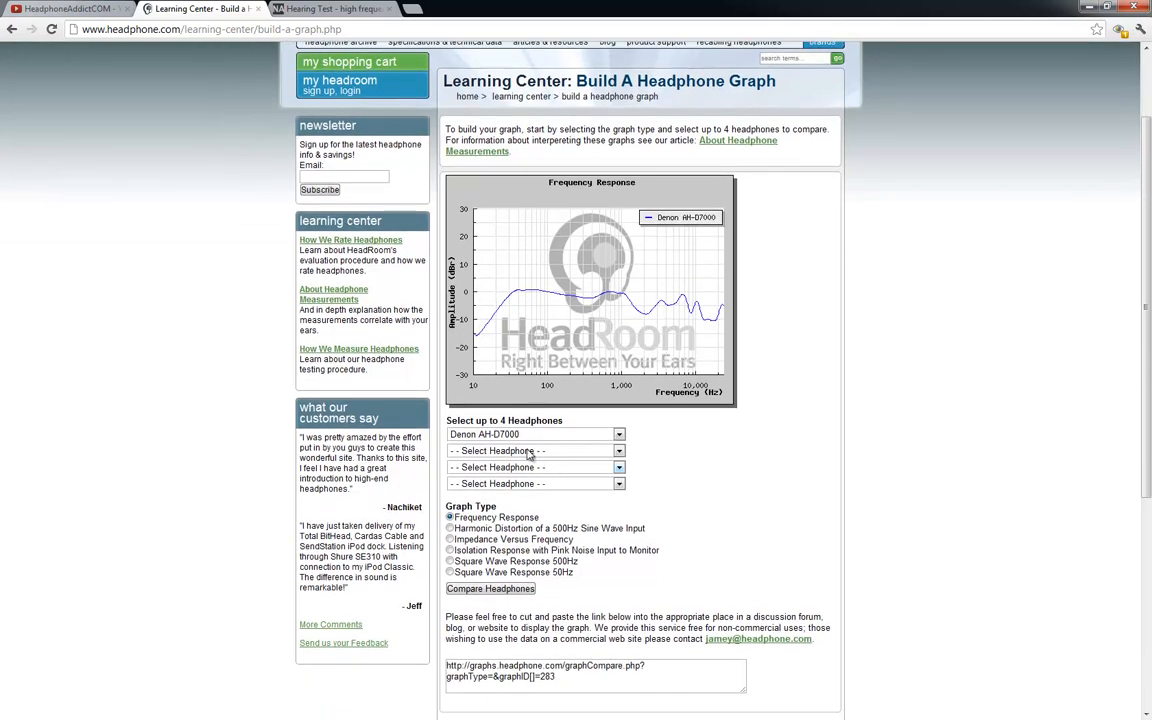
Step: Choose Sony MDR-XB700 in the second Select Headphone dropdown beside Denon AH-D7000
click(618, 452)
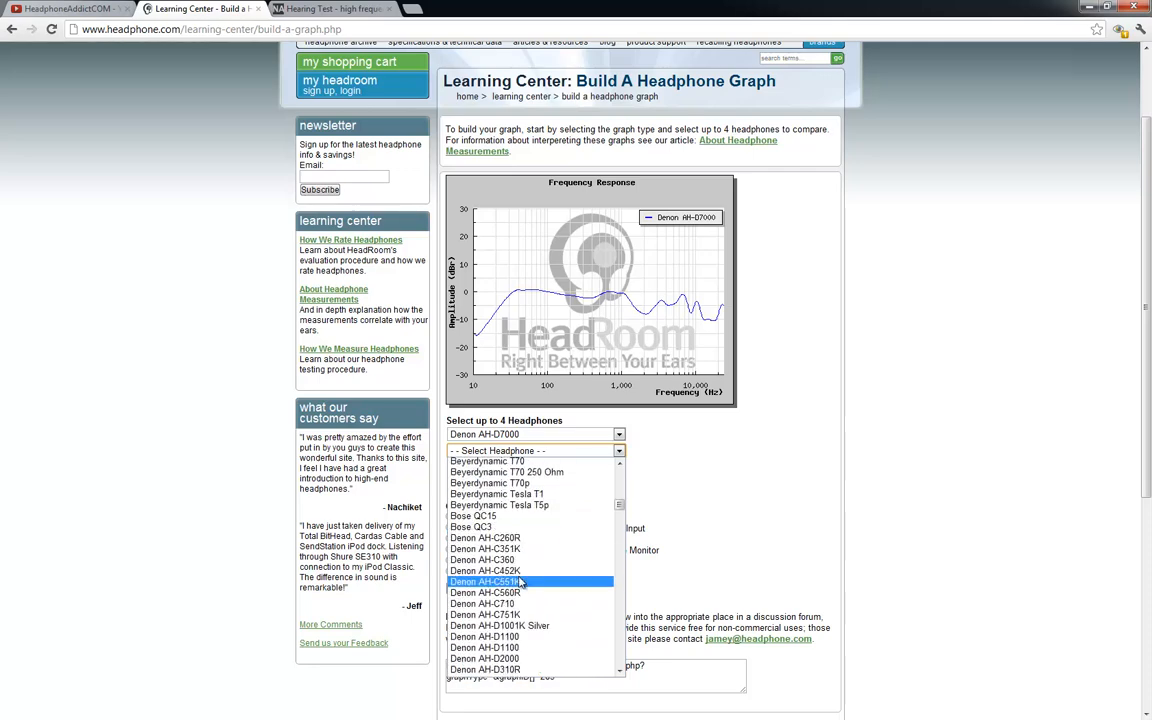
scroll(down, 3)
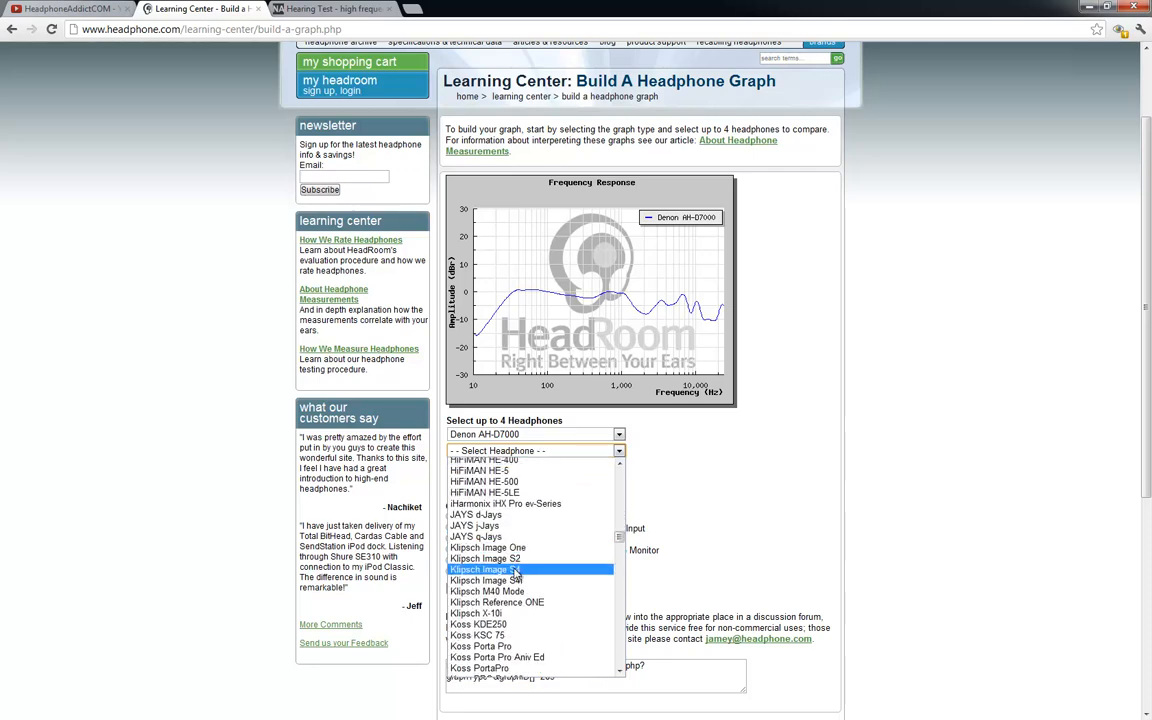
scroll(down, 3)
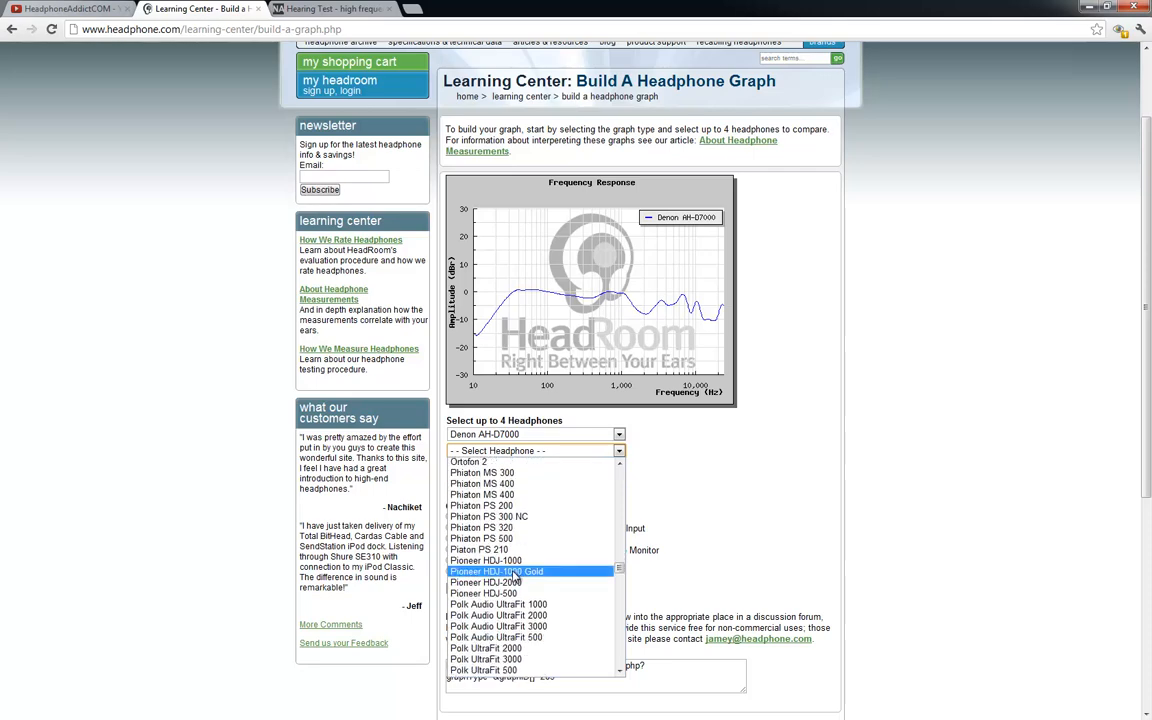
scroll(down, 3)
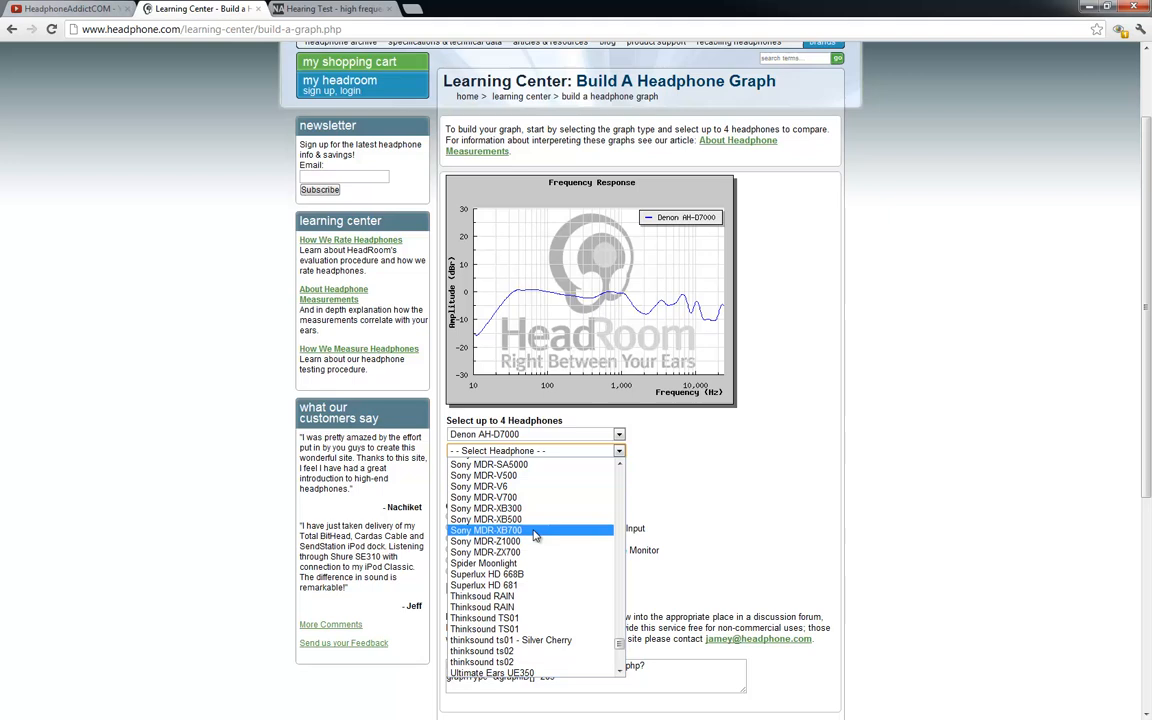
click(484, 530)
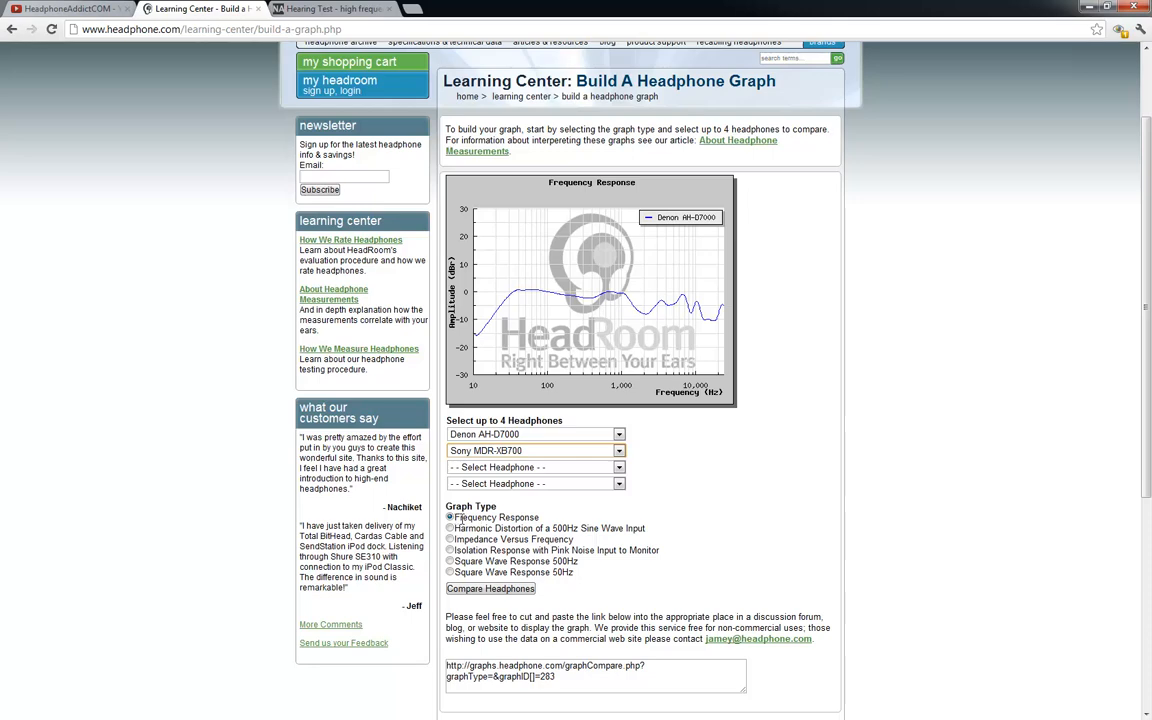
mouse_move(512, 610)
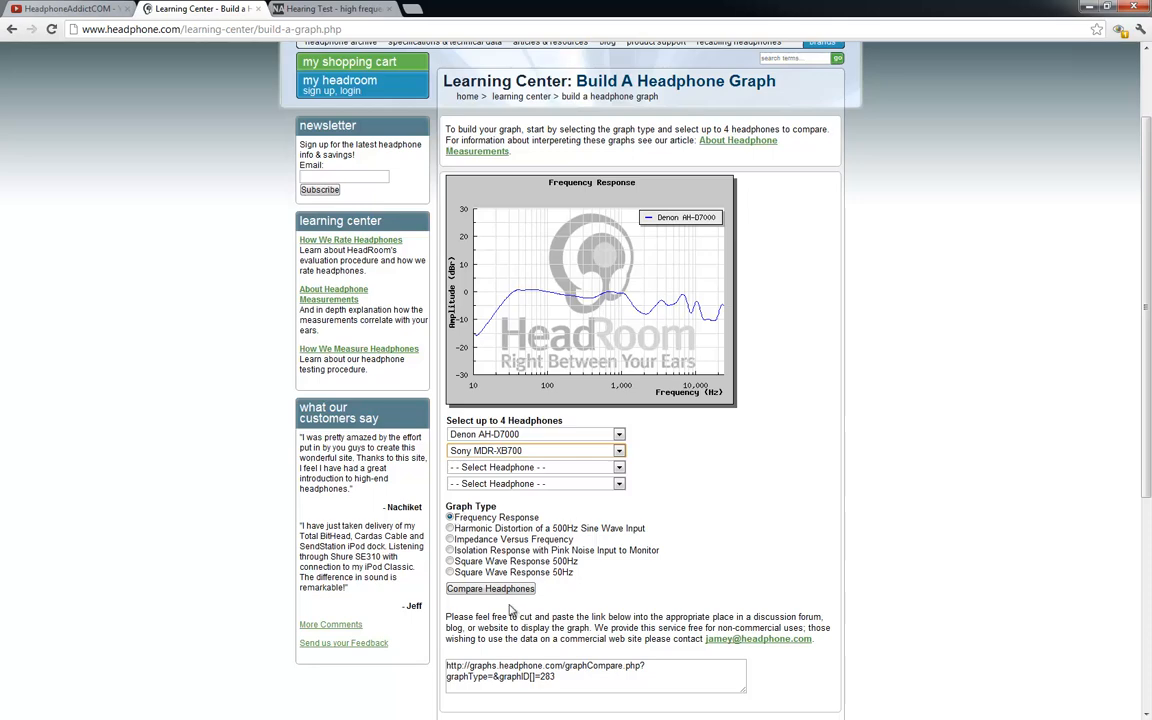
Step: Plot Denon and Sony curves, then add Audeze LCD-2 Rev 2 as third and compare
click(490, 588)
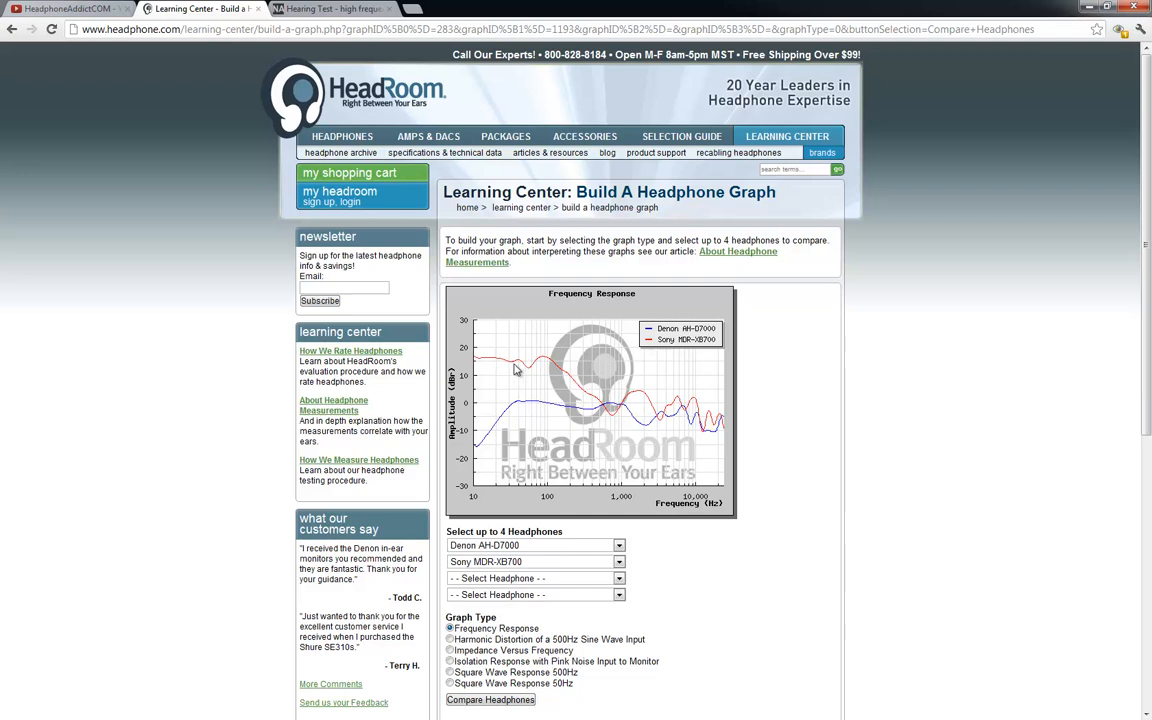
mouse_move(524, 364)
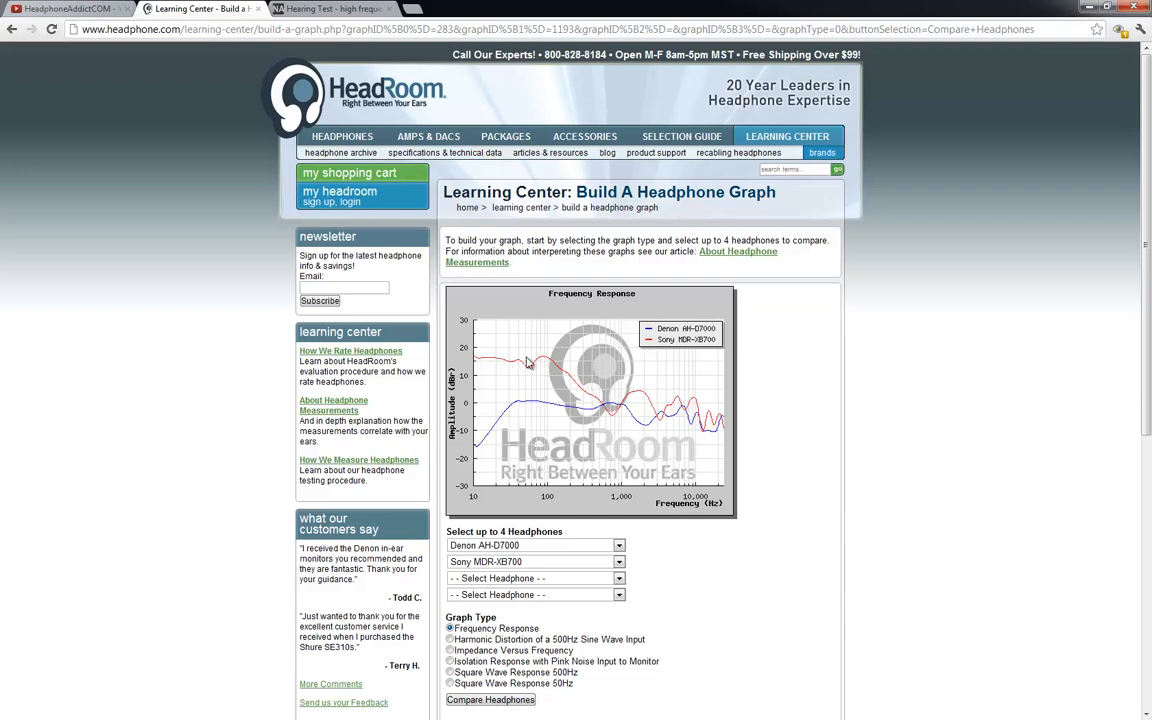
mouse_move(548, 364)
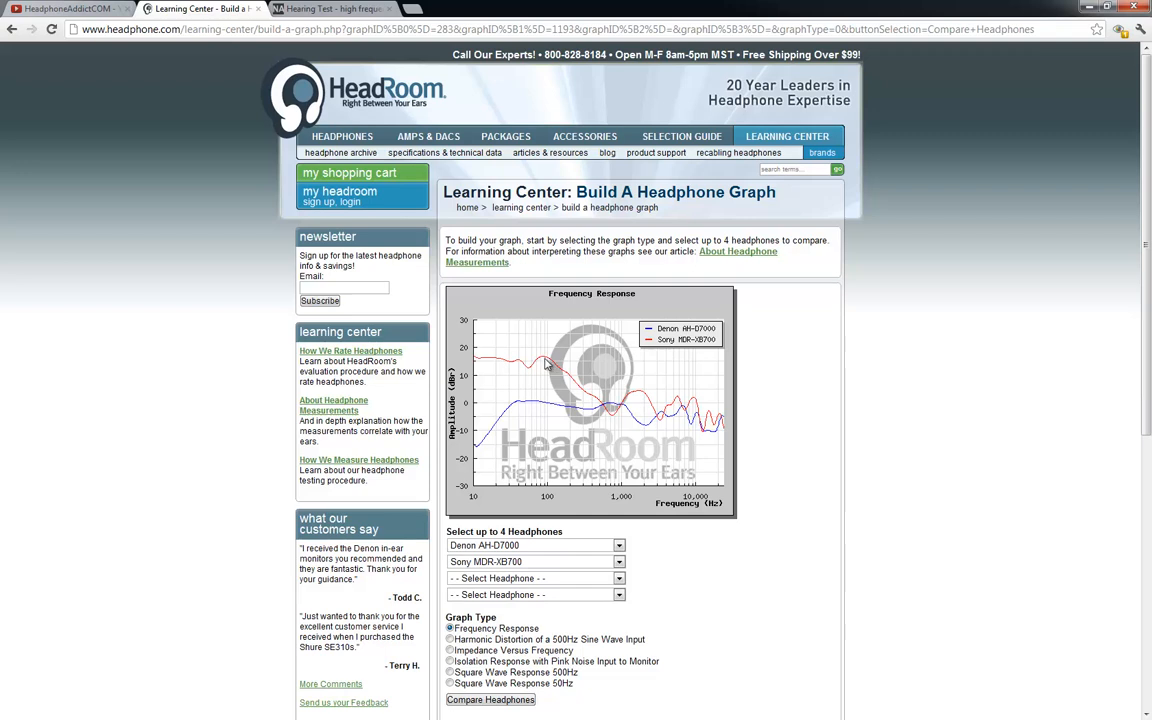
mouse_move(512, 364)
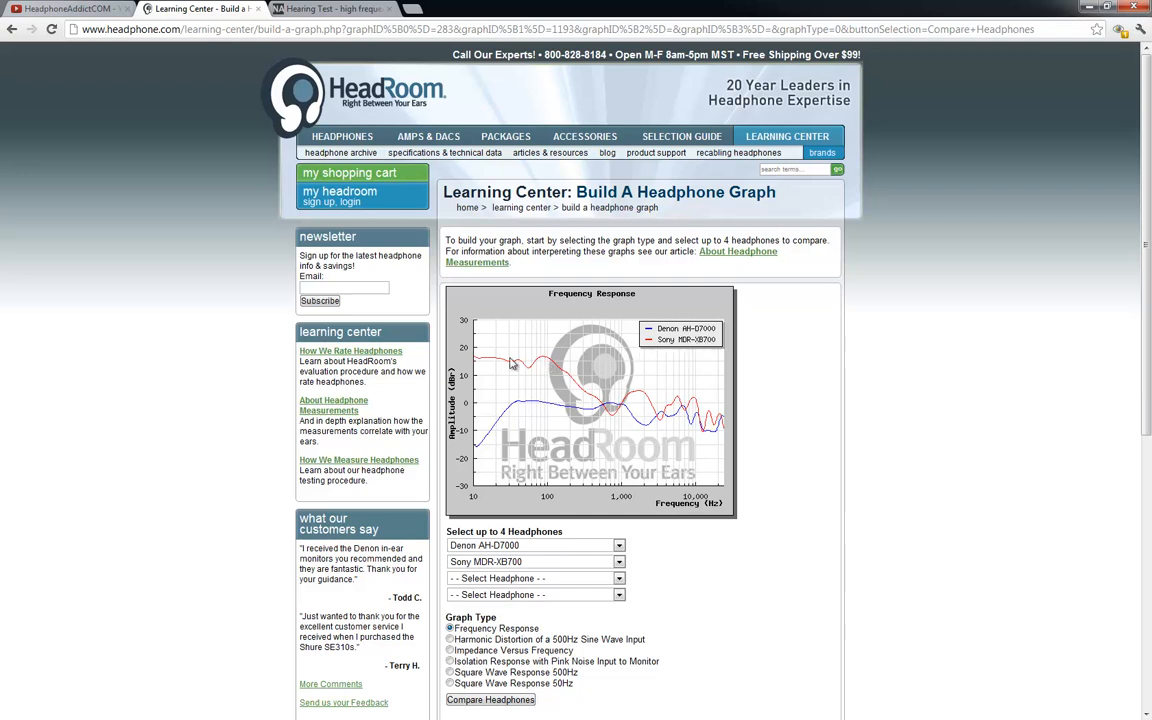
mouse_move(544, 364)
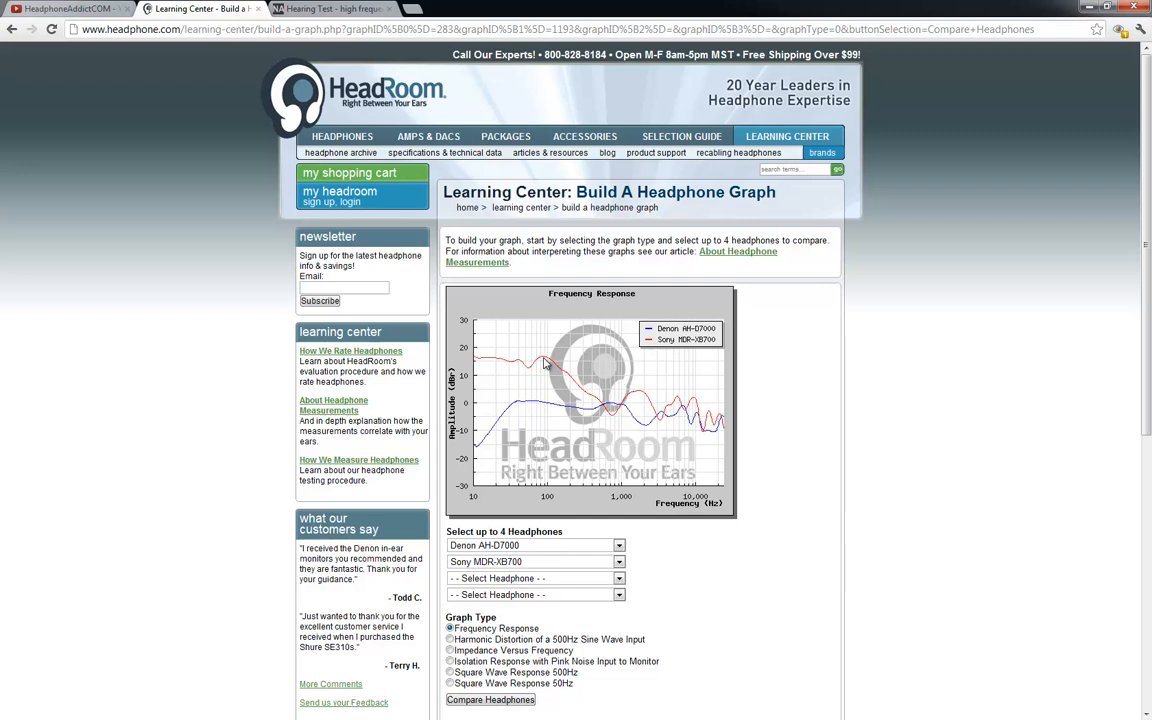
mouse_move(492, 444)
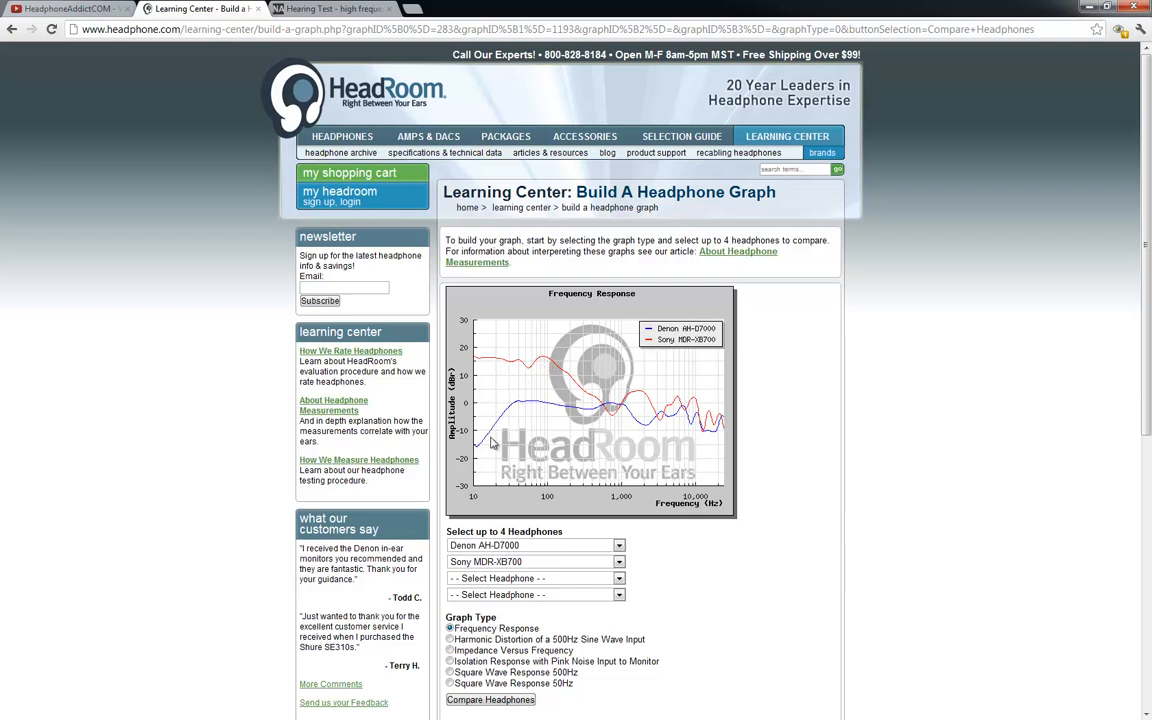
mouse_move(528, 408)
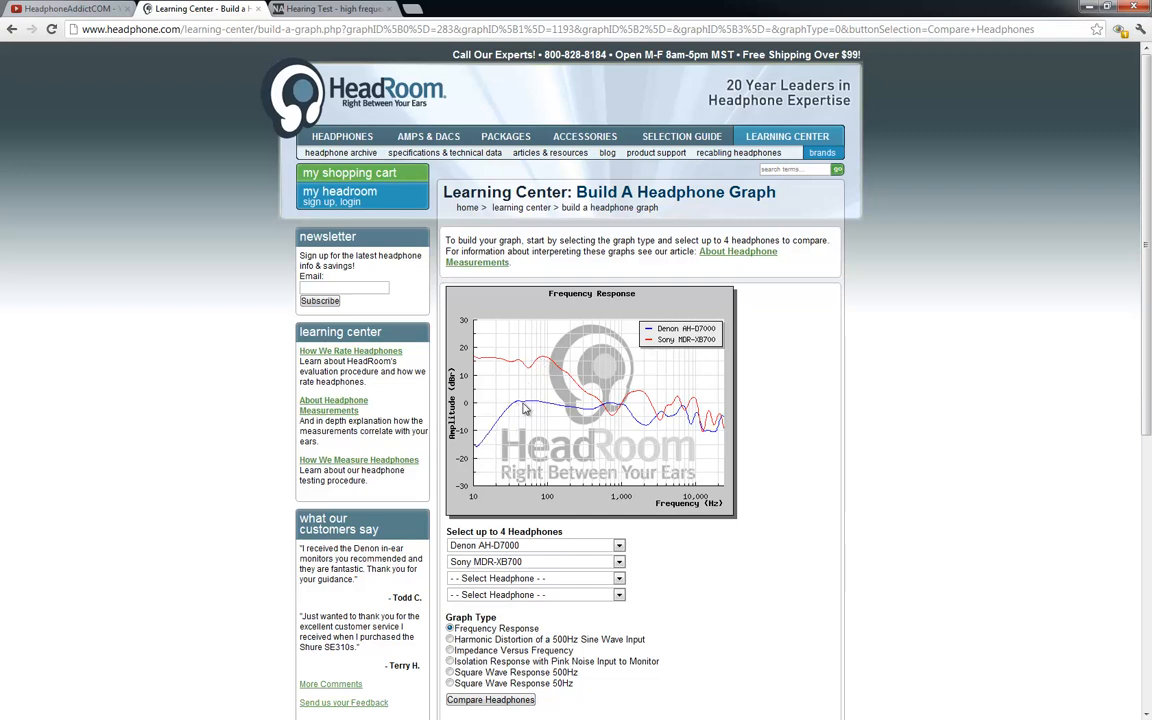
mouse_move(544, 378)
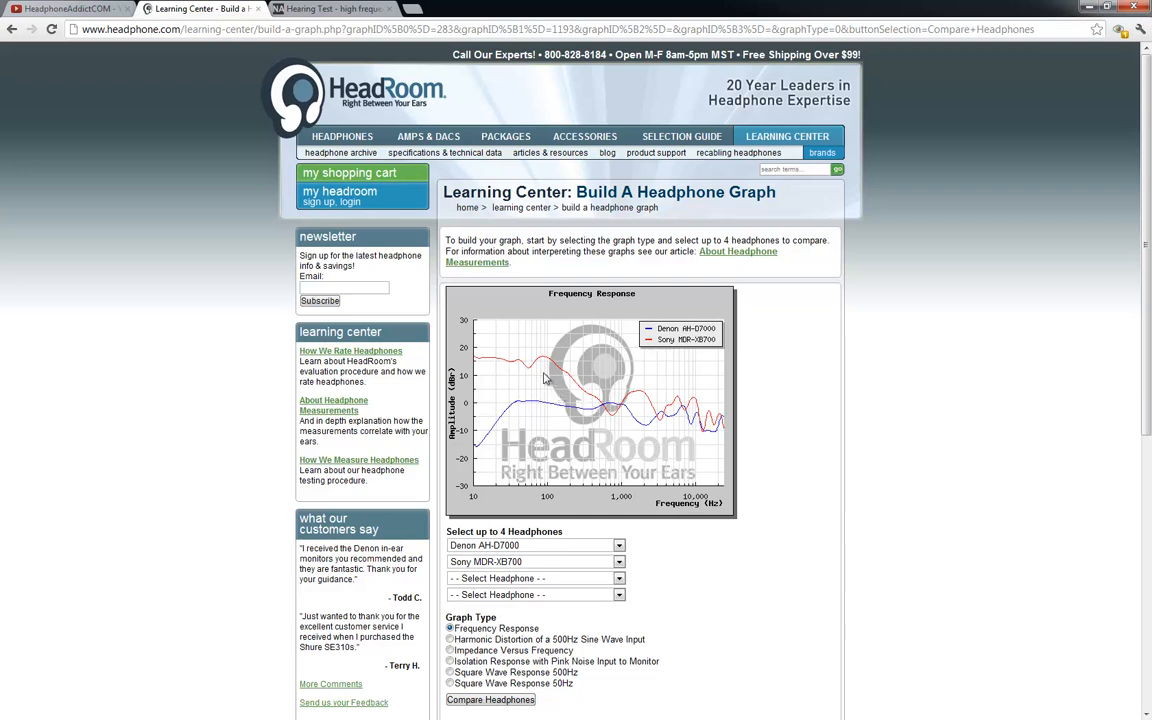
mouse_move(502, 368)
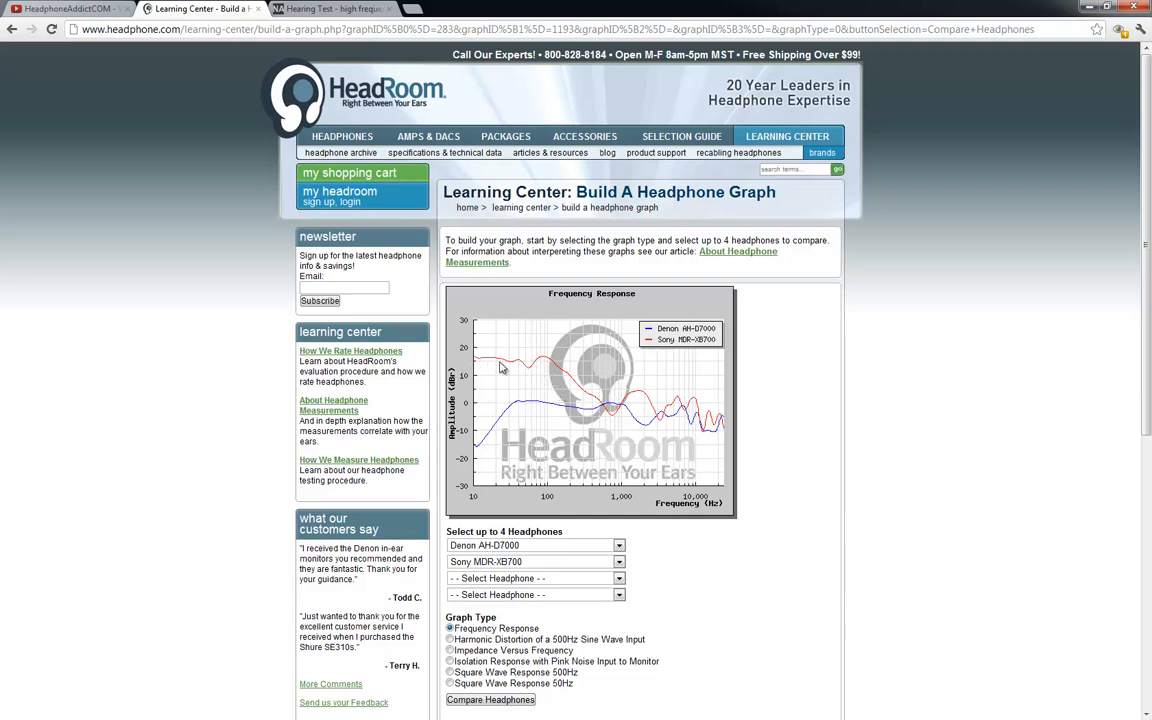
mouse_move(514, 364)
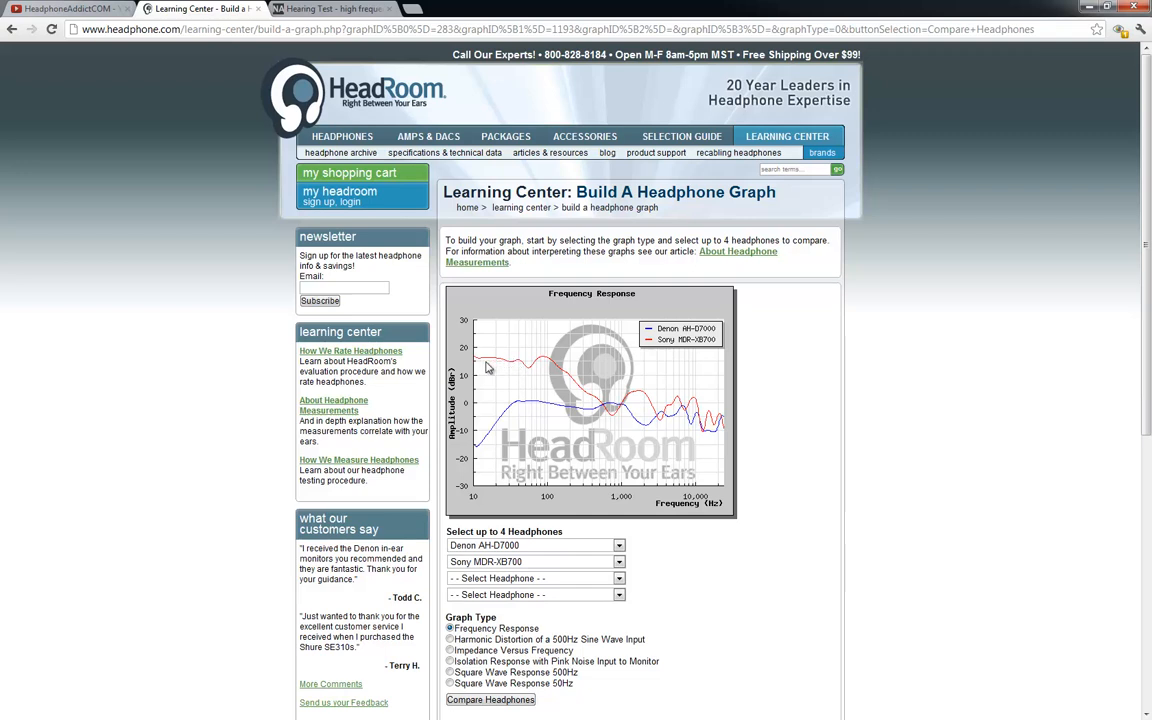
mouse_move(500, 364)
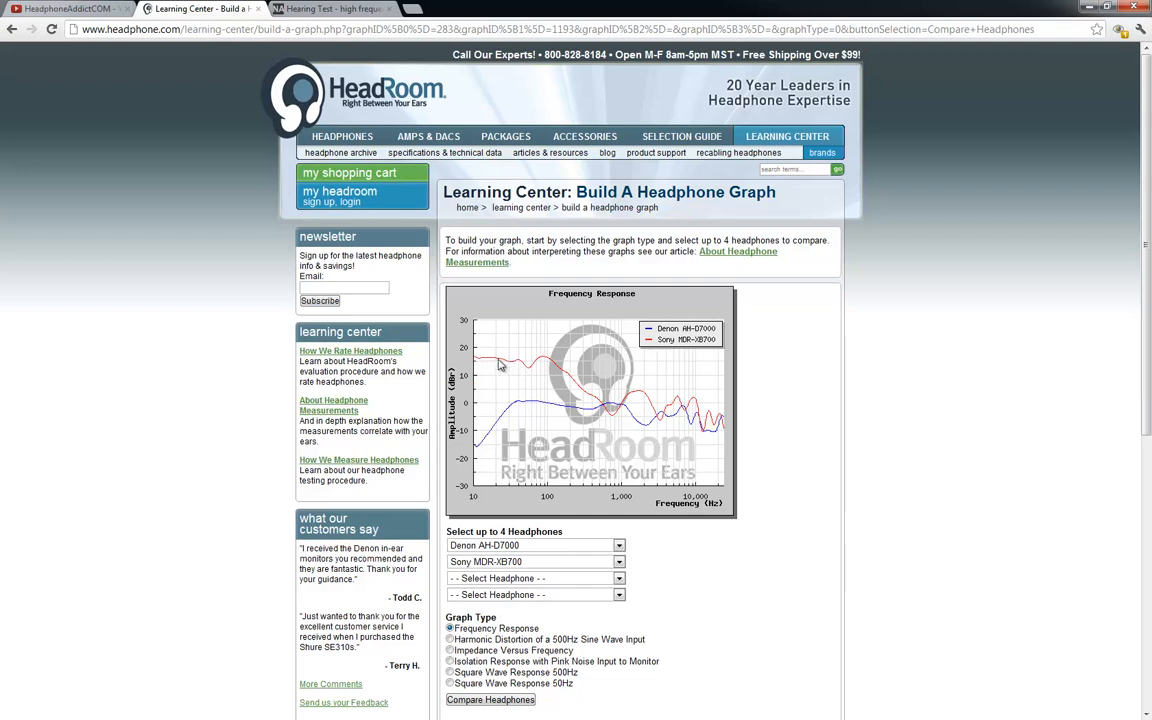
mouse_move(480, 370)
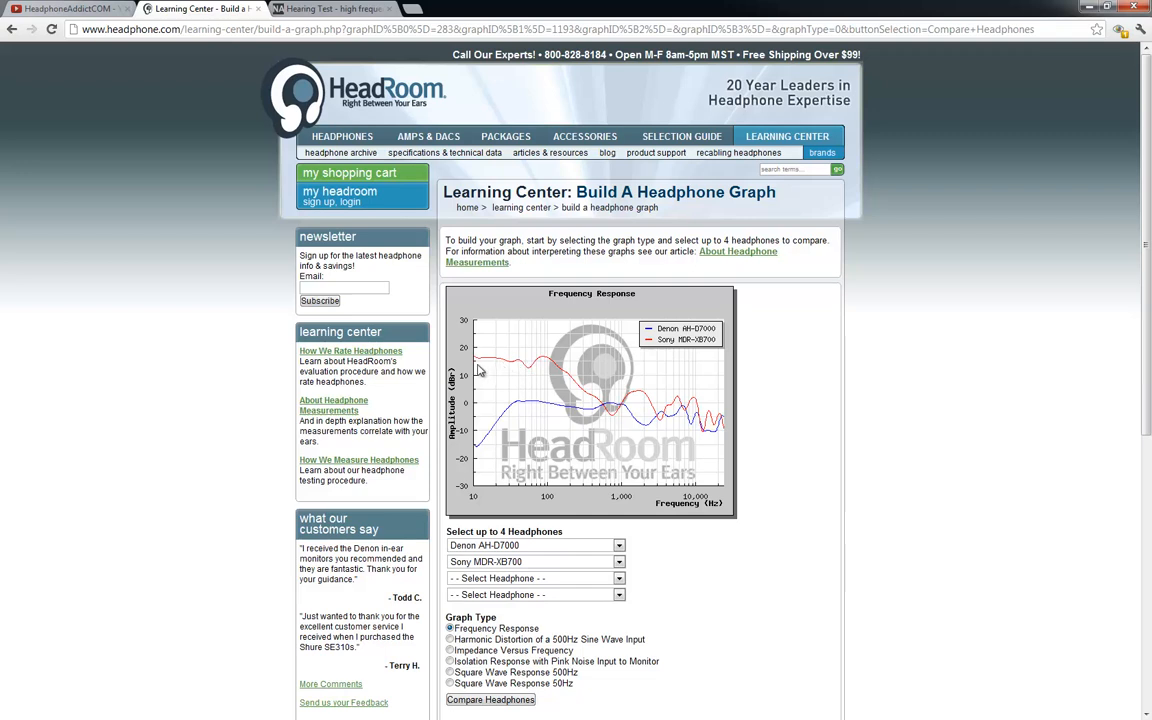
mouse_move(544, 364)
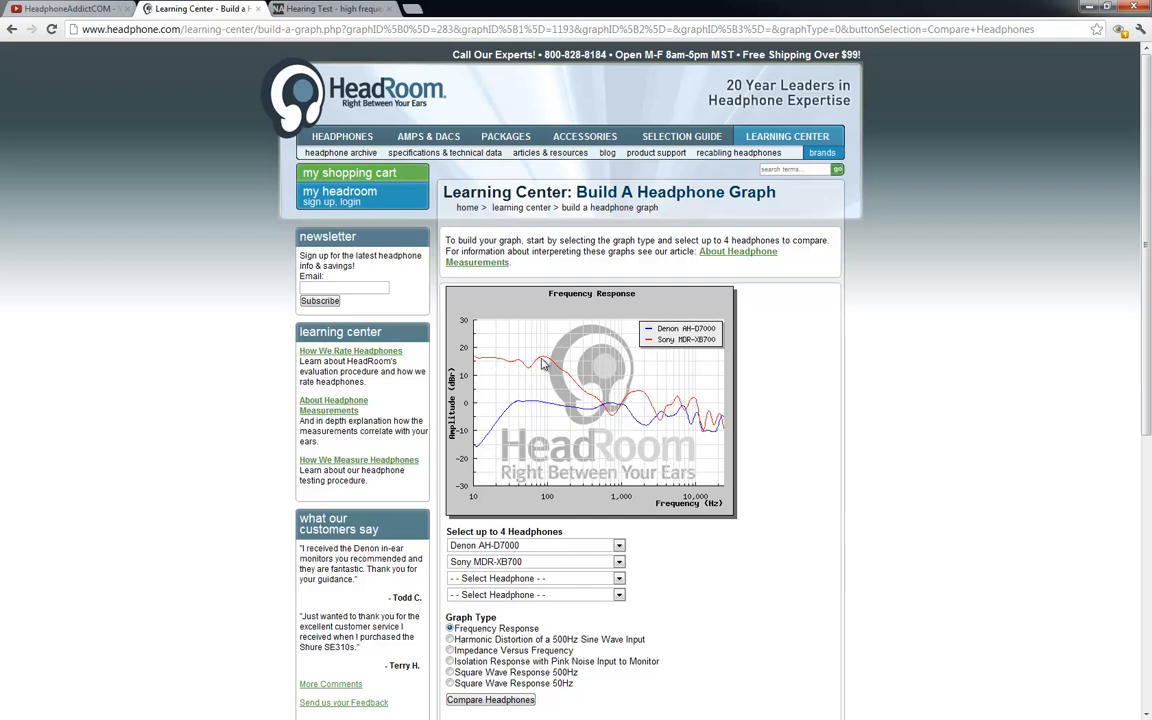
mouse_move(676, 390)
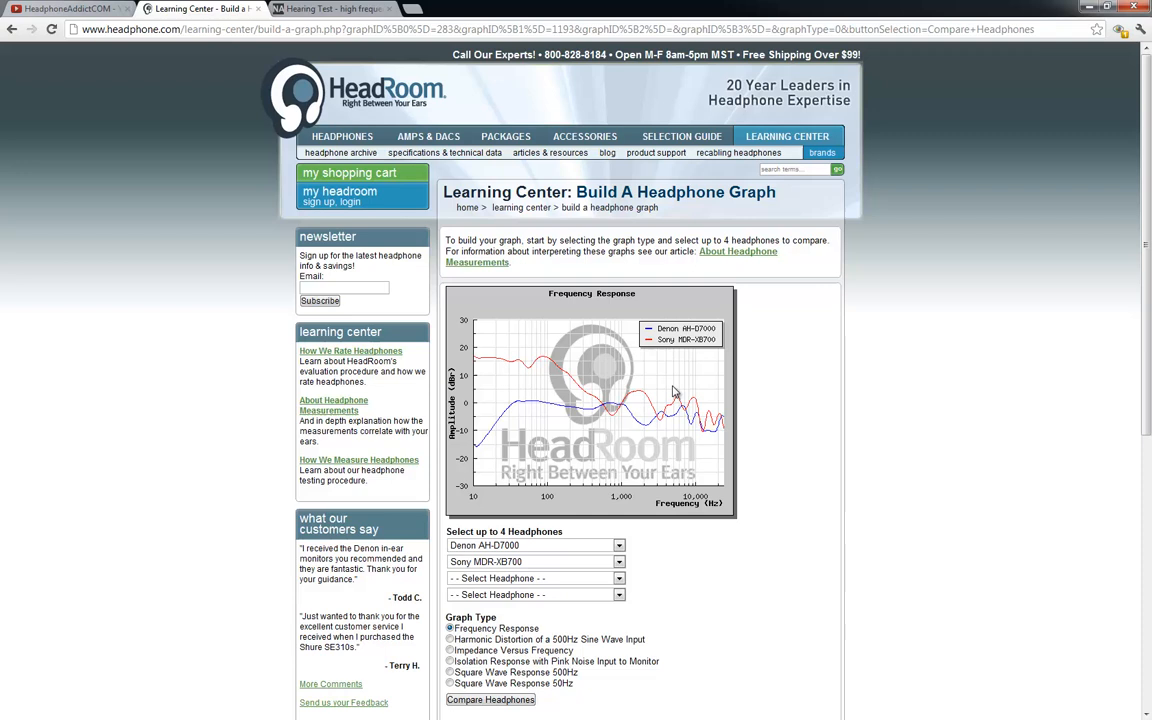
mouse_move(510, 364)
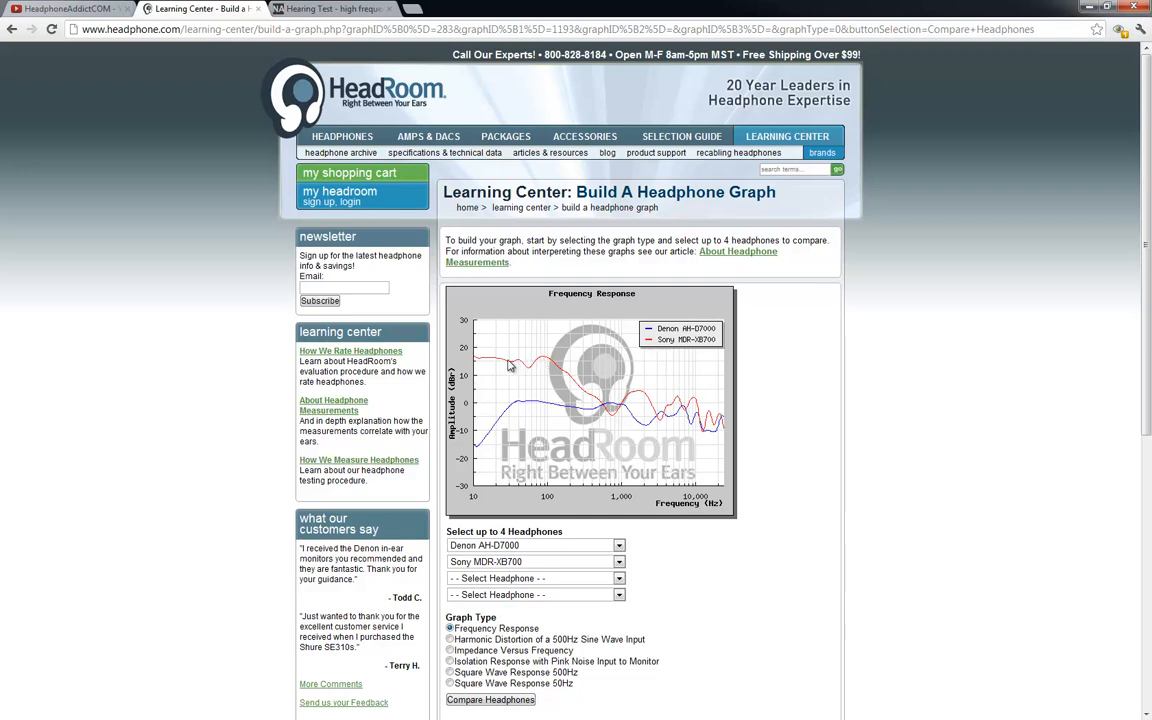
mouse_move(540, 420)
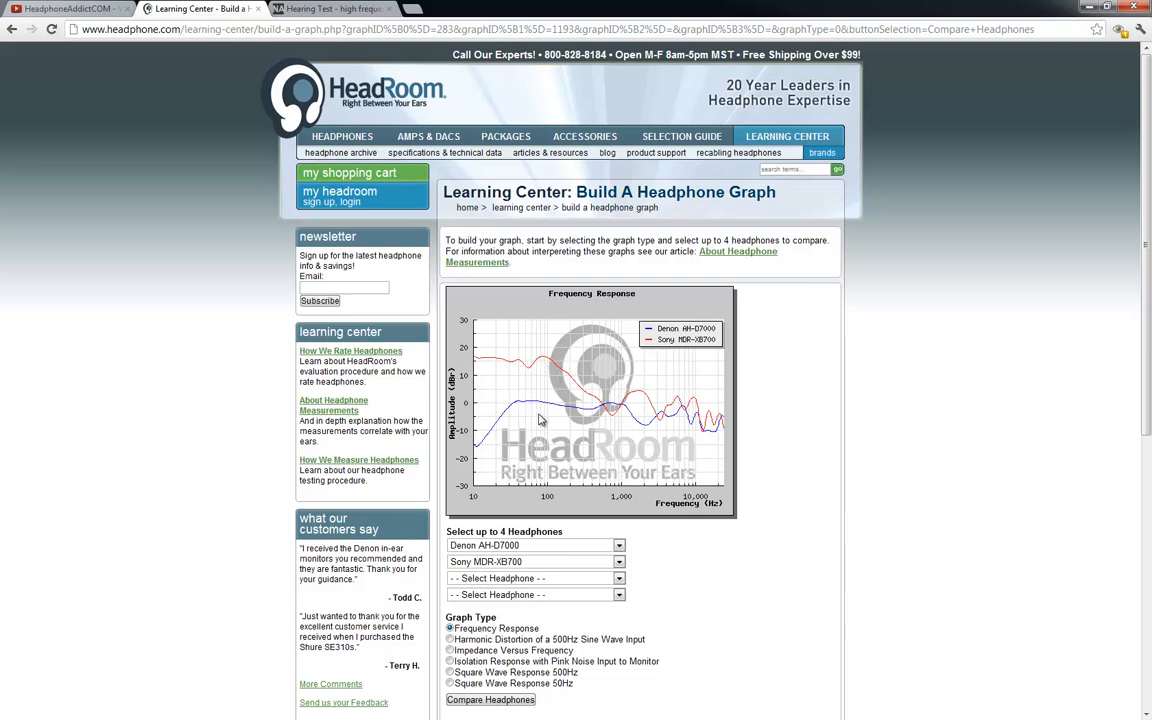
scroll(down, 3)
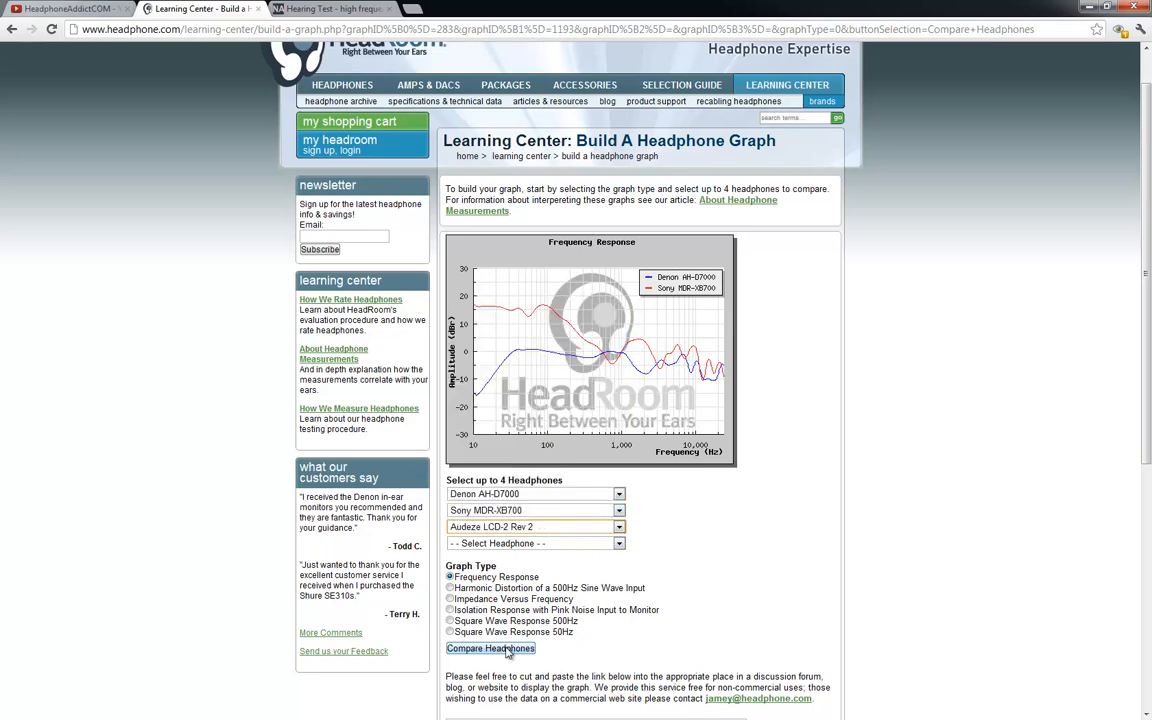
click(490, 648)
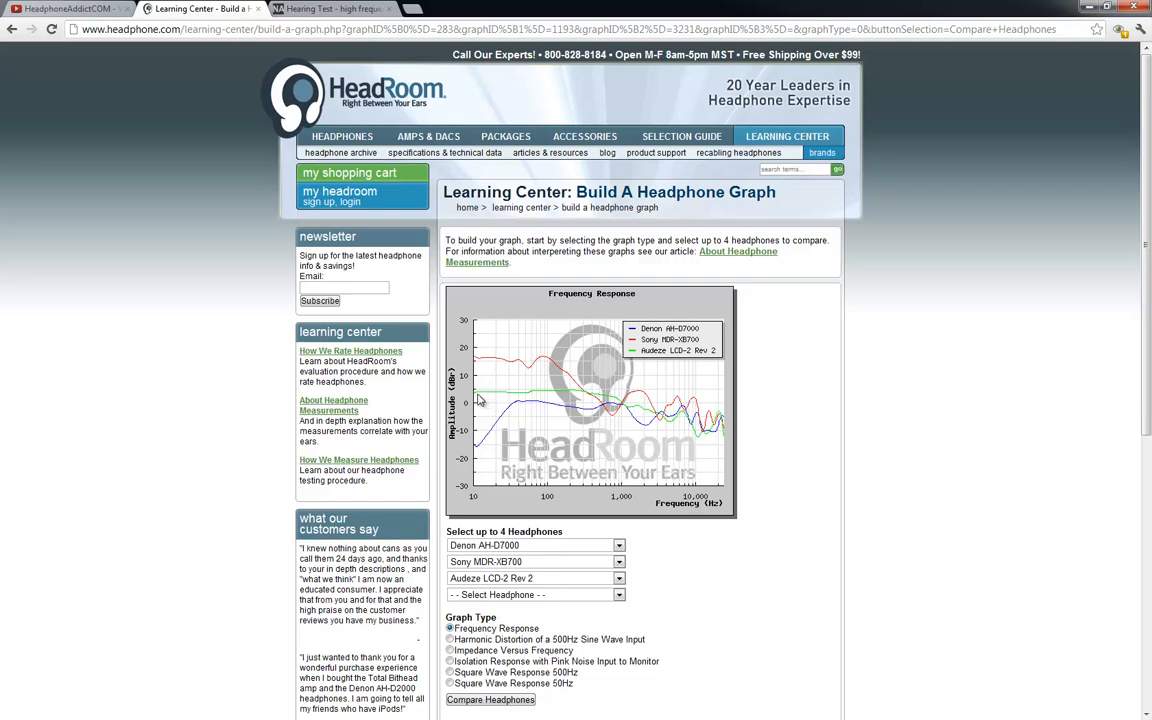
mouse_move(612, 400)
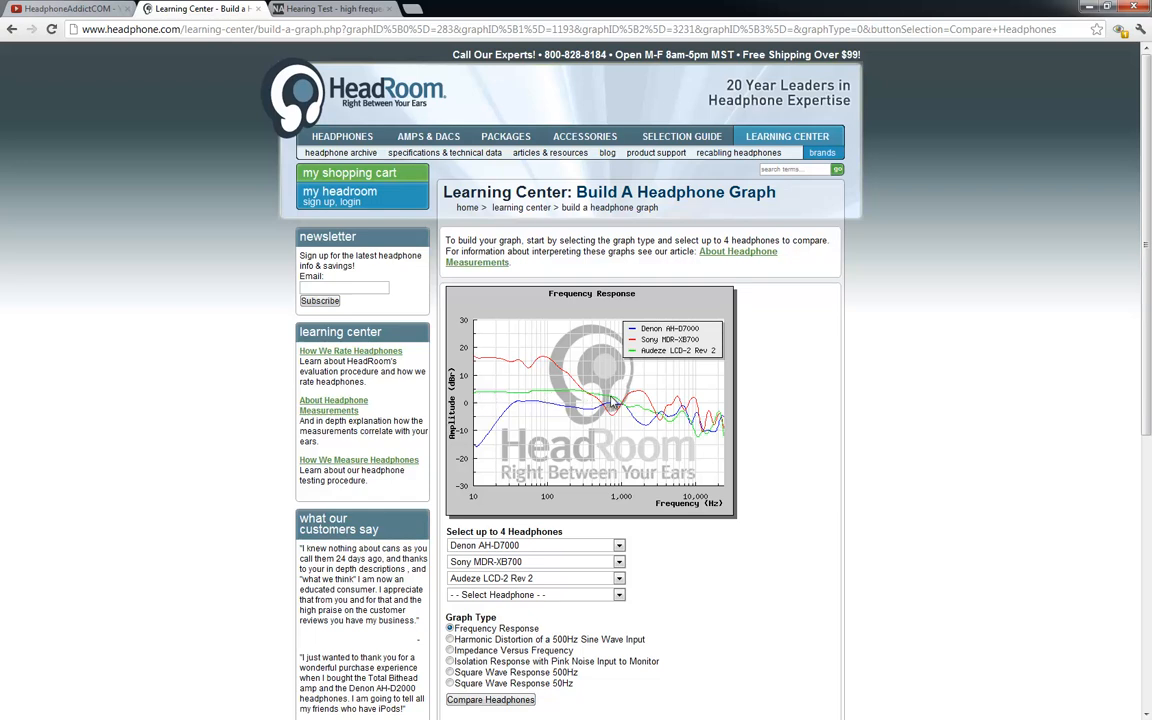
mouse_move(622, 444)
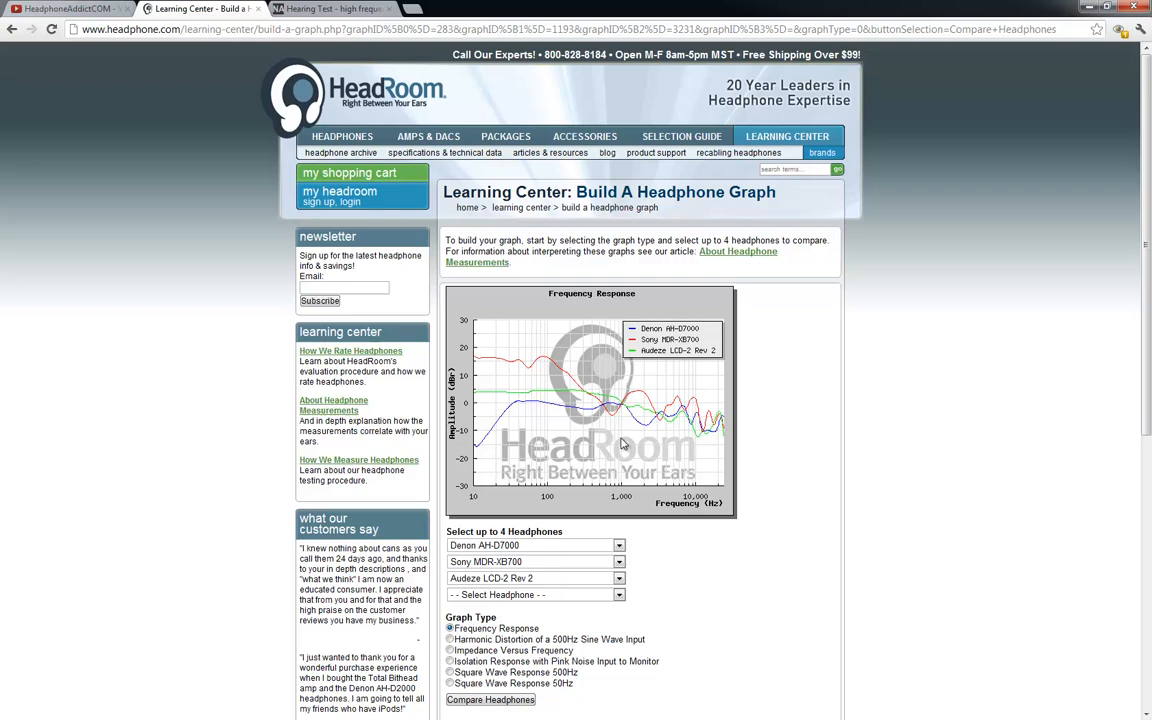
mouse_move(624, 406)
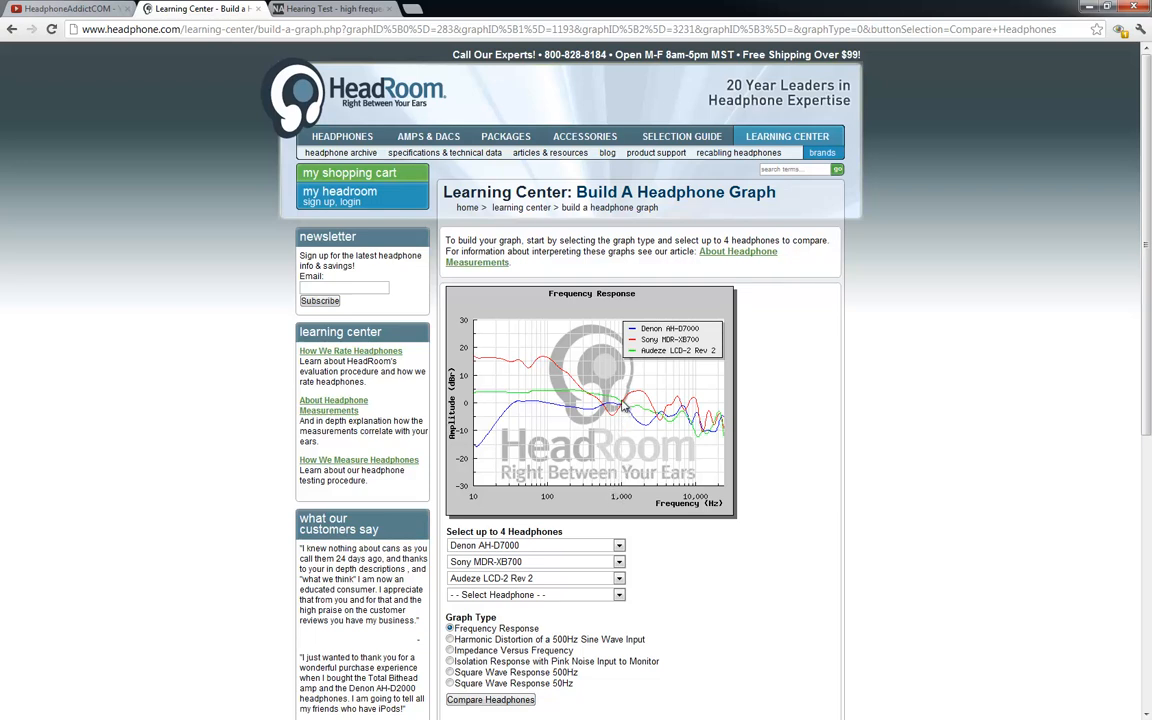
mouse_move(708, 436)
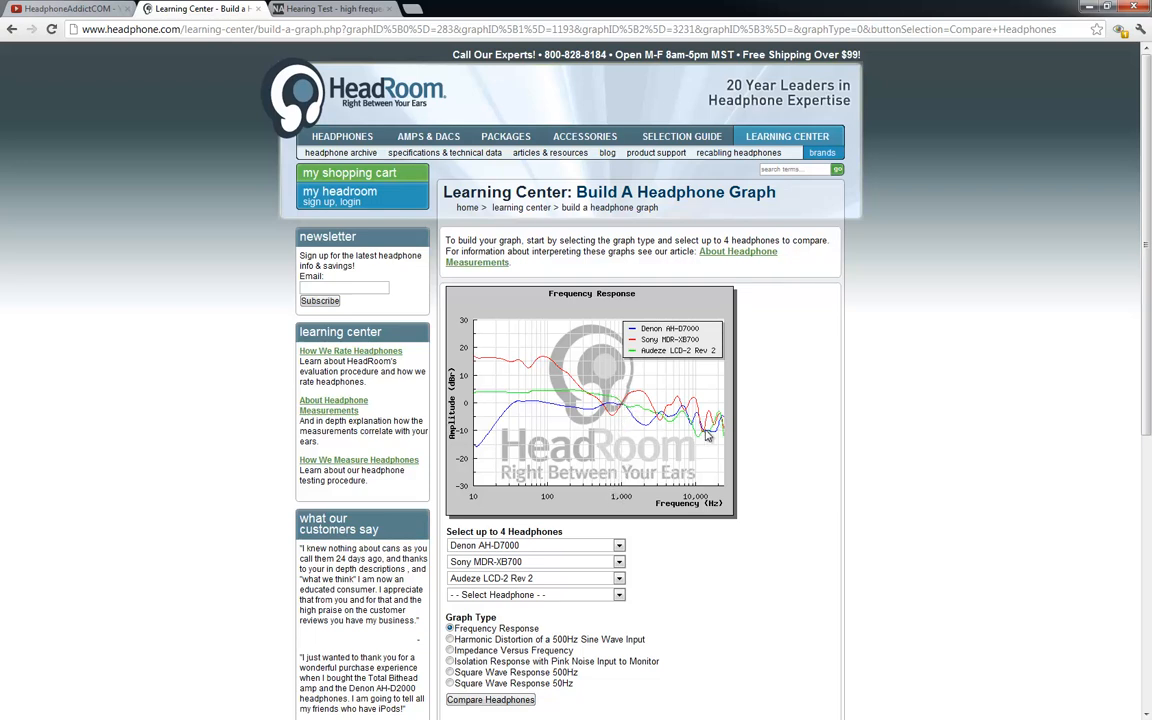
mouse_move(512, 400)
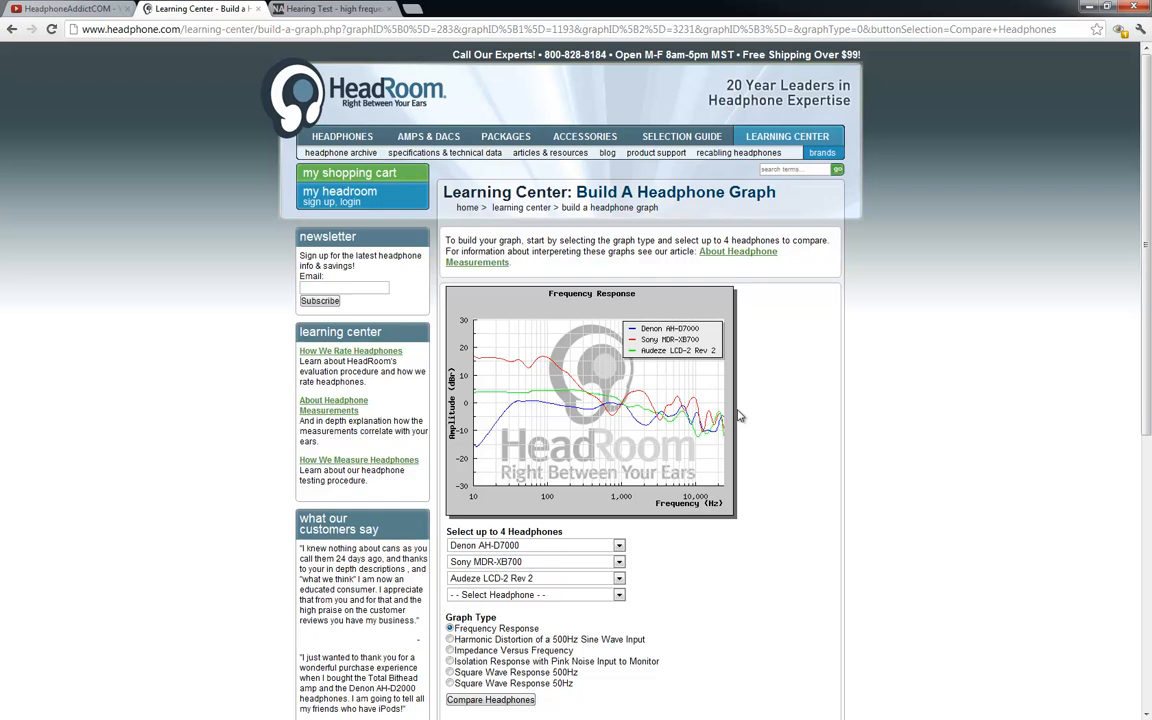
mouse_move(740, 414)
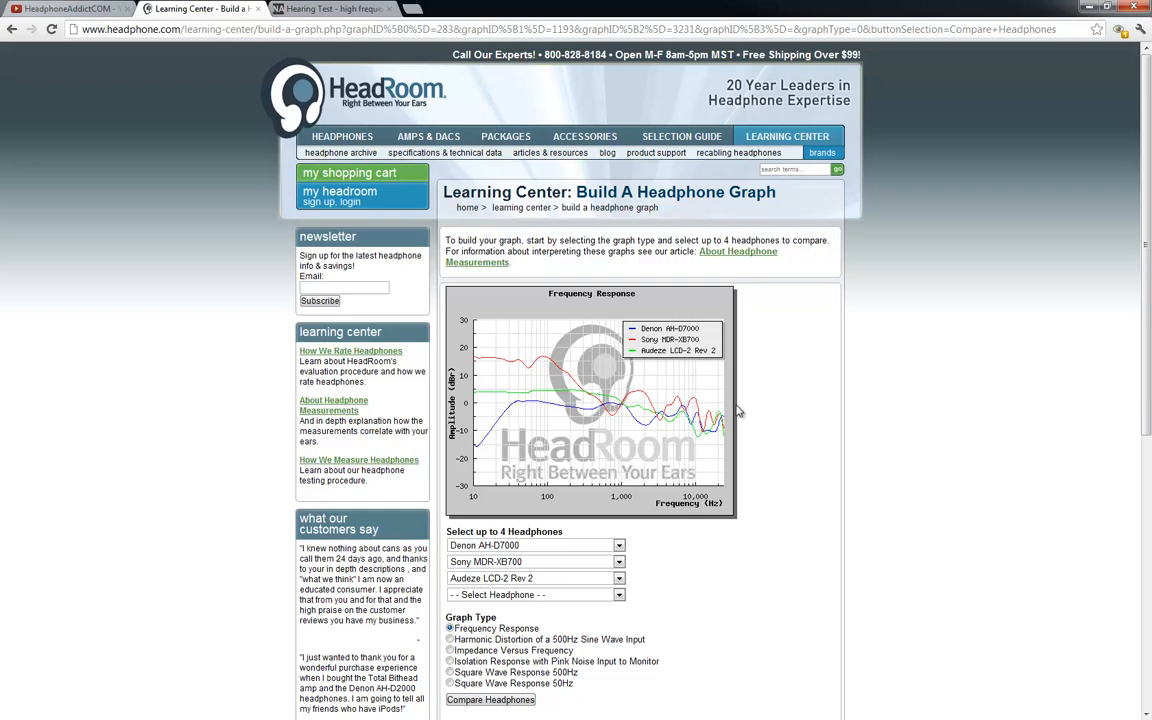
mouse_move(488, 366)
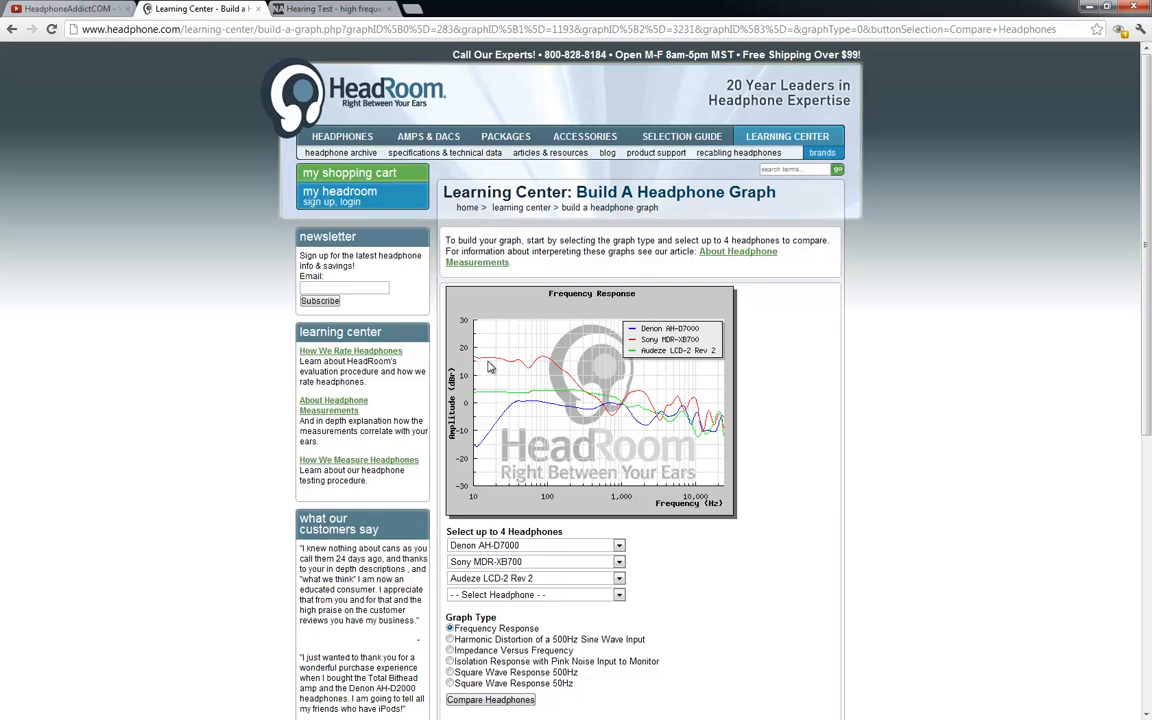
mouse_move(480, 368)
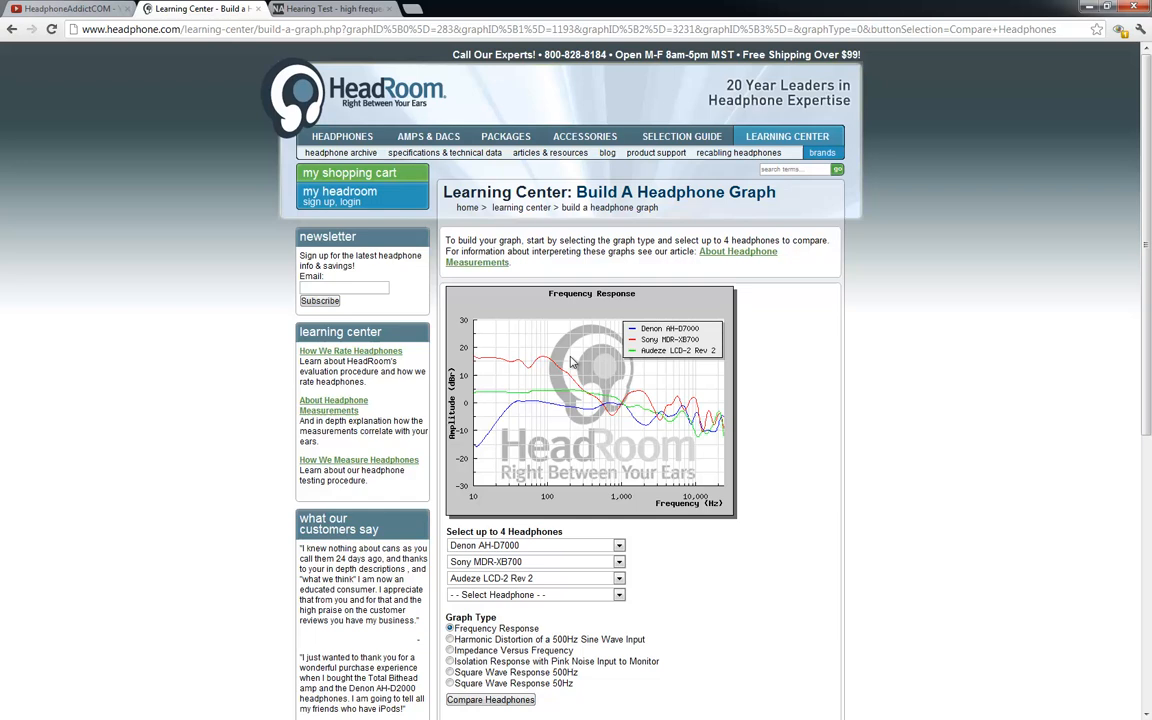
mouse_move(522, 382)
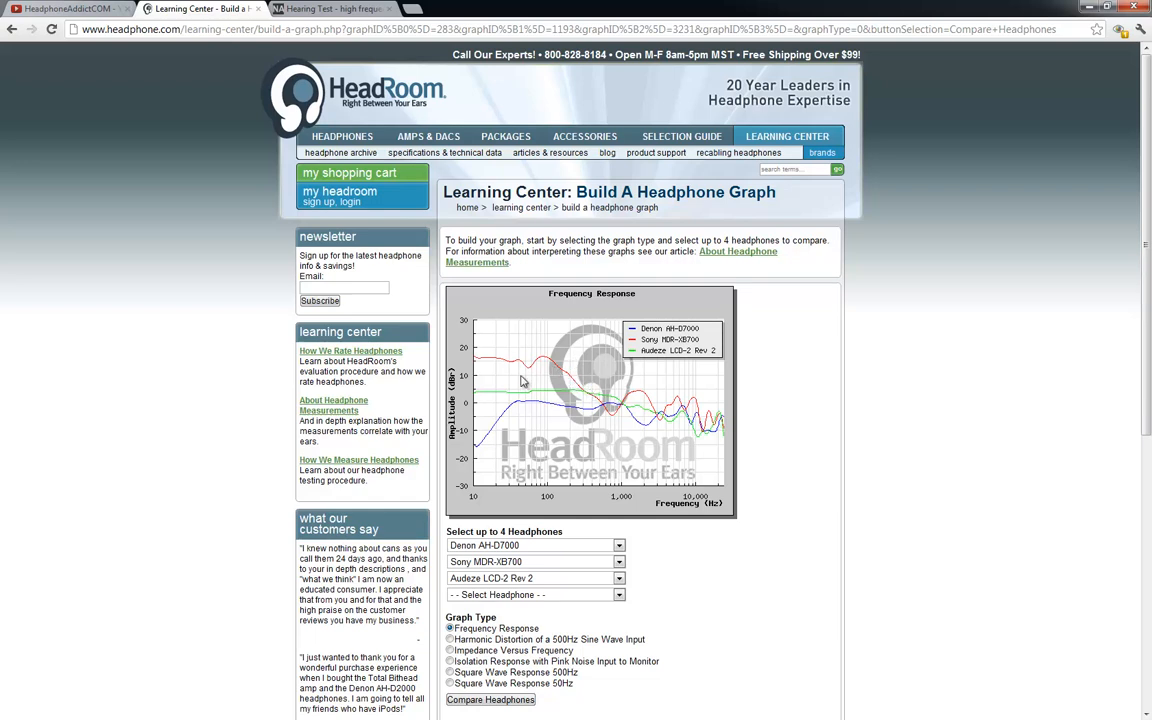
mouse_move(488, 400)
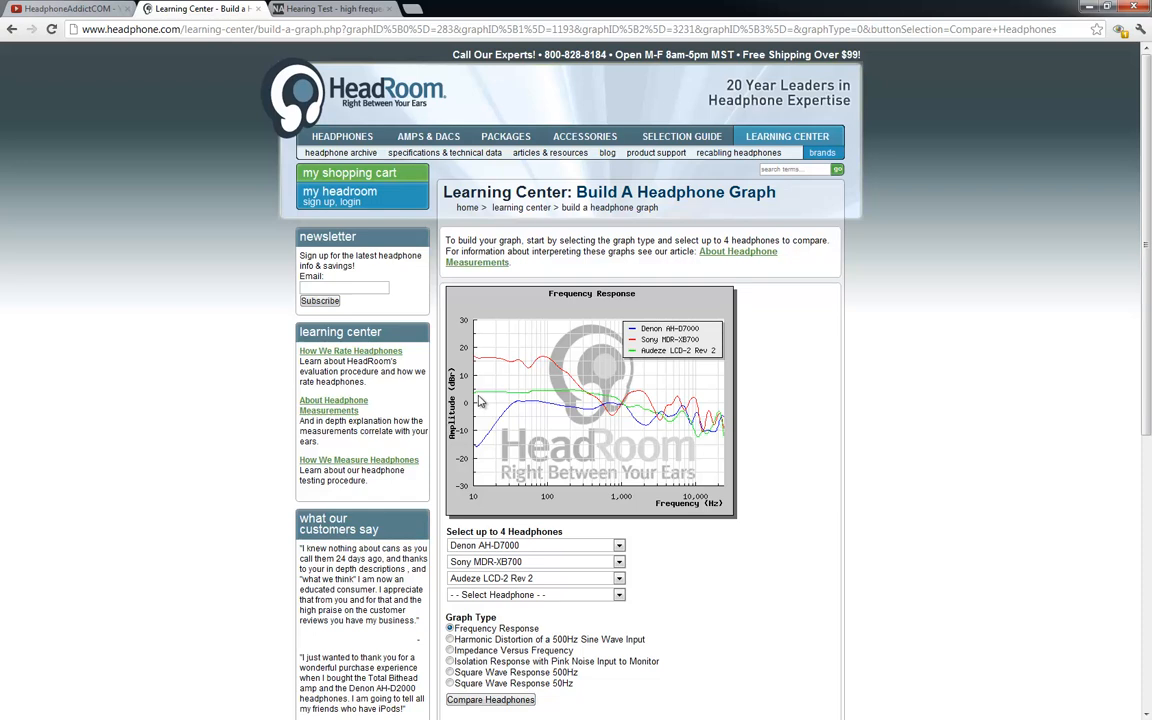
mouse_move(548, 398)
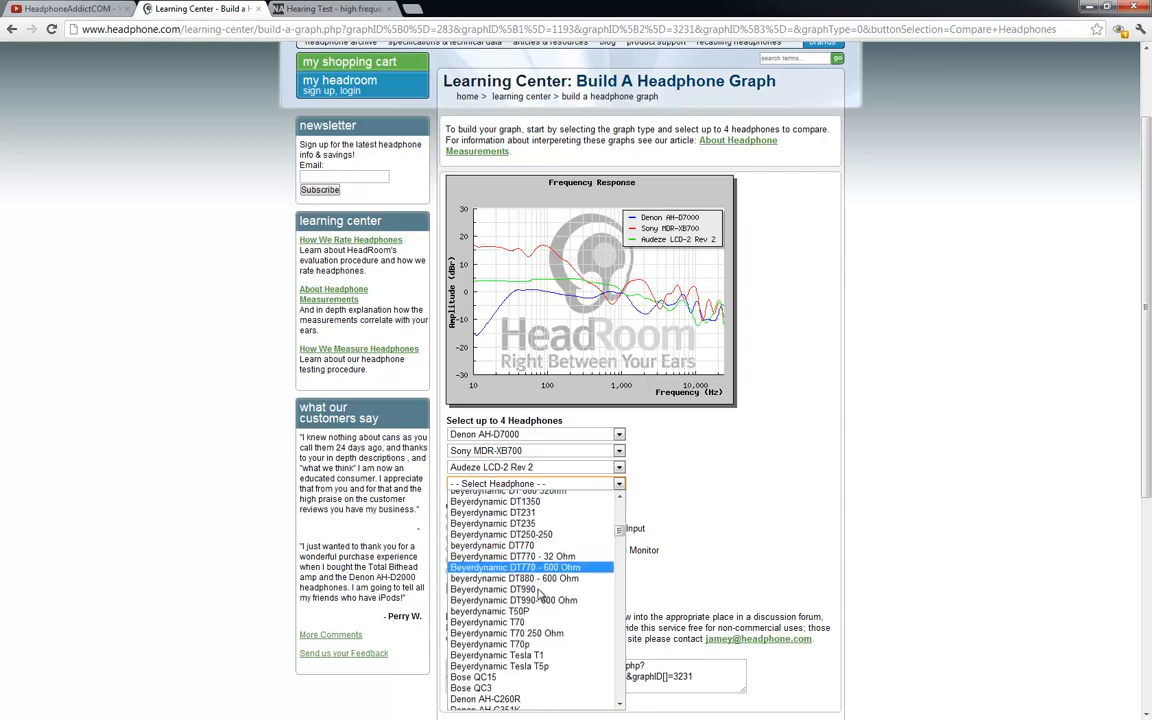
Step: Choose Monster Beats by Dr. Dre Headphones as fourth headphone and compare all four
scroll(down, 3)
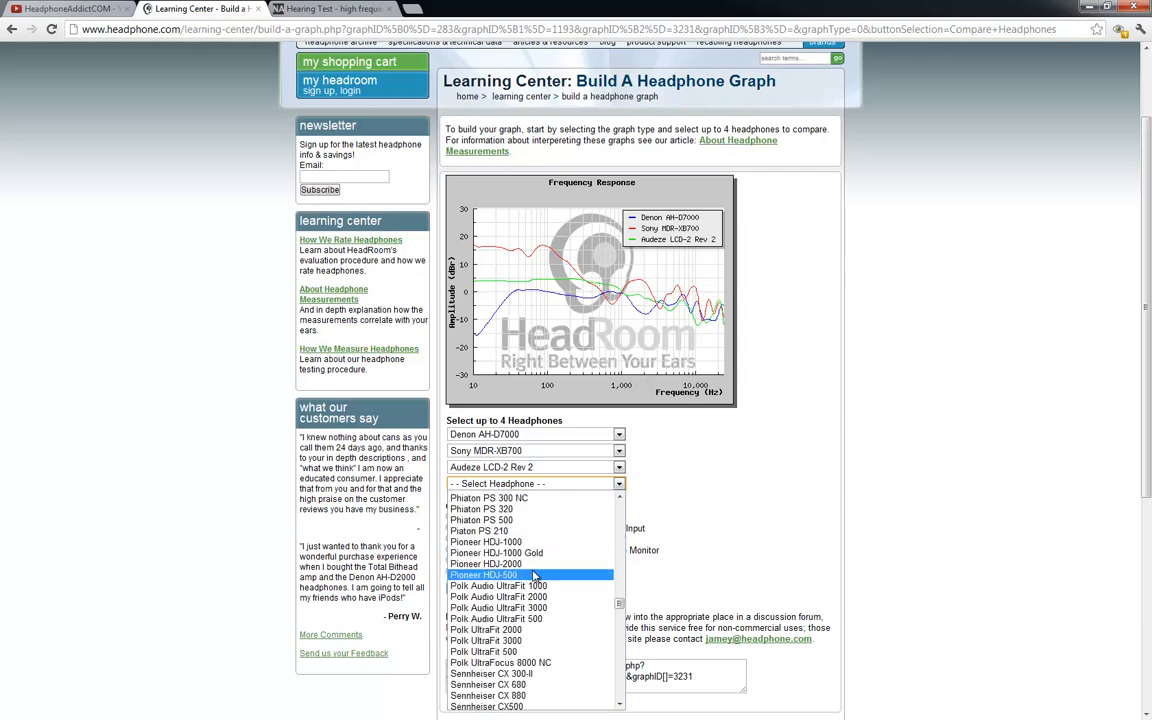
scroll(down, 3)
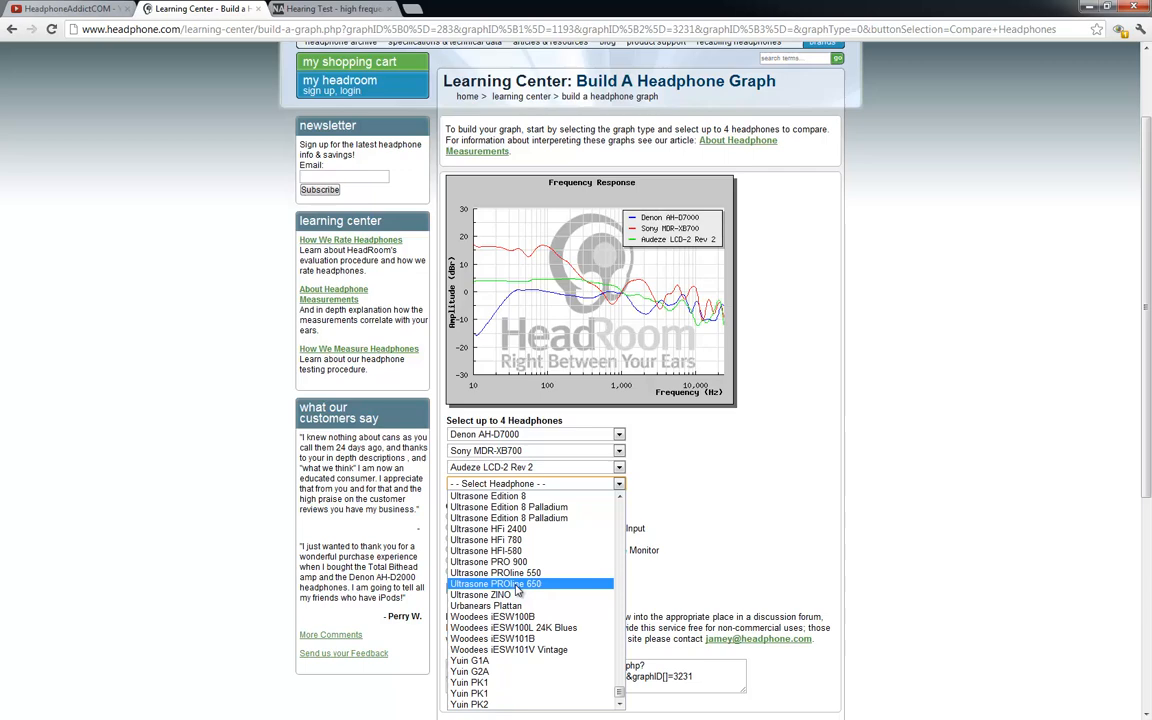
scroll(down, 3)
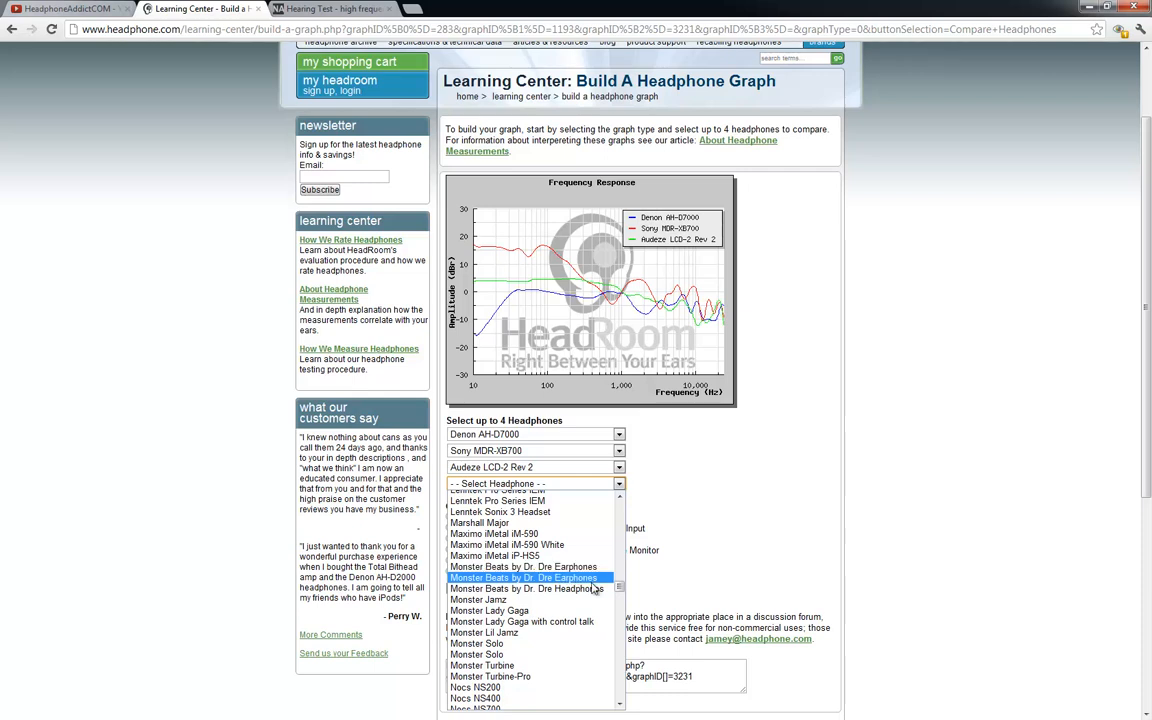
mouse_move(556, 588)
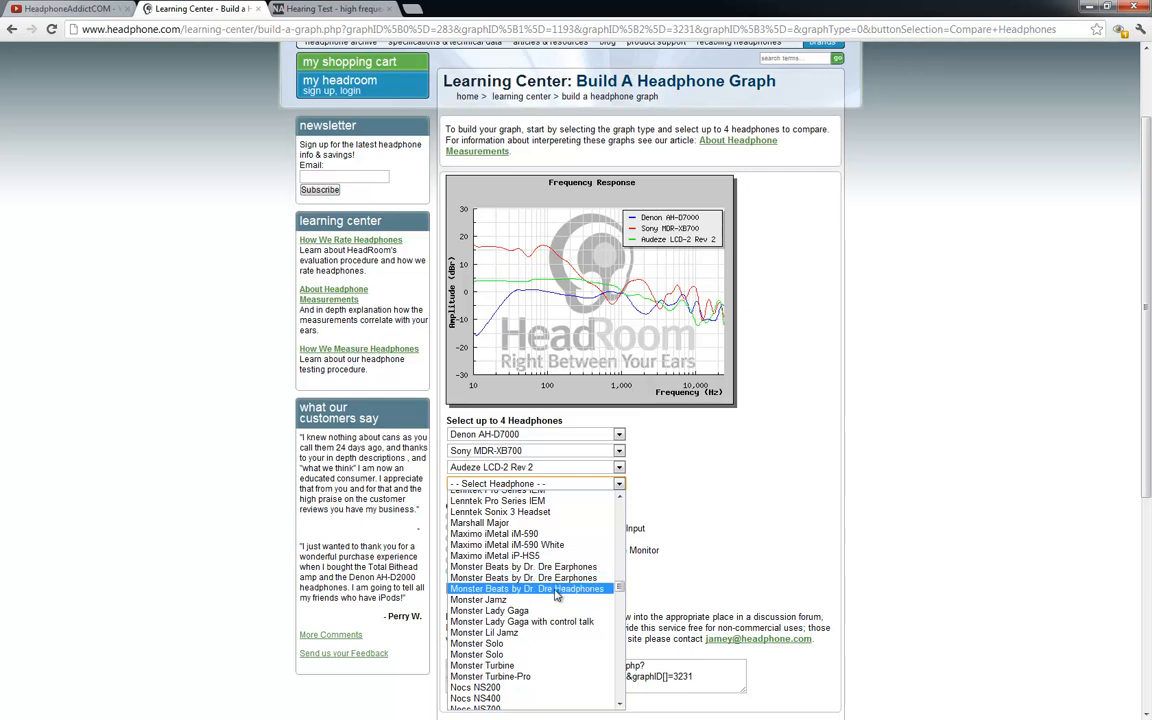
click(528, 588)
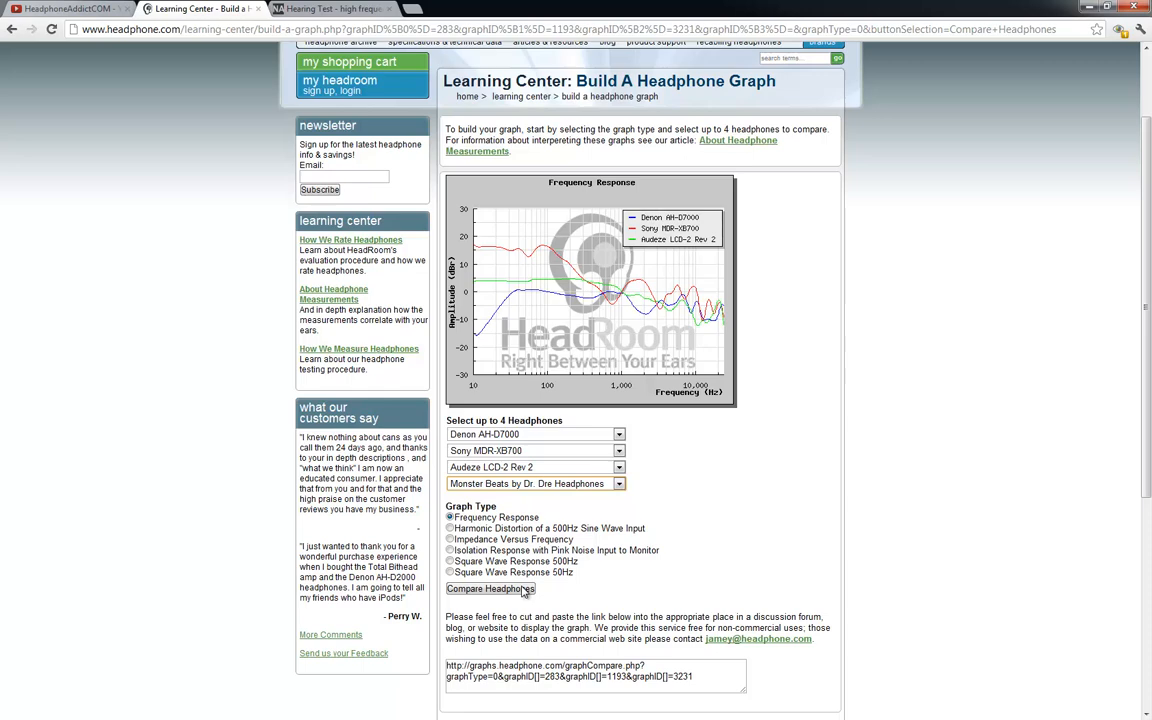
click(490, 588)
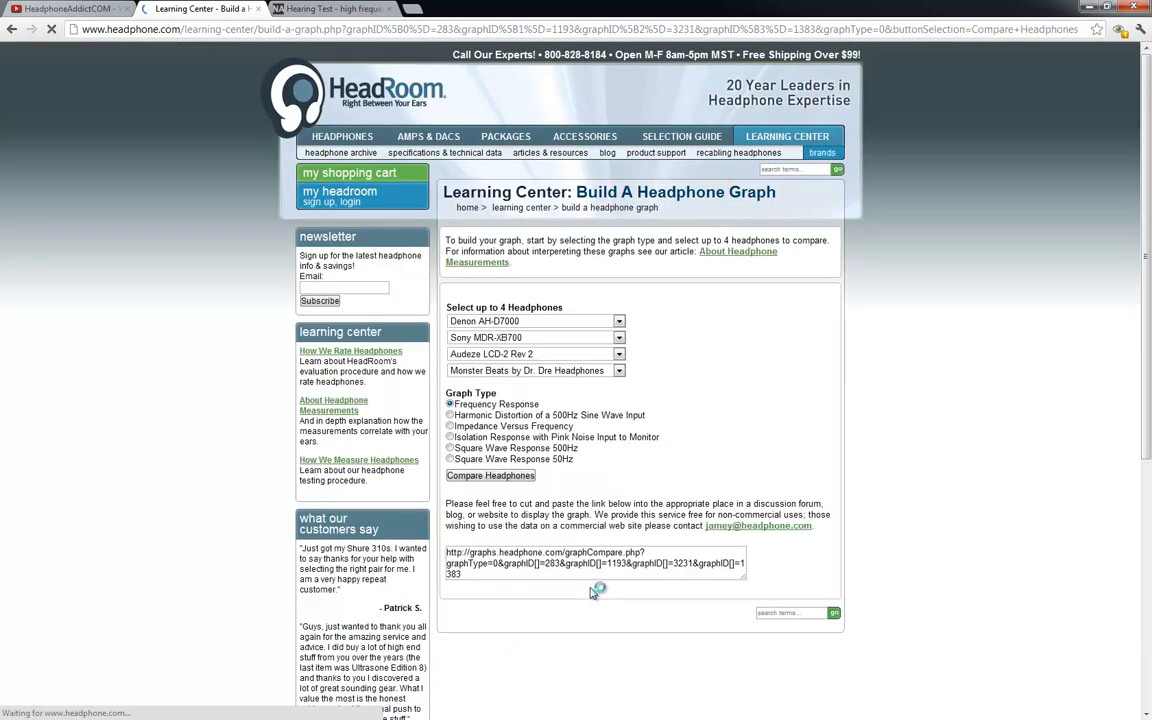
Step: View the reloaded four-curve graph with Monster Beats added to Denon, Sony and Audeze
click(490, 476)
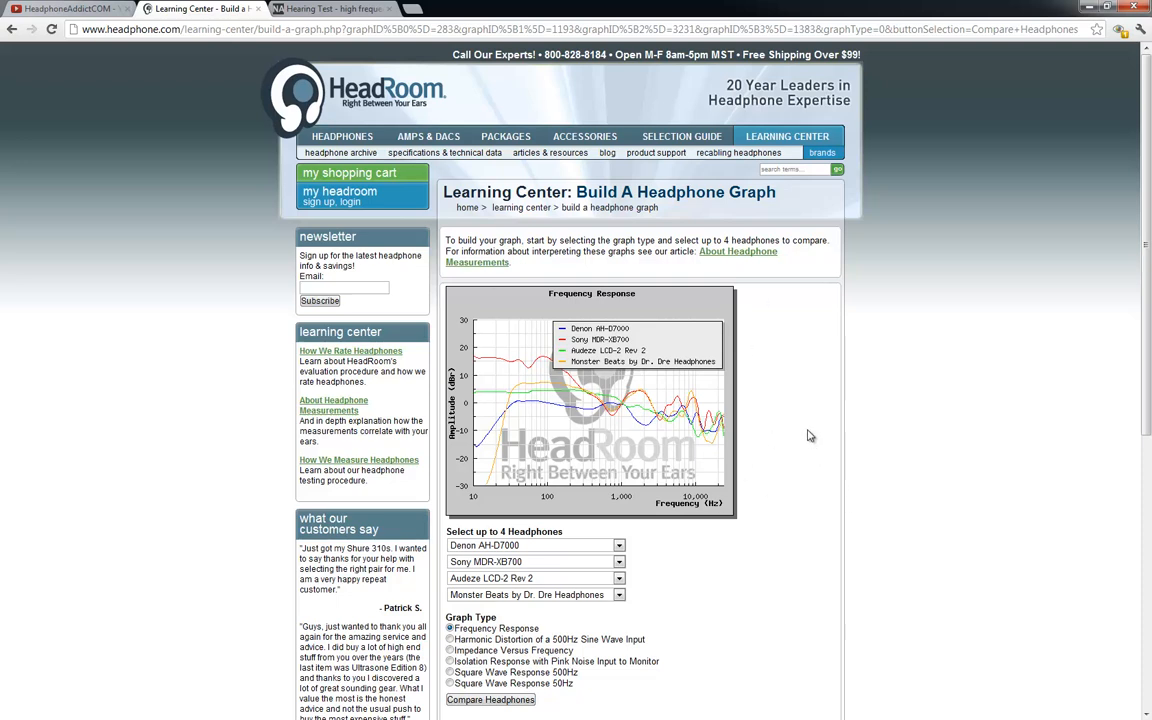
mouse_move(804, 336)
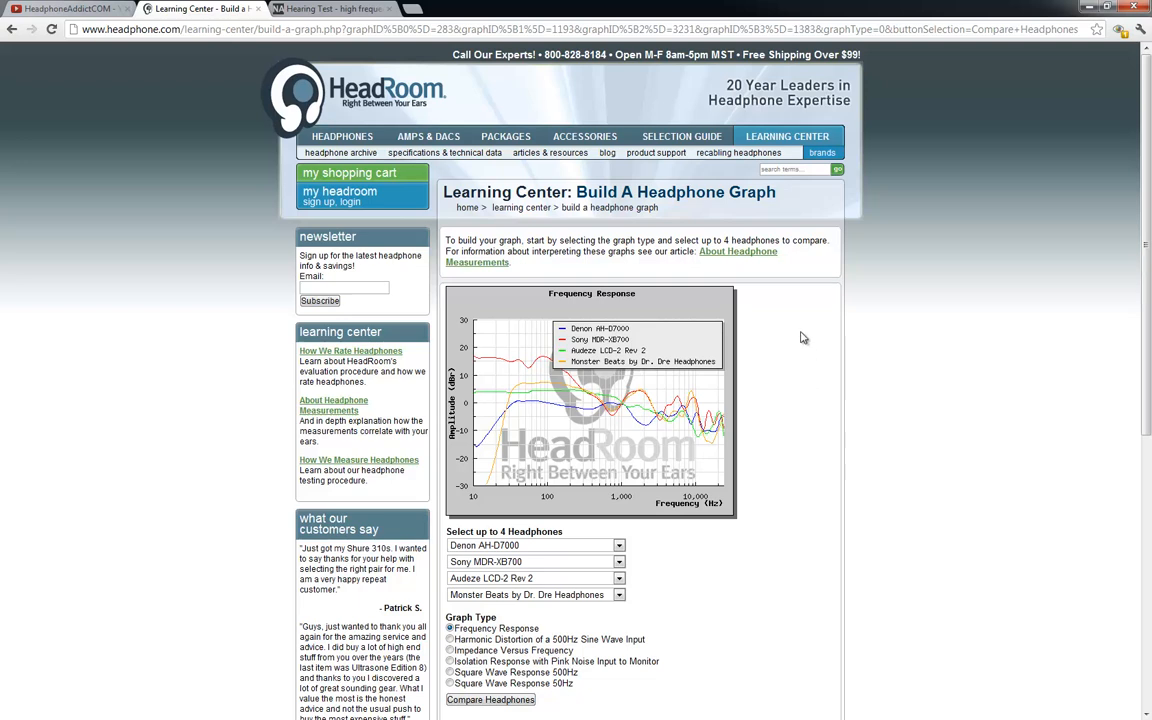
mouse_move(612, 272)
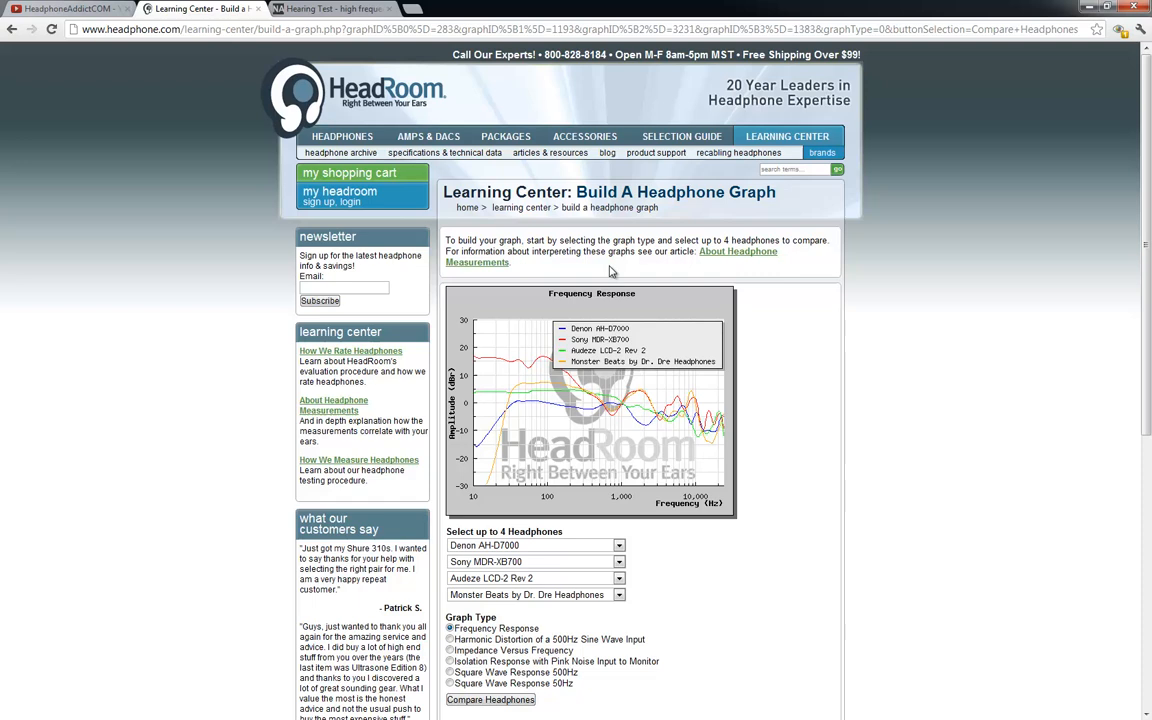
mouse_move(790, 332)
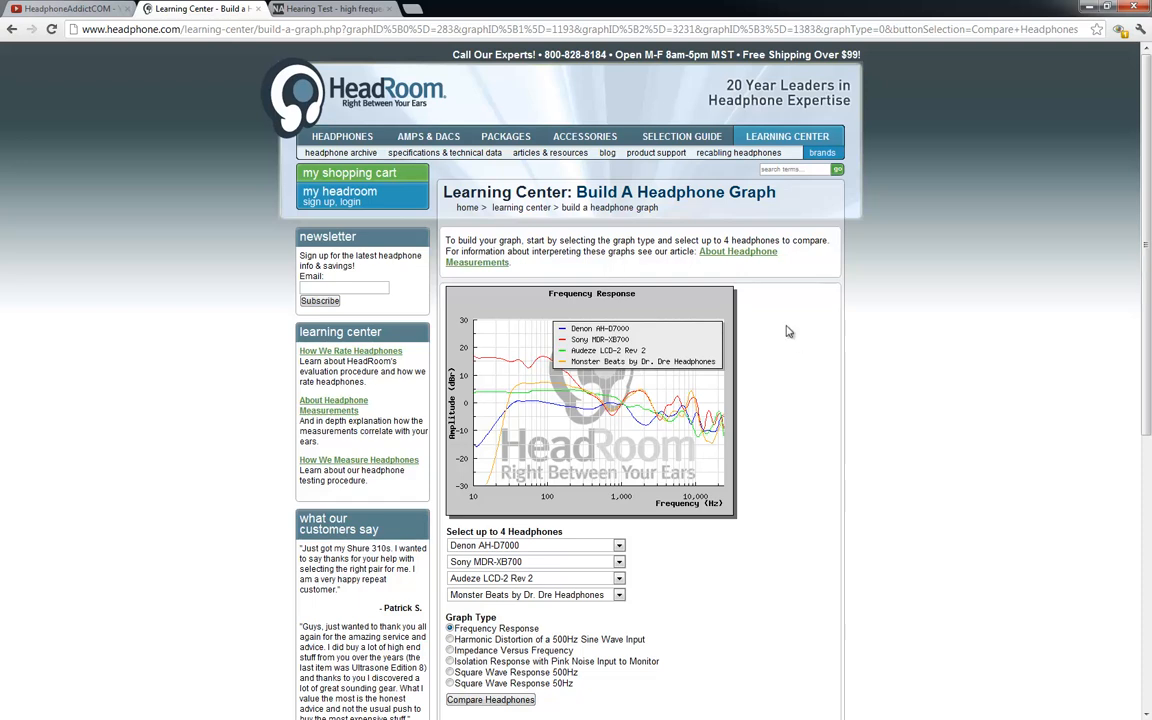
mouse_move(858, 418)
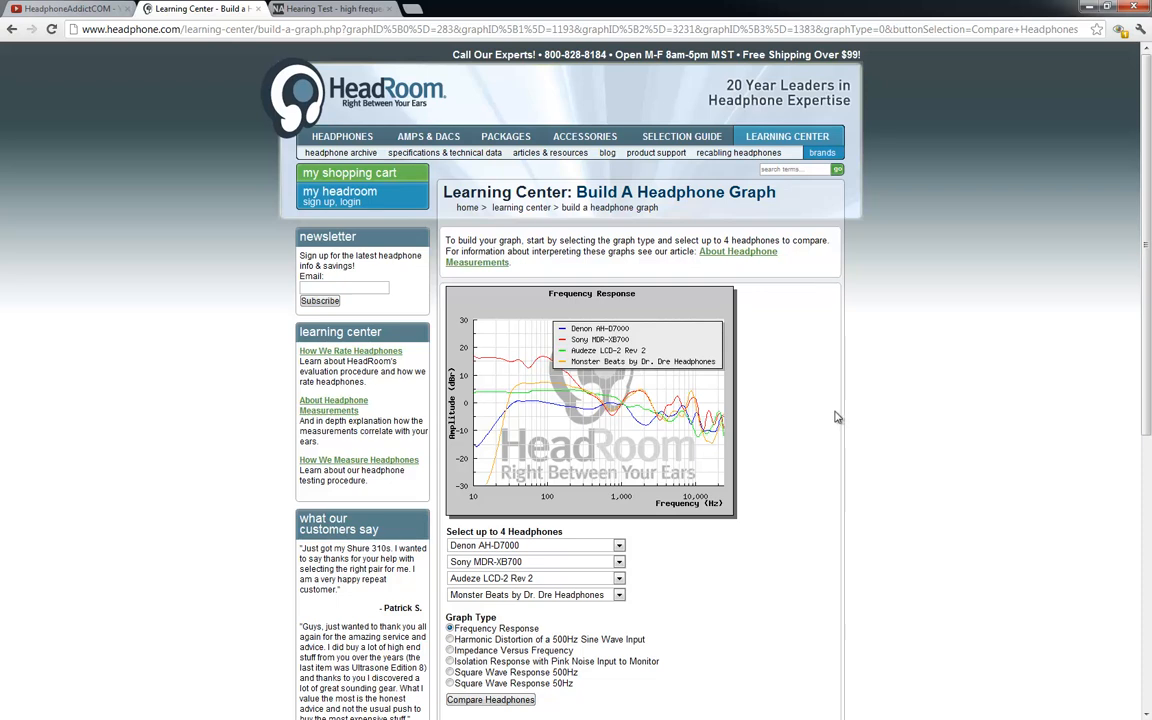
mouse_move(492, 402)
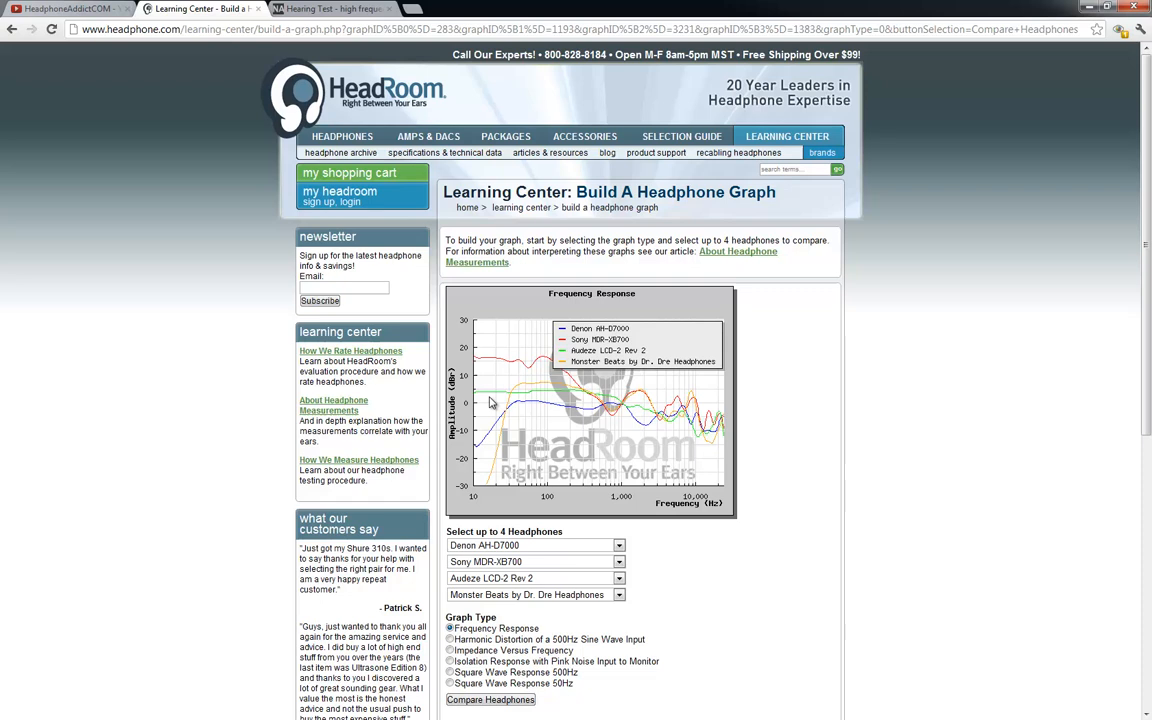
mouse_move(656, 400)
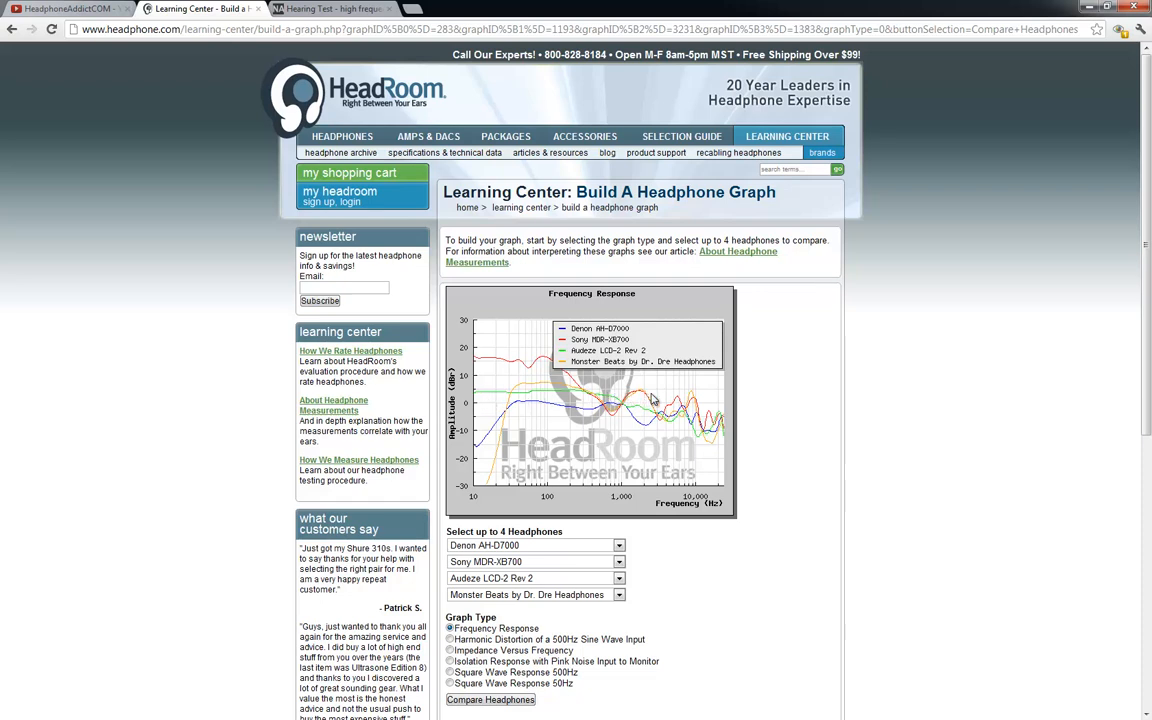
mouse_move(650, 398)
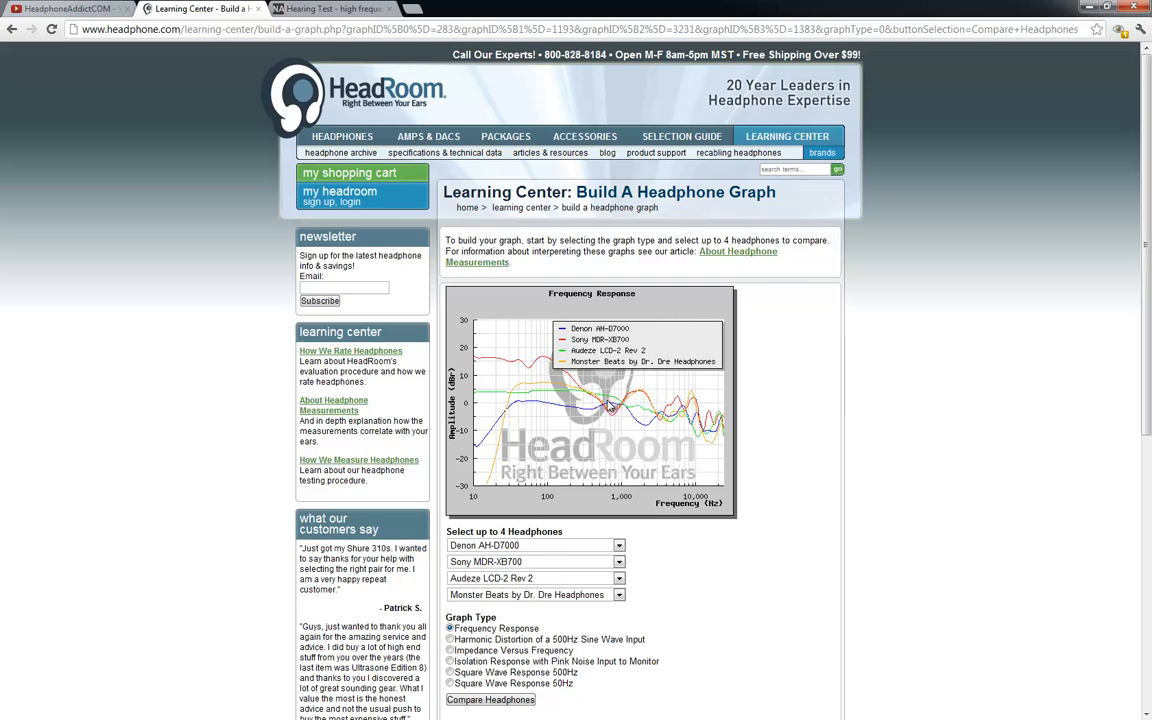
mouse_move(464, 422)
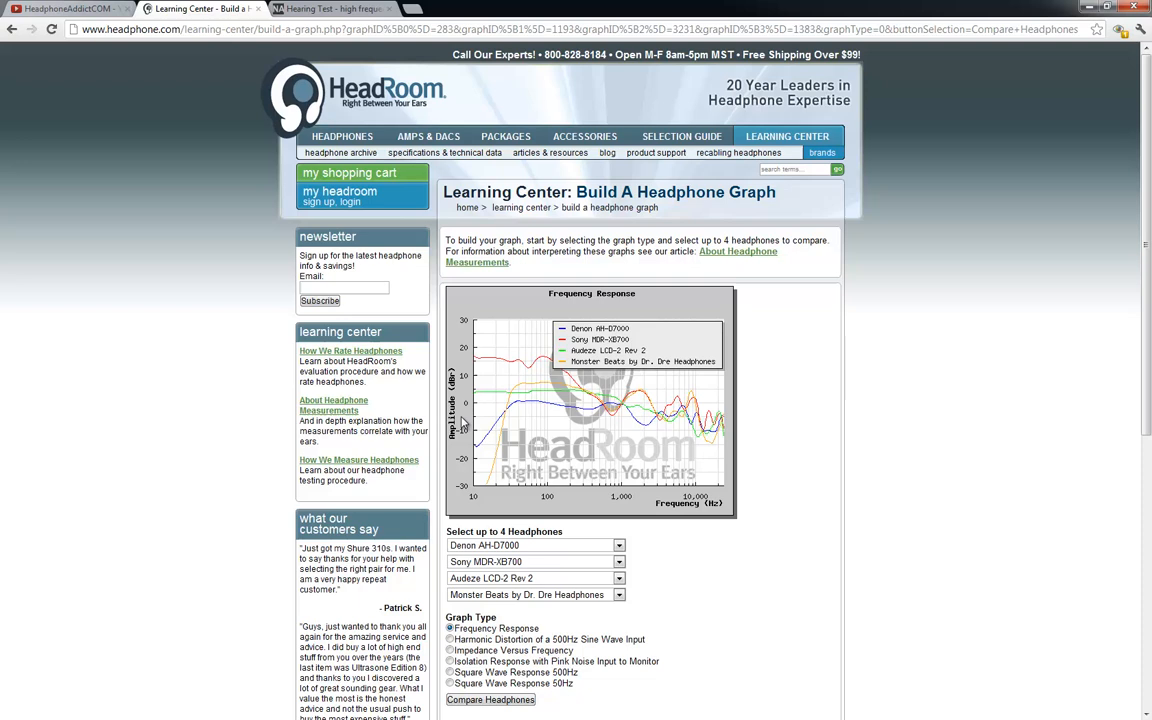
mouse_move(576, 444)
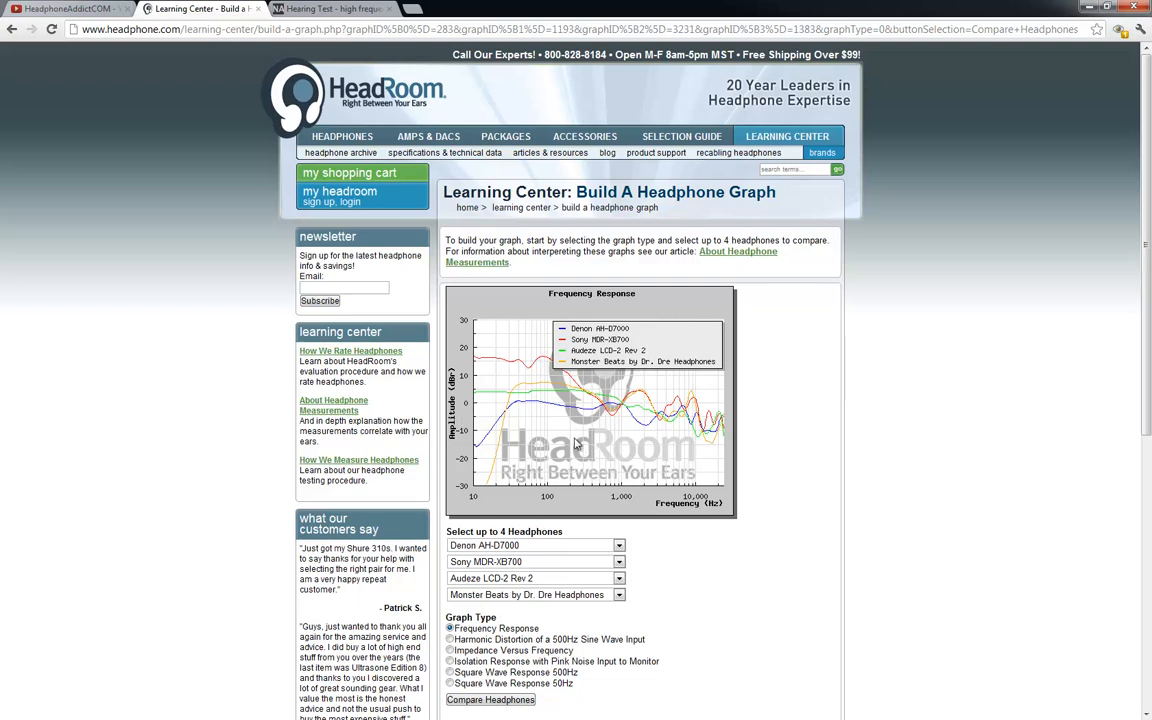
mouse_move(538, 398)
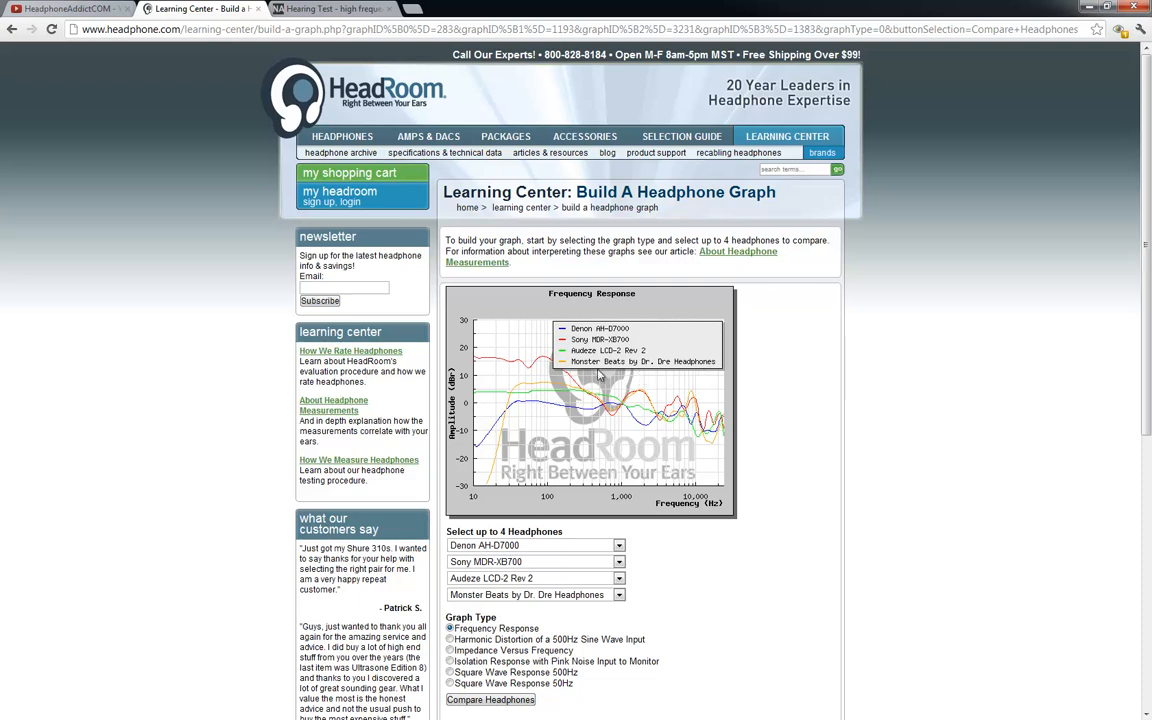
mouse_move(600, 376)
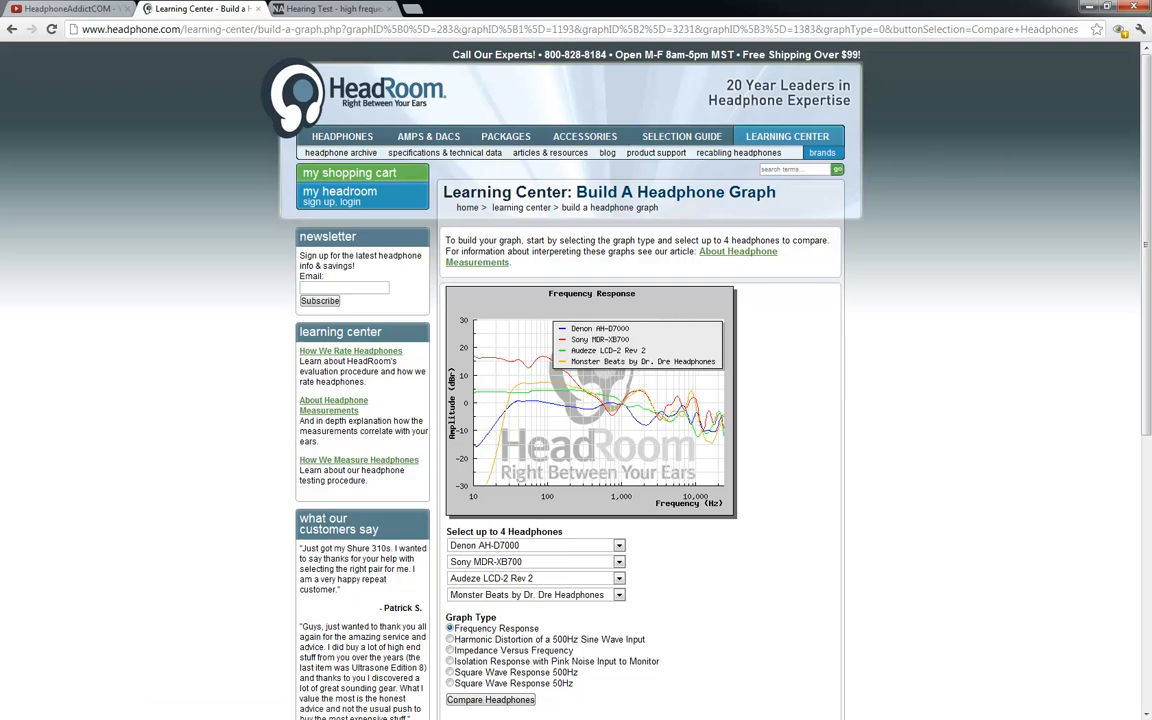